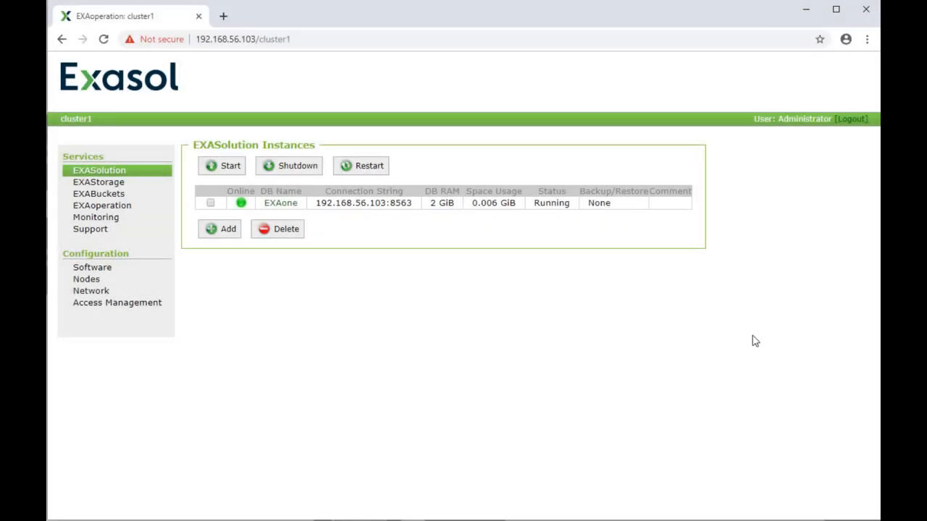
mouse_move(92, 271)
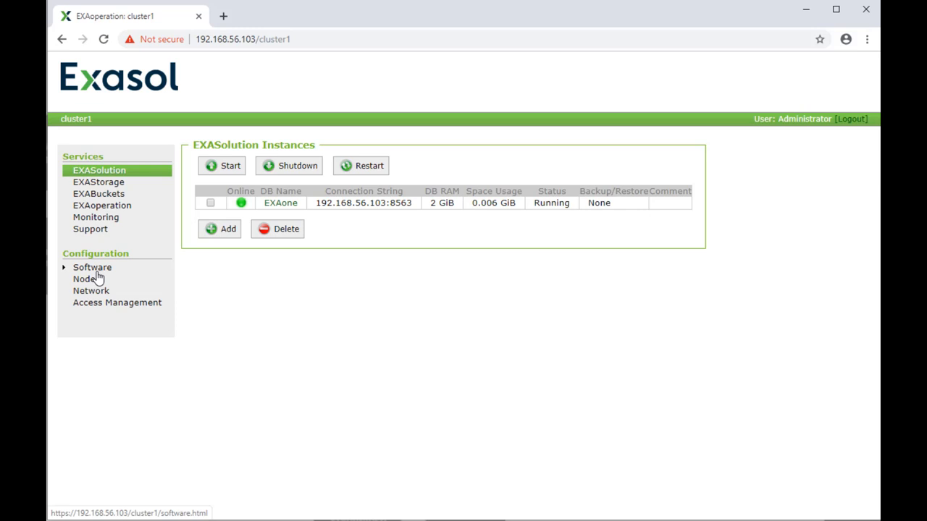
- Upload instantclient-basic-linux.x64-12.1.0.2.0.zip on EXAoperation's Software configuration page
left_click(92, 267)
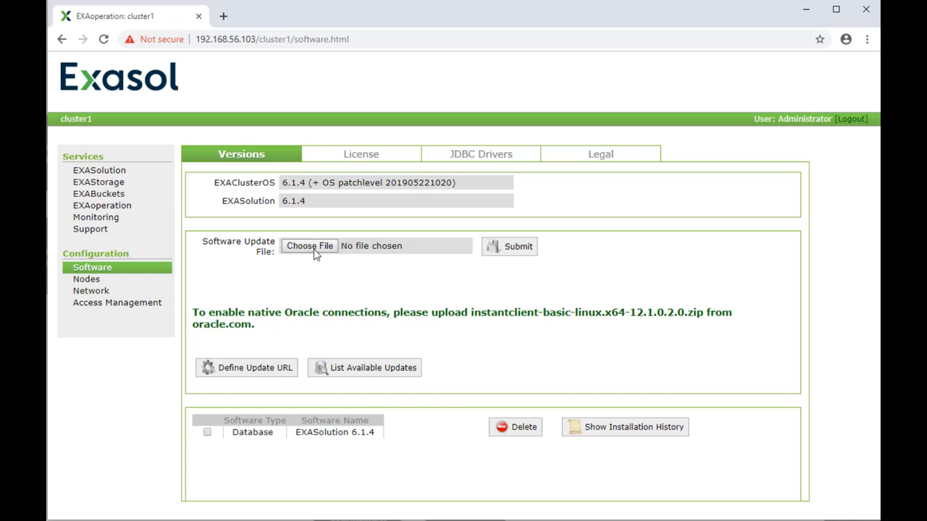
left_click(310, 247)
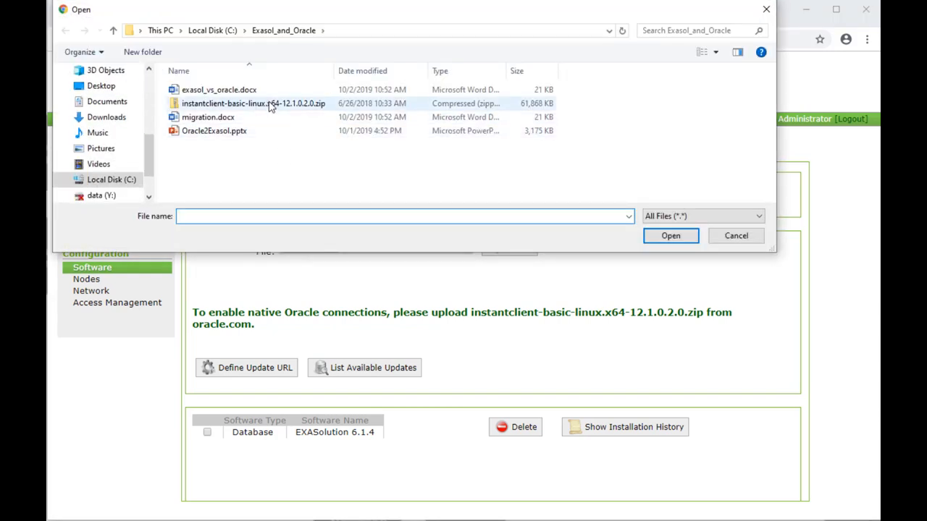
left_click(253, 103)
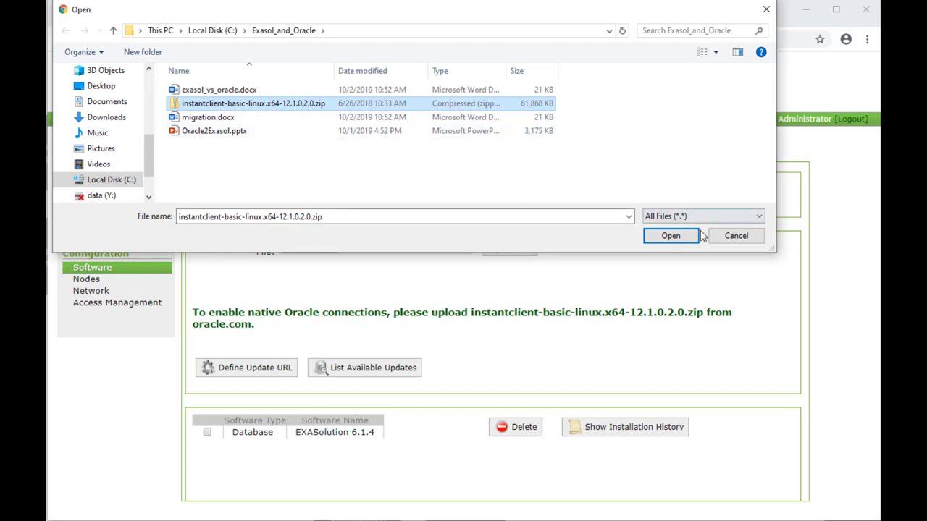
left_click(670, 236)
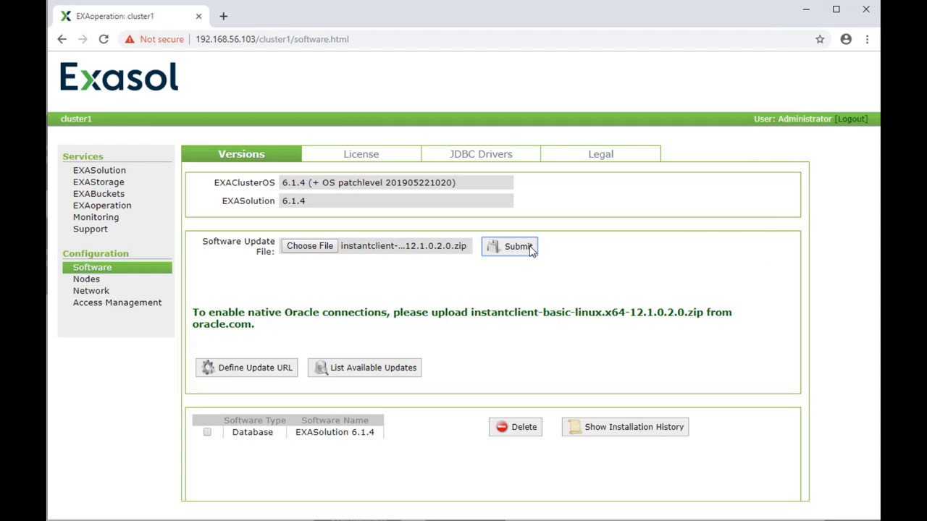
left_click(509, 246)
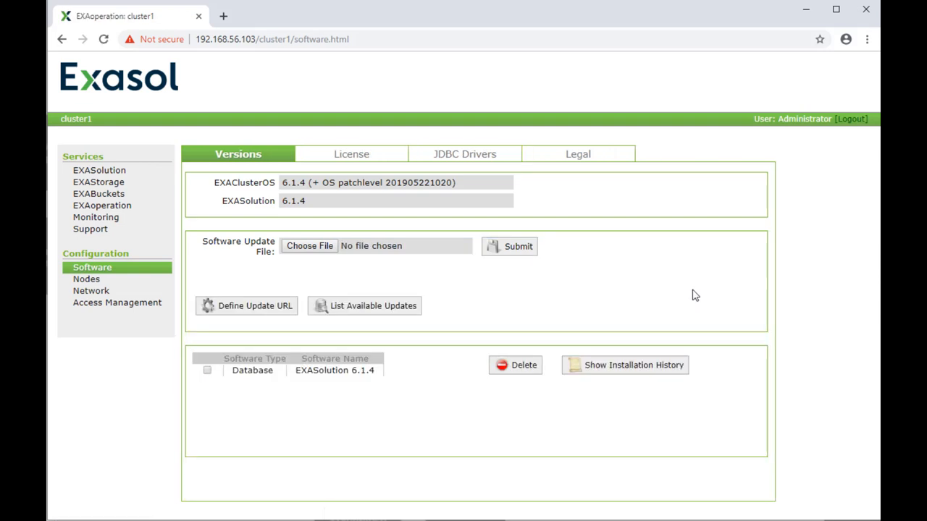
left_click(625, 365)
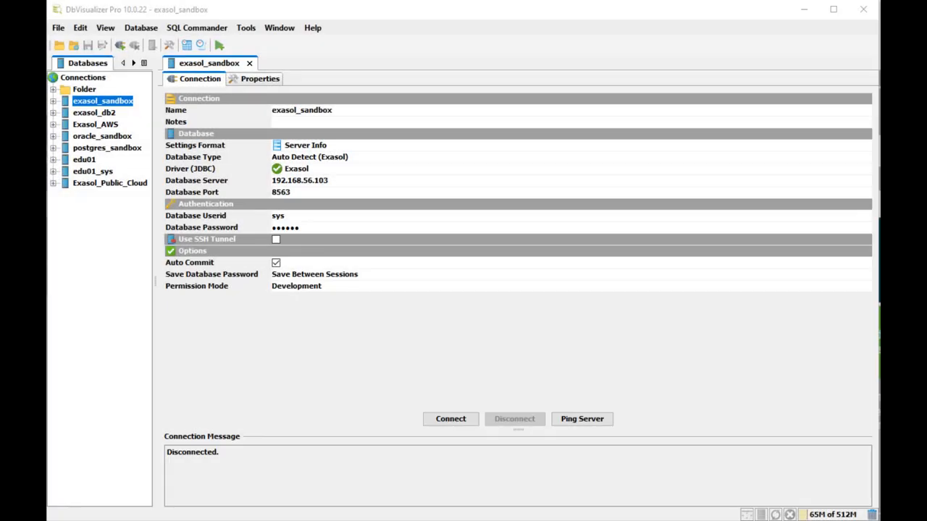
mouse_move(478, 398)
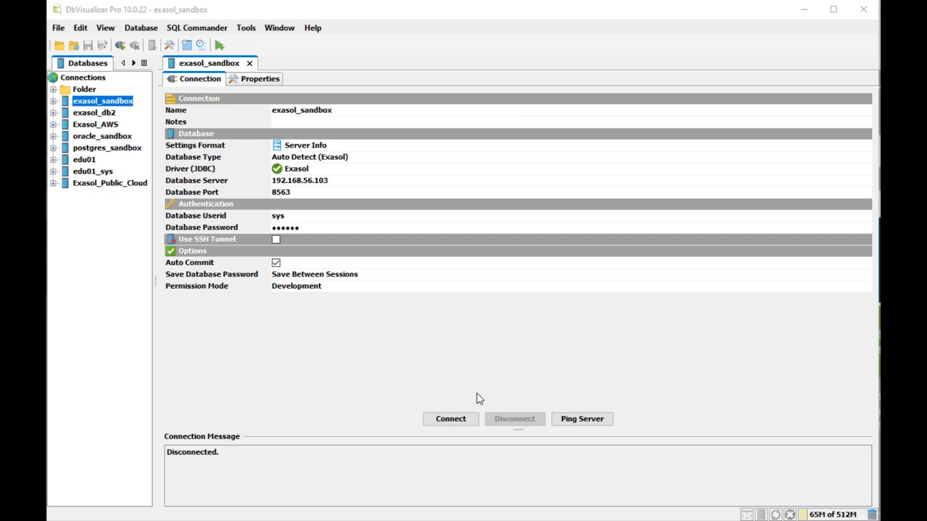
- Connect to exasol_sandbox and open a new SQL editor for it
left_click(451, 418)
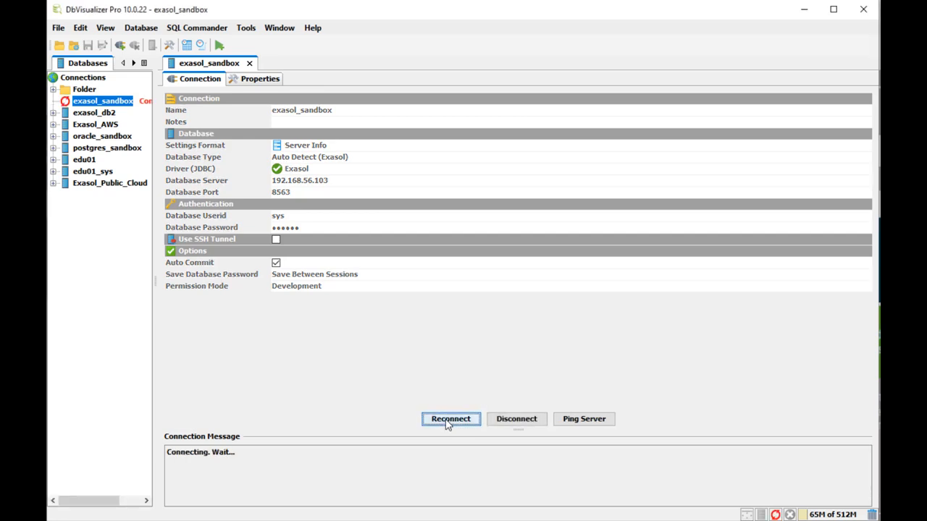
left_click(450, 418)
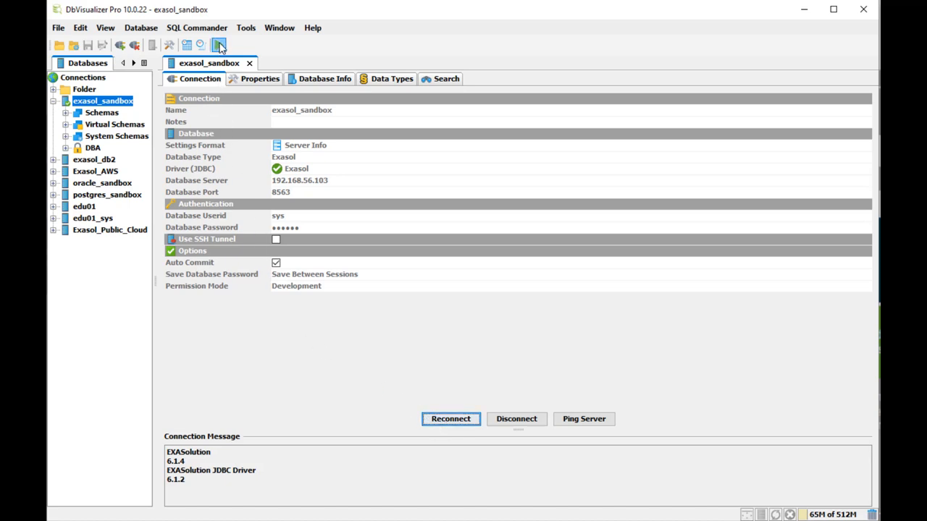
left_click(218, 44)
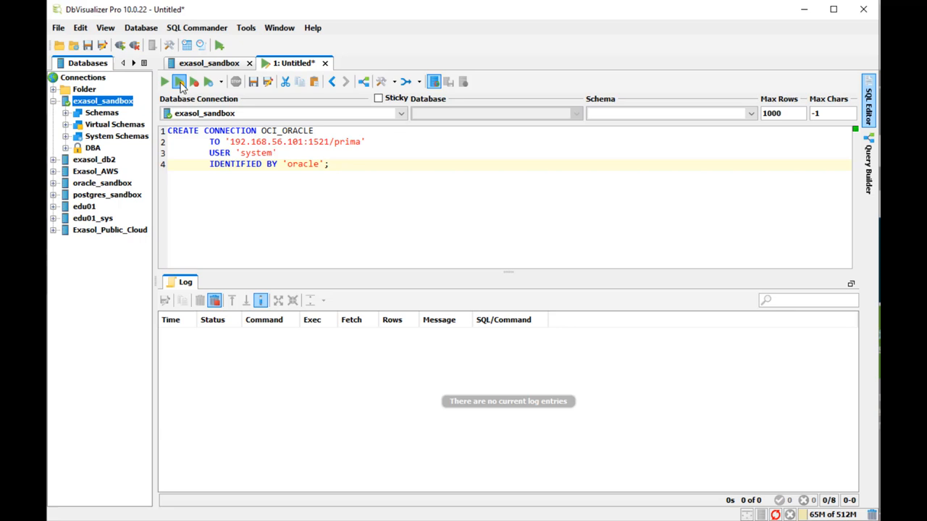
- Create the OCI_ORACLE connection and import Oracle's SYSDATE (07.10.2019) through it
left_click(179, 81)
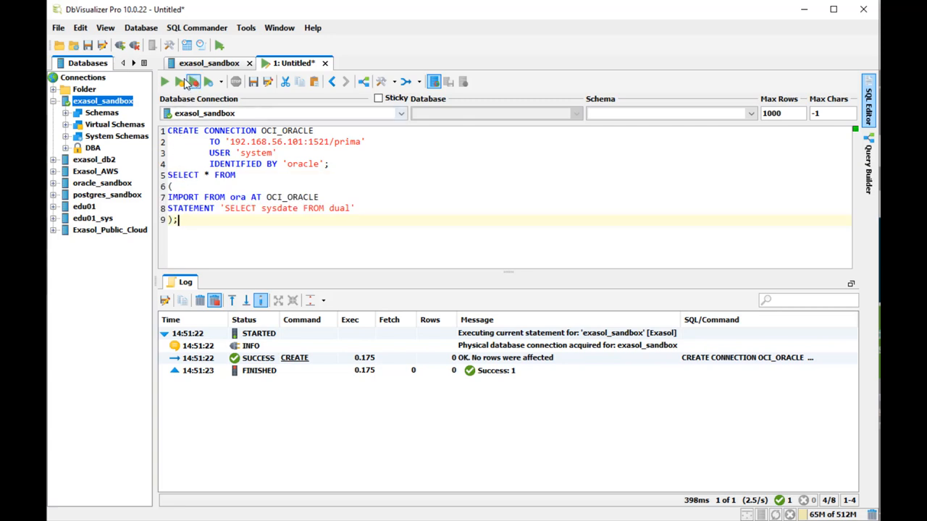
left_click(163, 81)
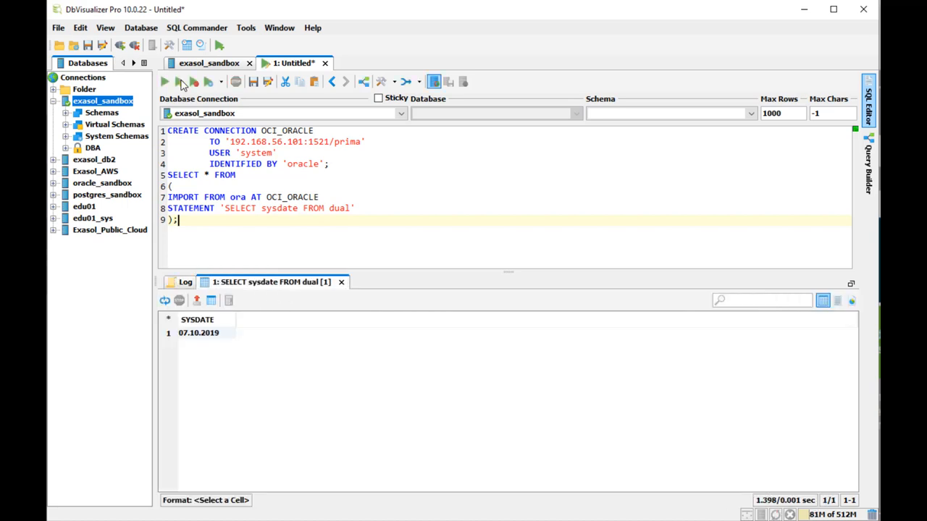
mouse_move(692, 472)
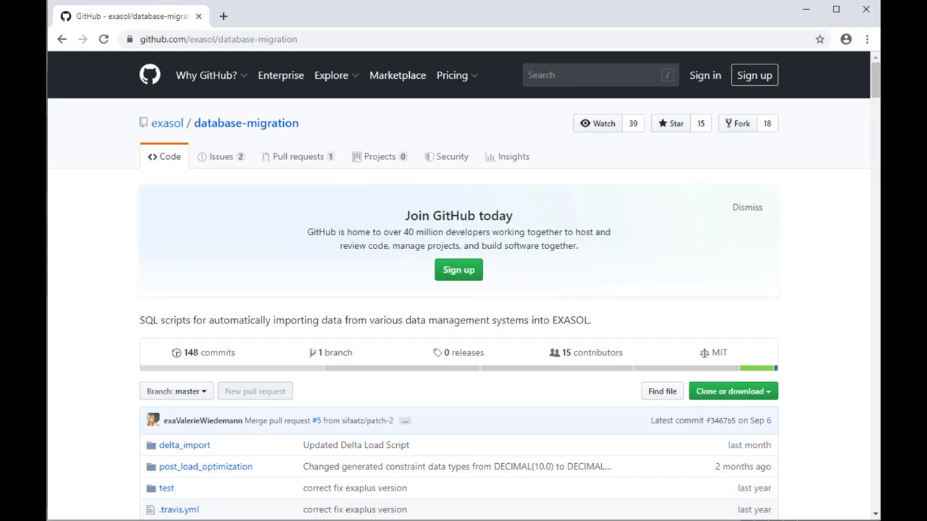
mouse_move(667, 173)
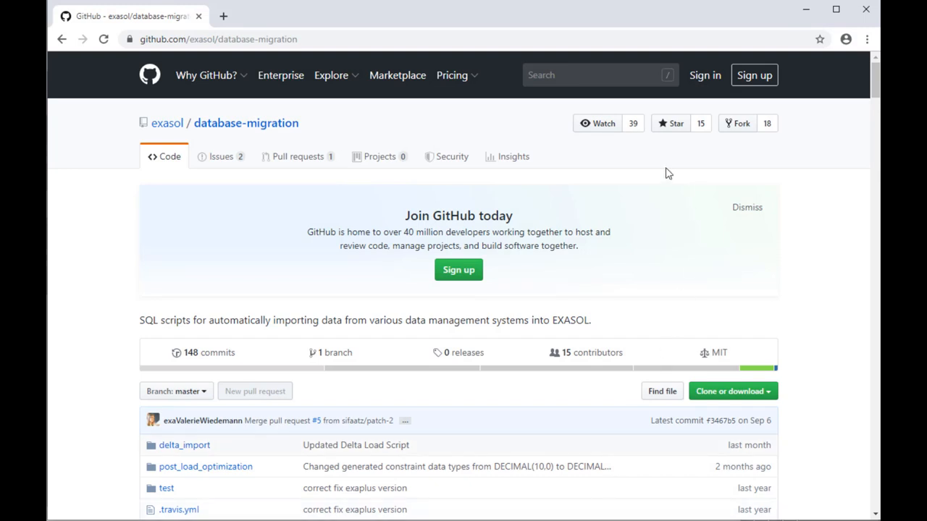
- Open oracle_to_exasol.sql in the database-migration repository and select the whole script
scroll("down", 3)
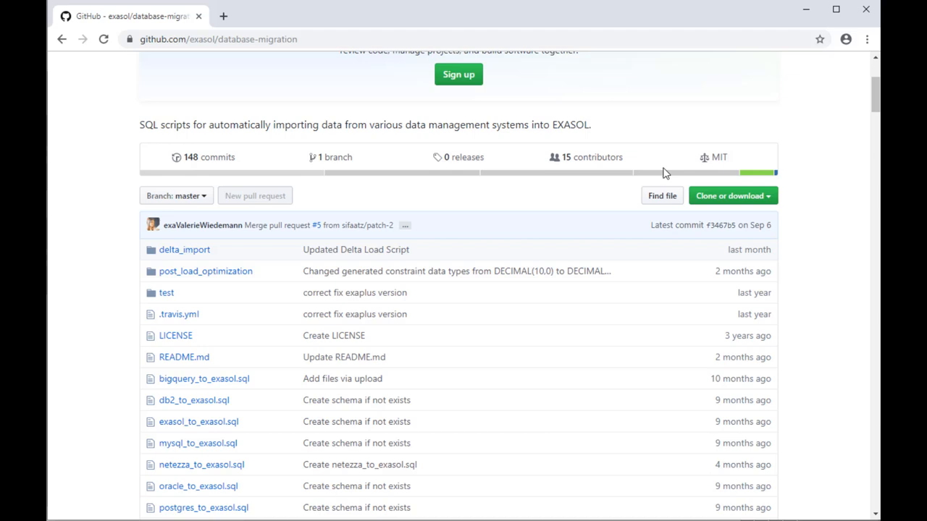
mouse_move(205, 486)
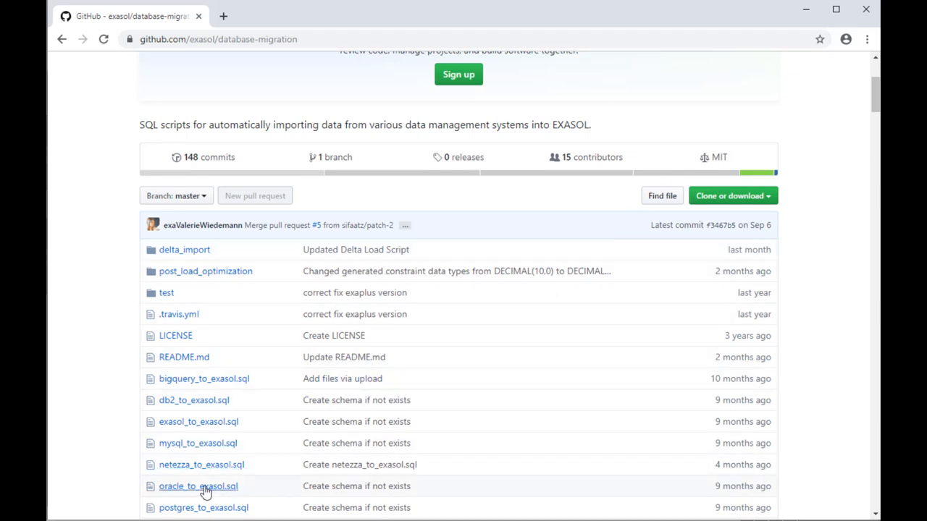
left_click(198, 486)
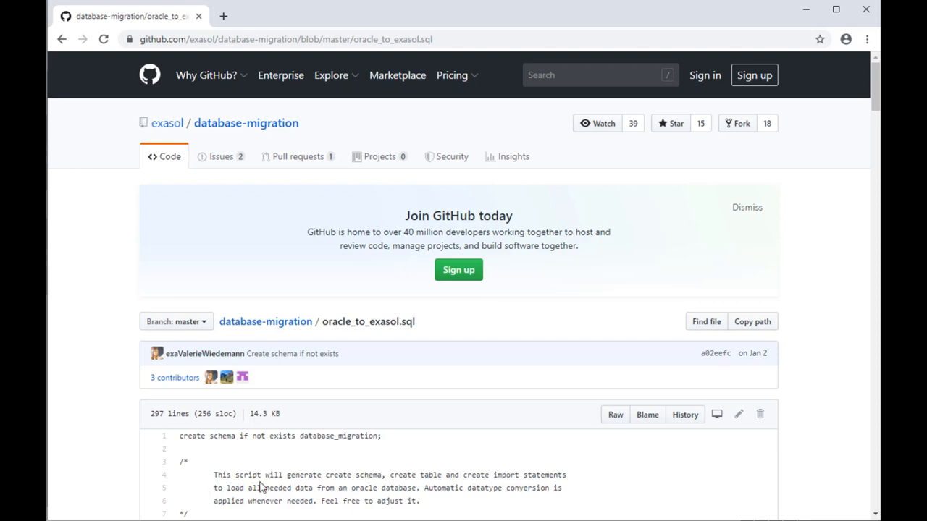
scroll("down", 3)
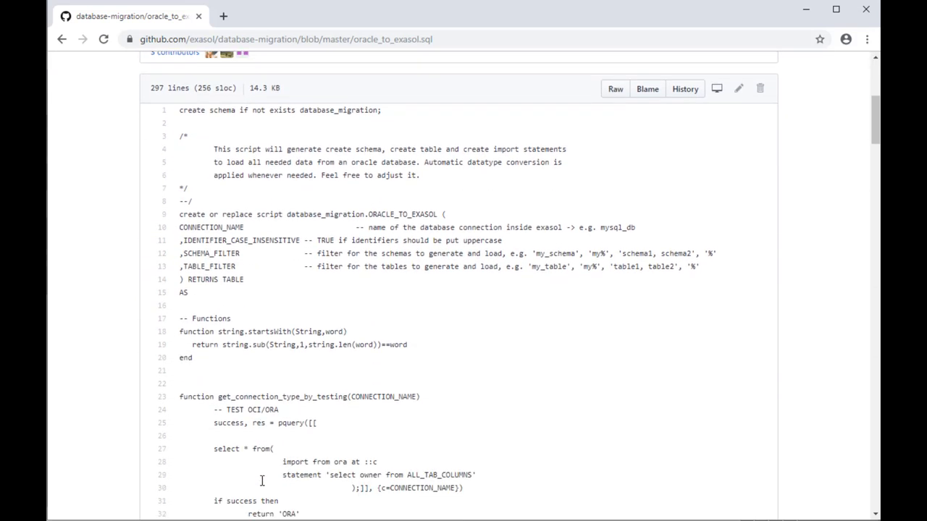
mouse_move(271, 201)
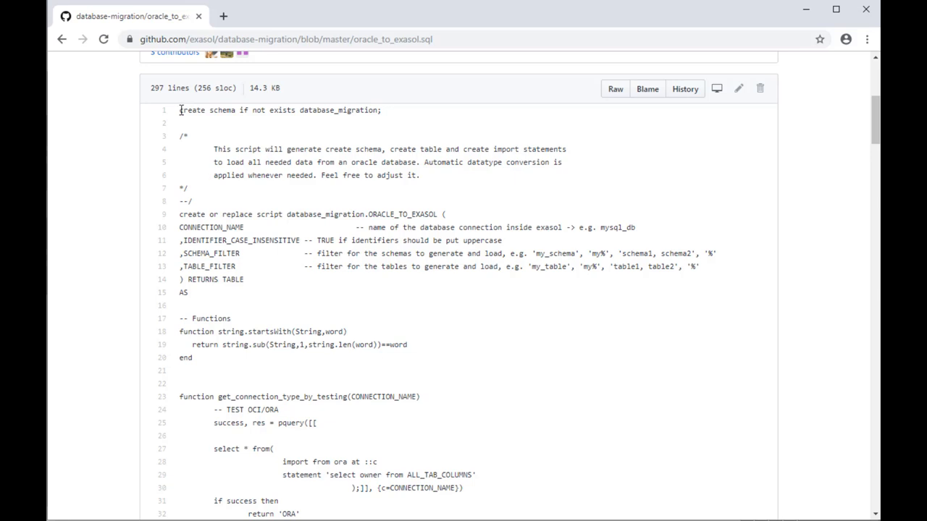
left_click_drag(179, 111, 316, 423)
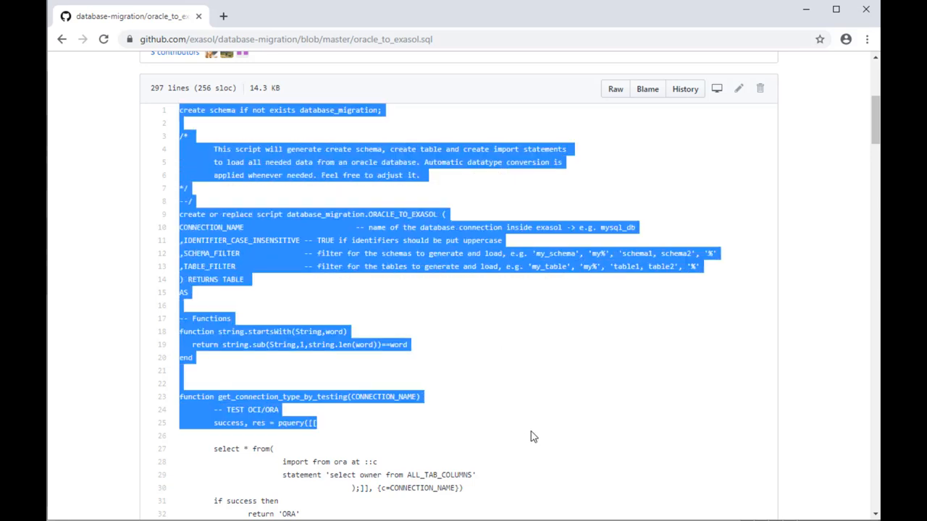
scroll("down", 3)
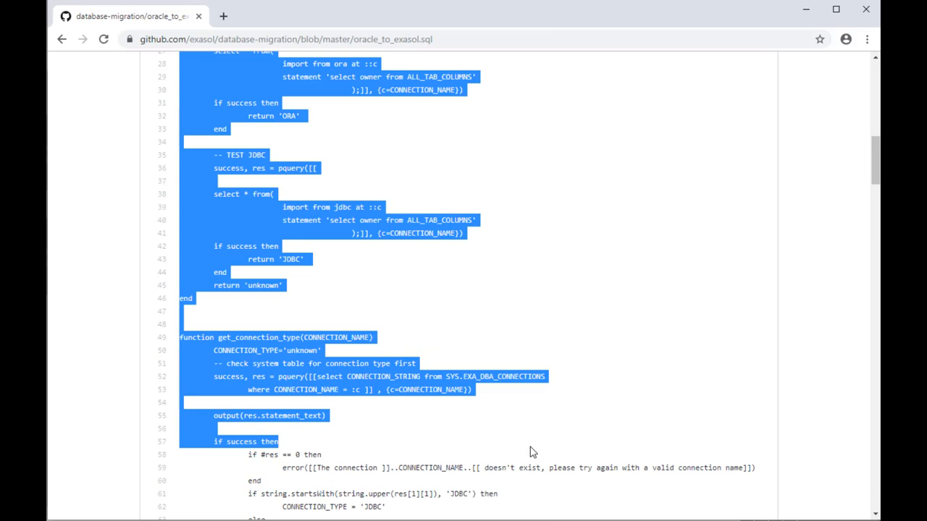
scroll("down", 3)
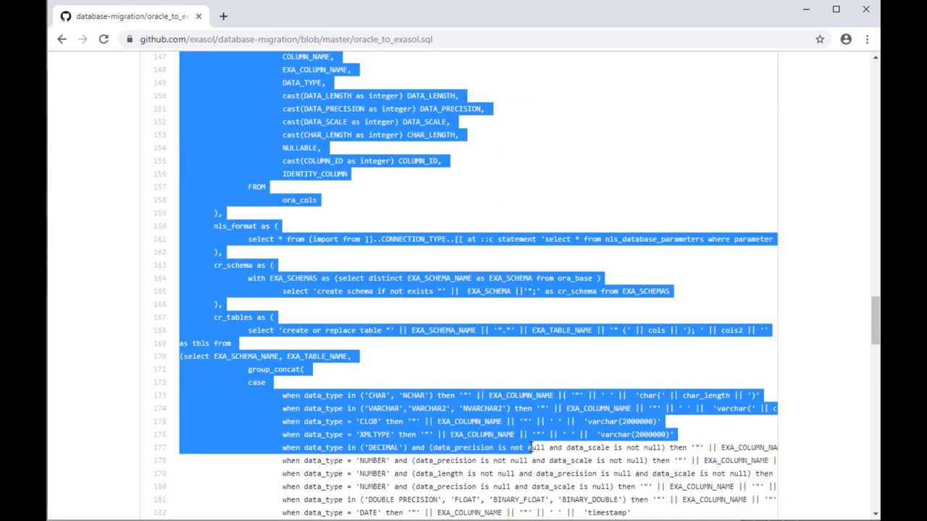
scroll("down", 3)
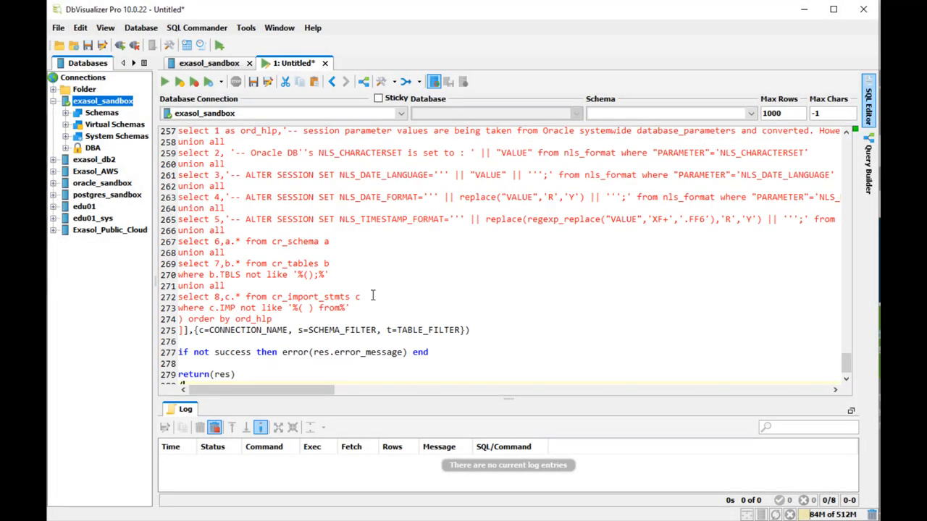
- Run the pasted script creating database_migration.ORACLE_TO_EXASOL, check the log, and close the editor
scroll("down", 3)
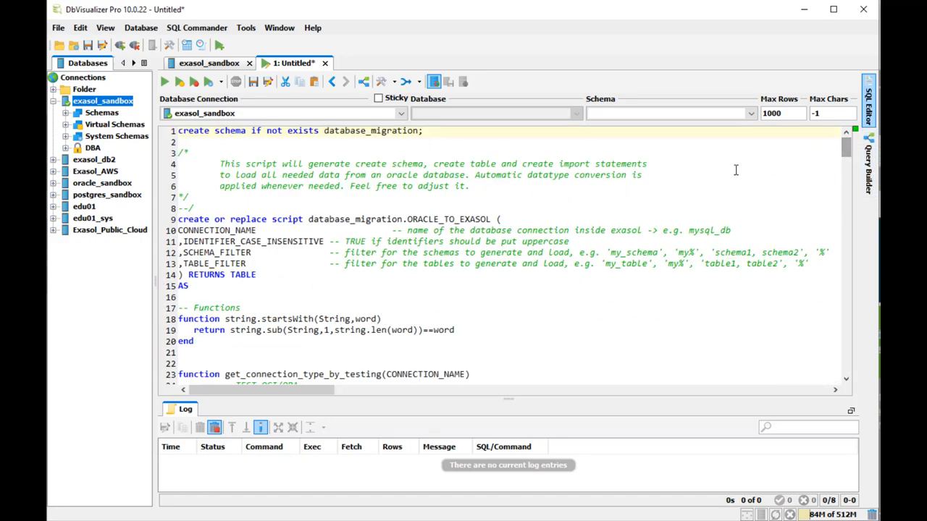
mouse_move(729, 170)
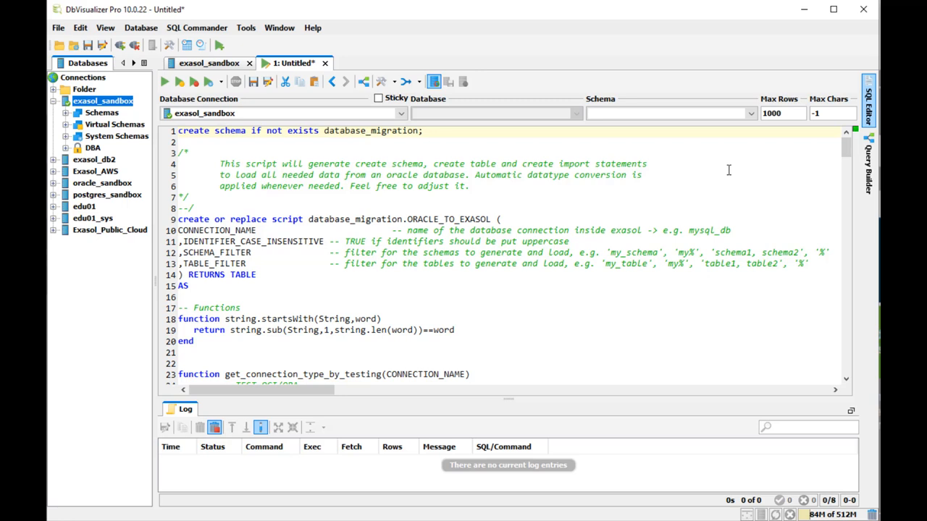
mouse_move(700, 183)
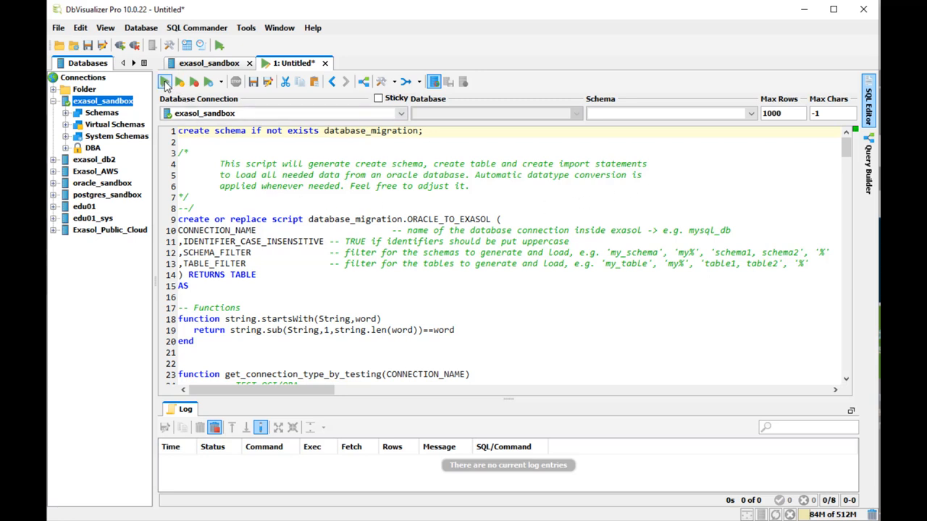
mouse_move(165, 81)
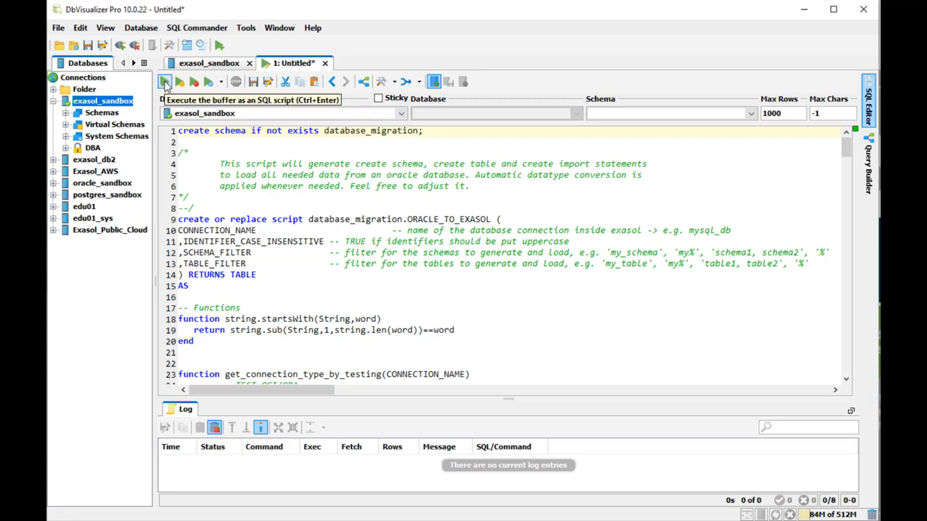
left_click(165, 81)
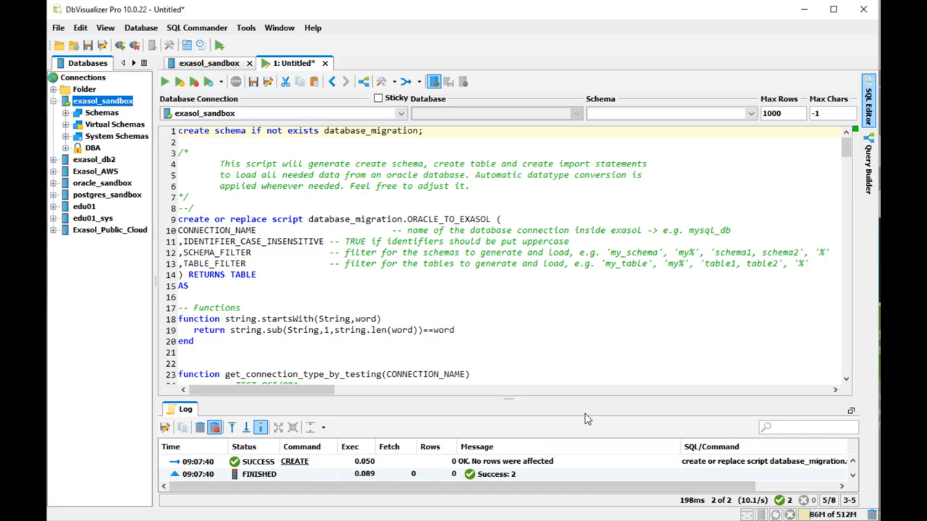
left_click_drag(508, 398, 532, 296)
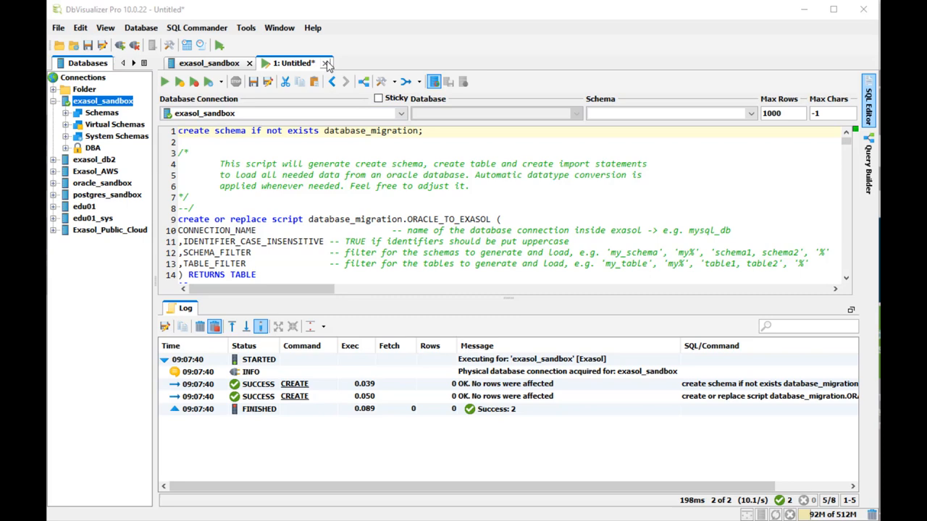
left_click(326, 63)
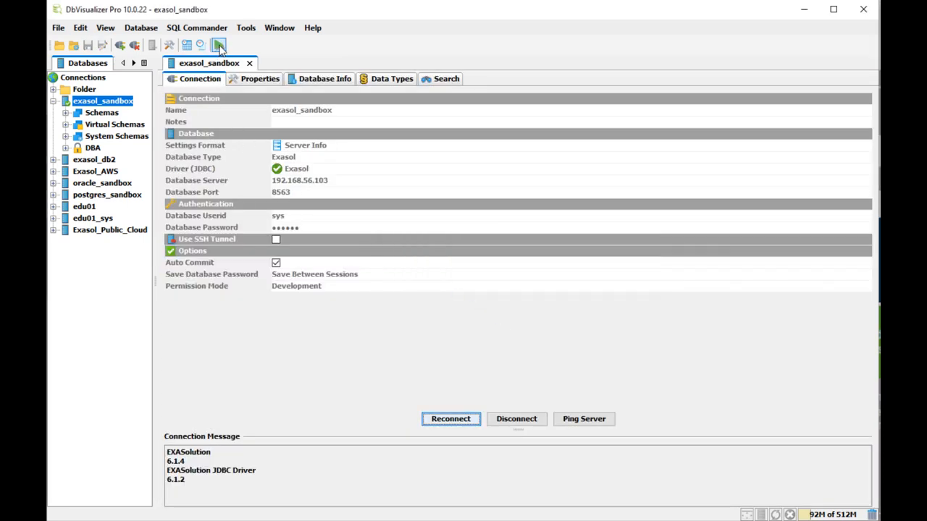
- Enter and run EXECUTE SCRIPT database_migration.ORACLE_TO_EXASOL('OCI_ORACLE', true, 'SH','%') in a new editor
left_click(219, 45)
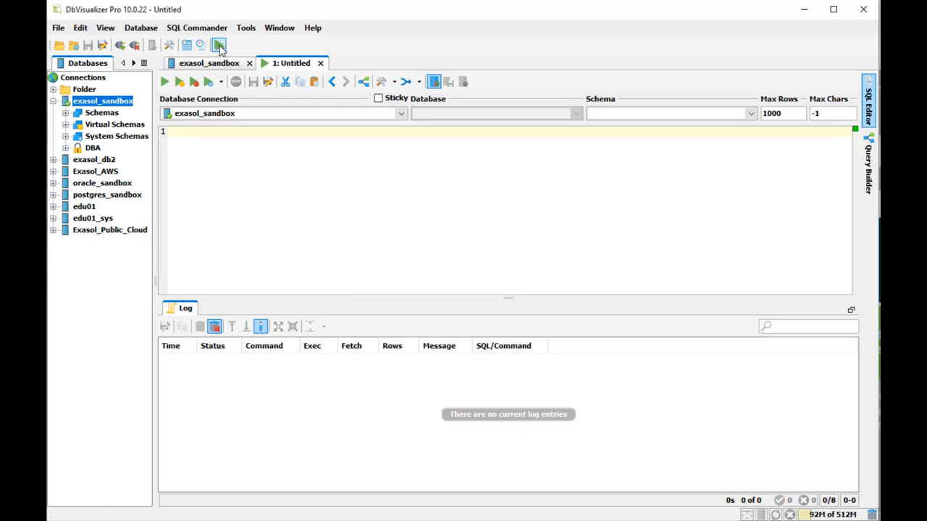
mouse_move(498, 323)
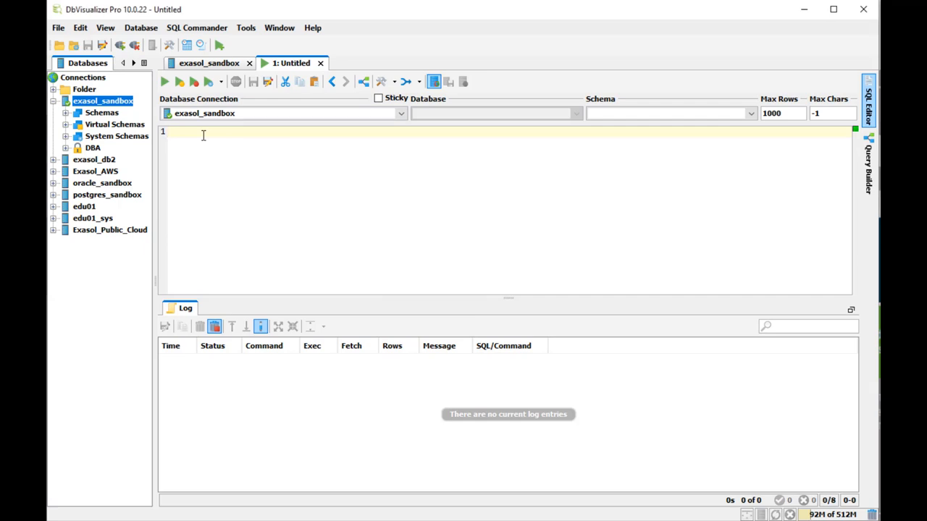
type("EXECUTE SCRIPT database_migration.ORACLE_TO_EXASOL('OCI_ORACLE', true, 'SH','%');")
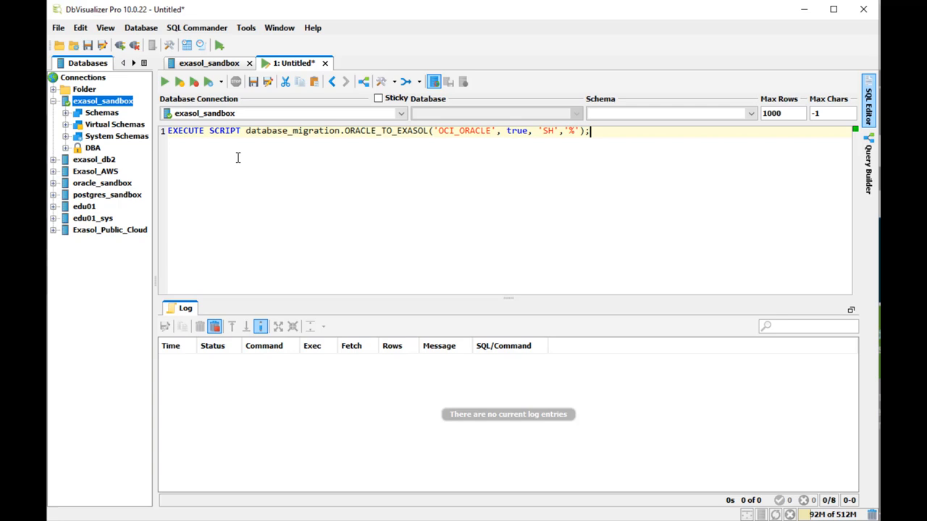
left_click(164, 81)
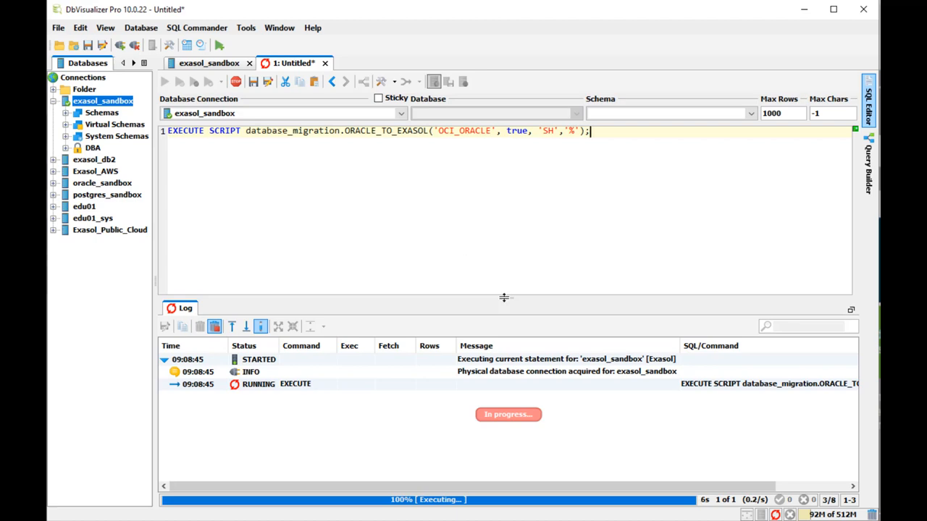
- Enlarge the result grid and review the 34 generated SQL_TEXT statements
left_click_drag(503, 297, 492, 183)
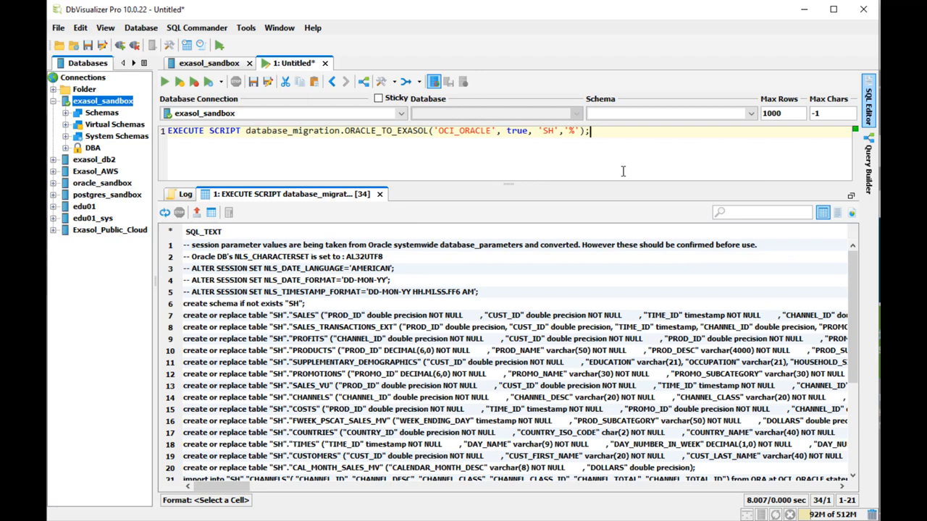
scroll("down", 3)
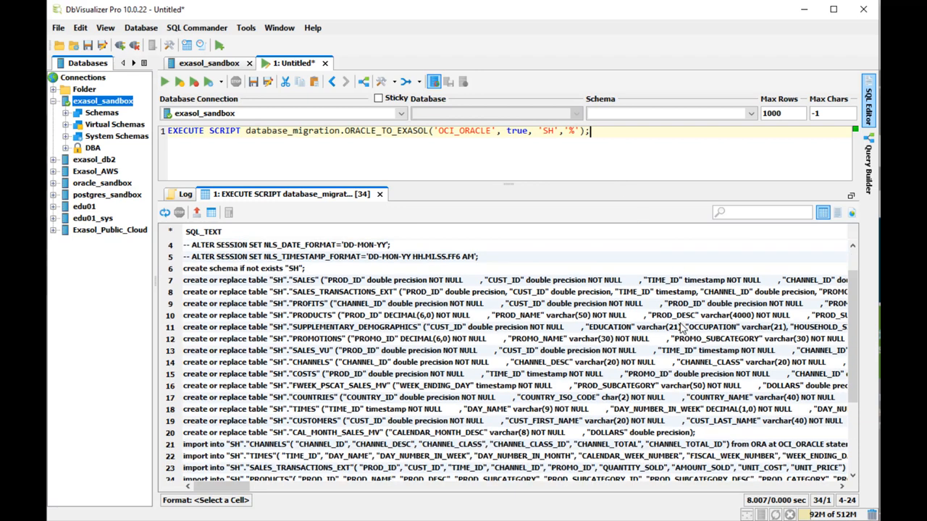
scroll("down", 3)
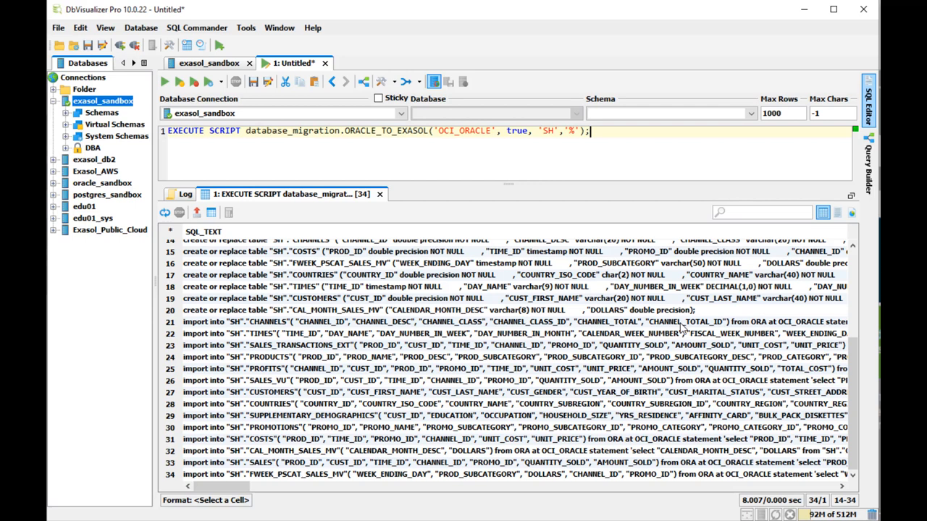
scroll("up", 3)
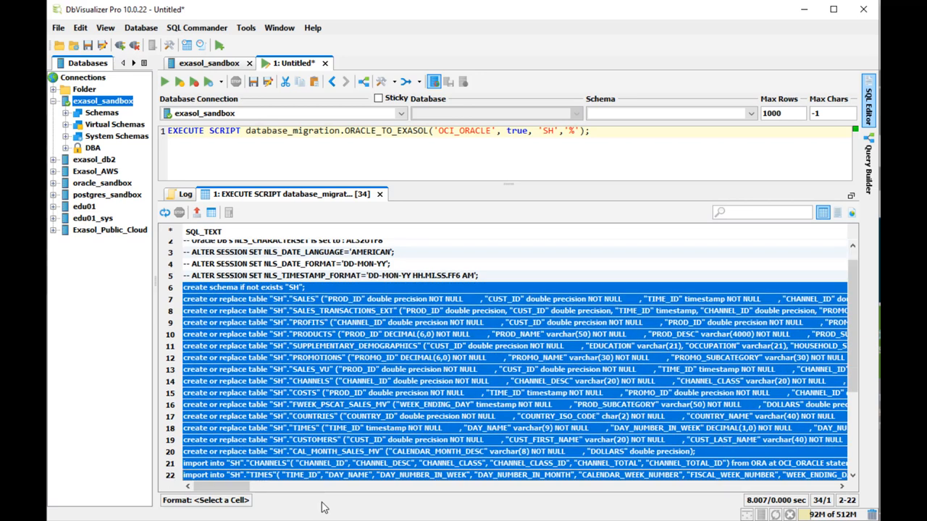
scroll("down", 3)
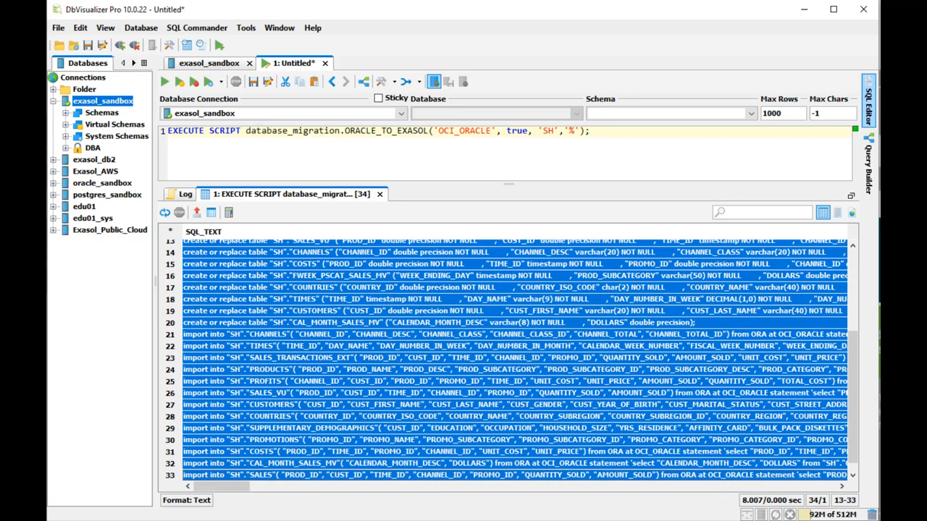
mouse_move(409, 339)
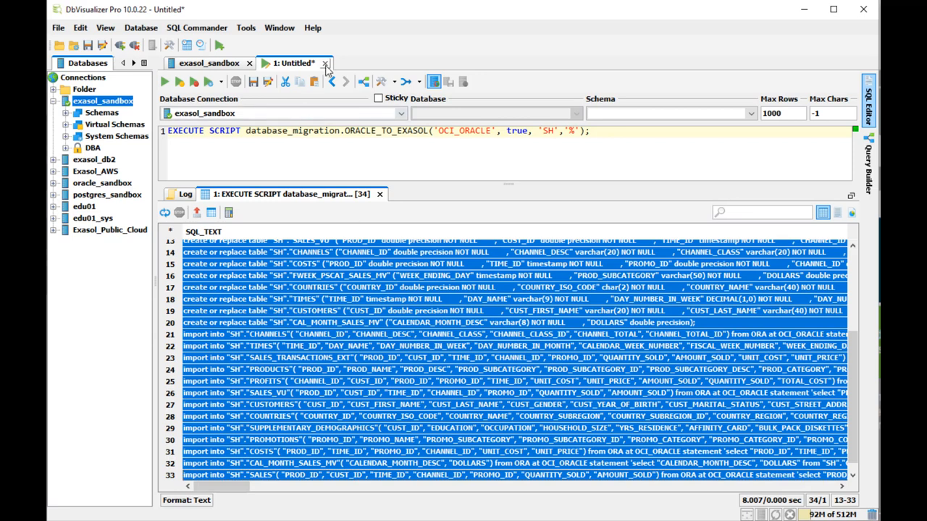
- Discard the execute-statement editor without saving and start a fresh SQL editor
left_click(325, 63)
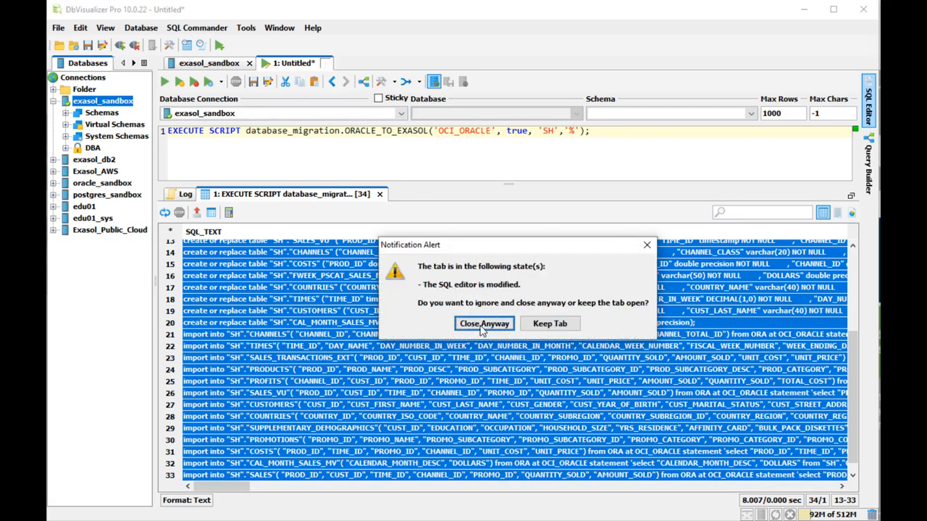
left_click(483, 323)
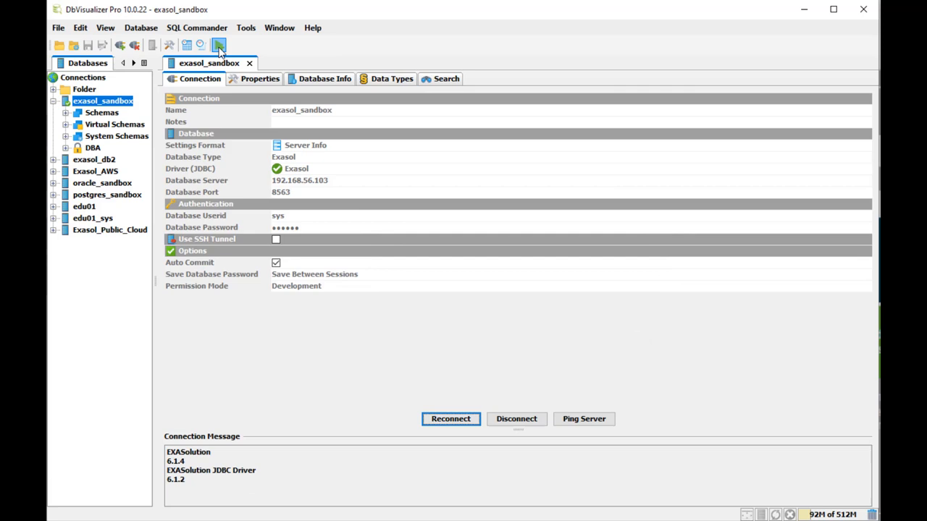
left_click(219, 45)
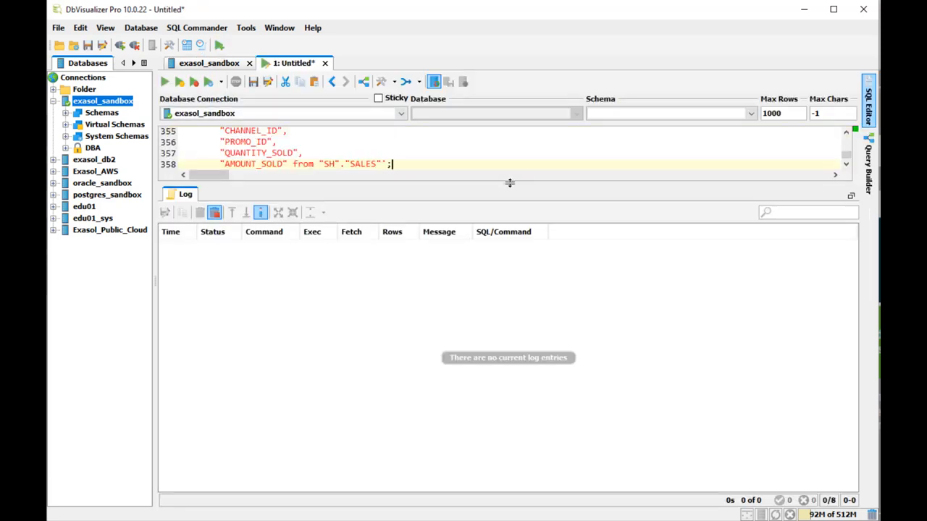
- Review the pasted 358-line script: schema SH, table definitions, and OCI_ORACLE imports
left_click_drag(509, 182, 509, 431)
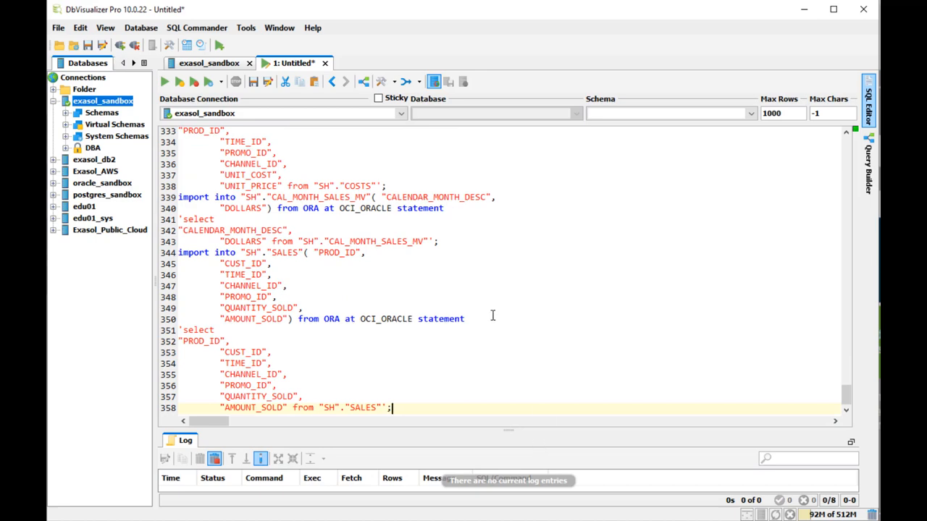
scroll("up", 3)
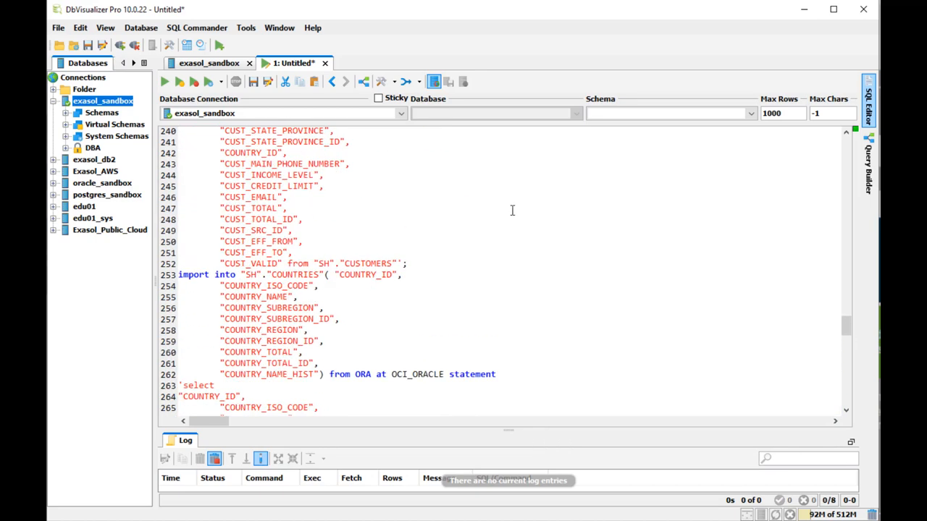
scroll("up", 3)
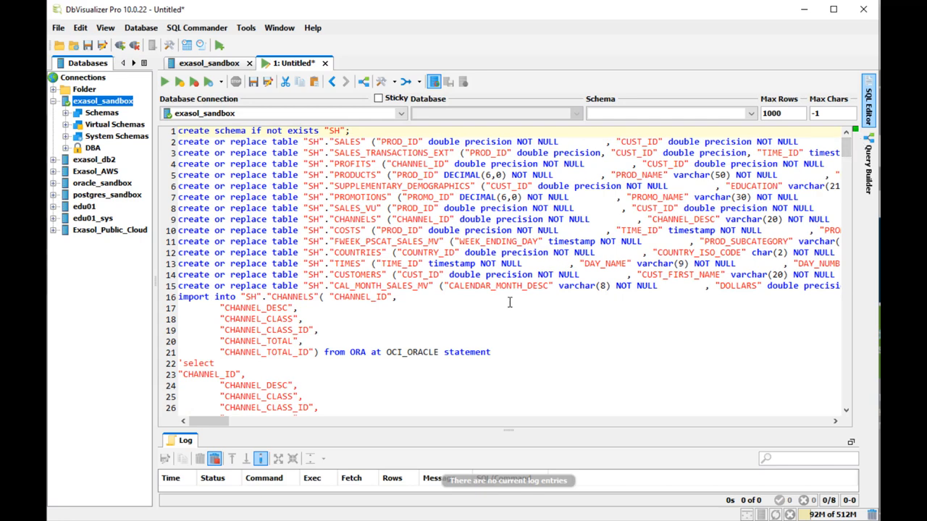
mouse_move(489, 307)
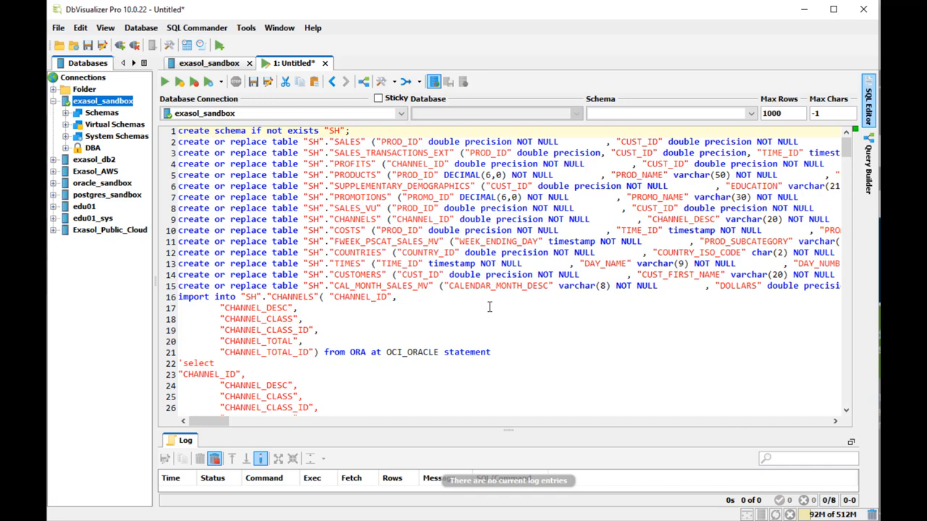
scroll("down", 3)
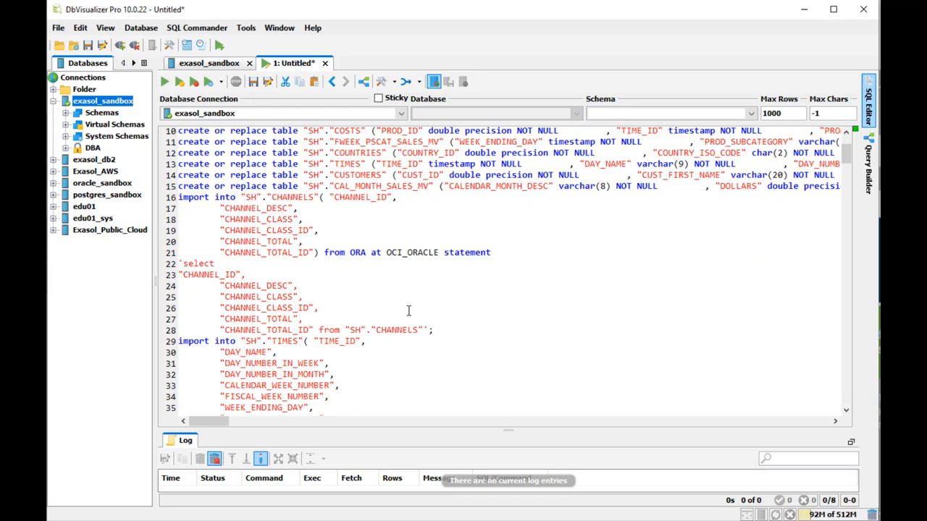
scroll("down", 3)
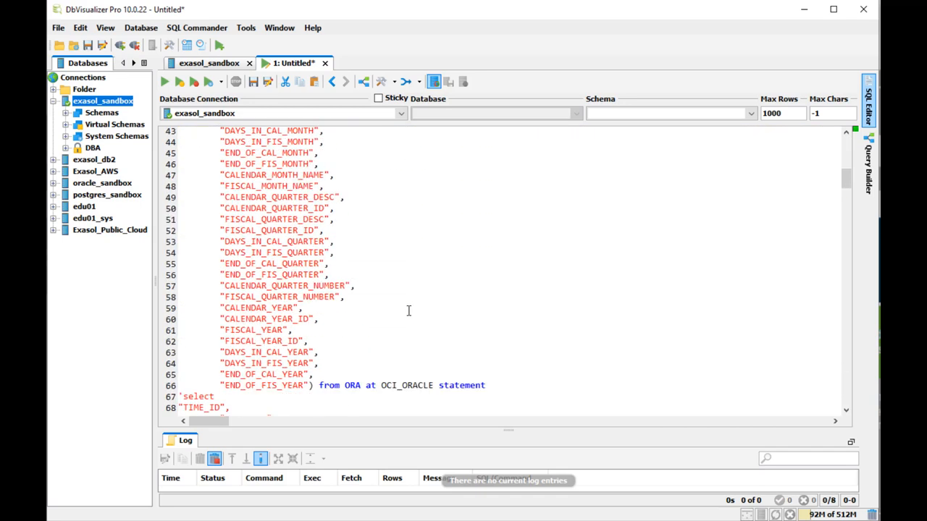
scroll("down", 3)
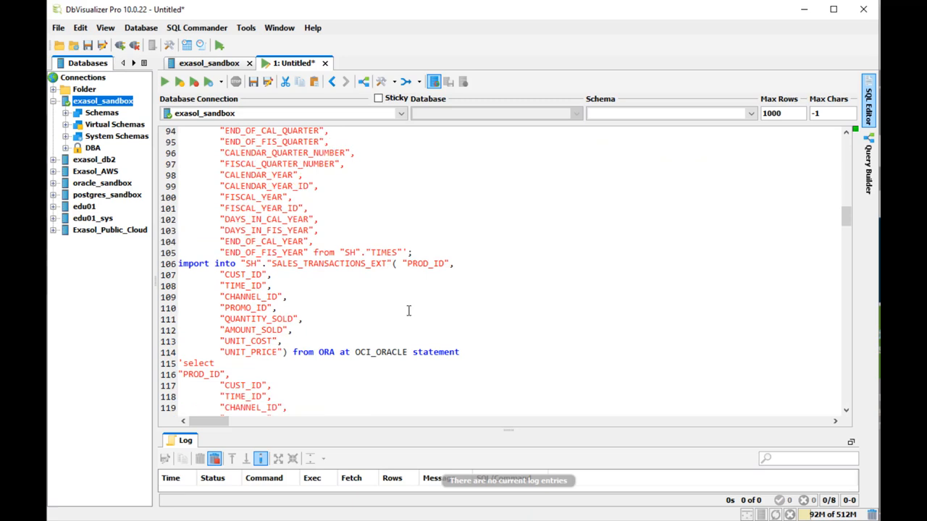
mouse_move(500, 428)
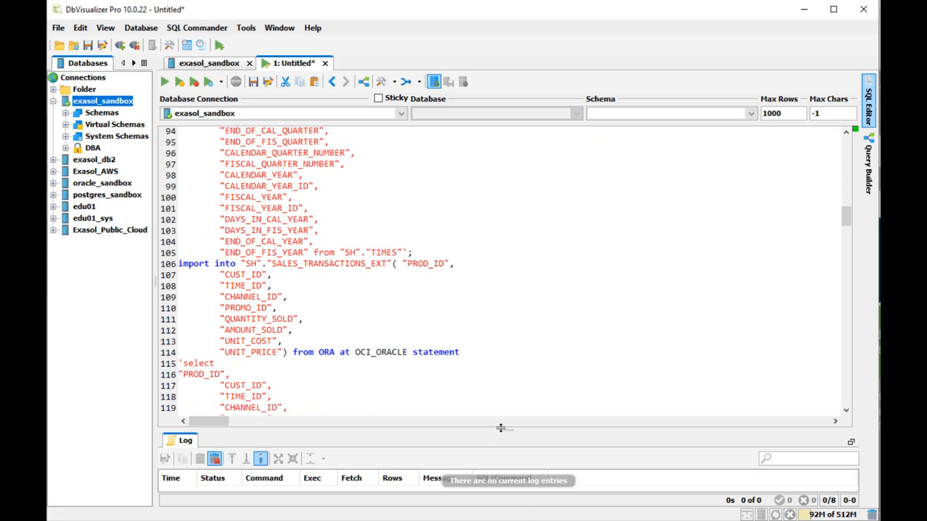
left_click_drag(500, 428, 500, 223)
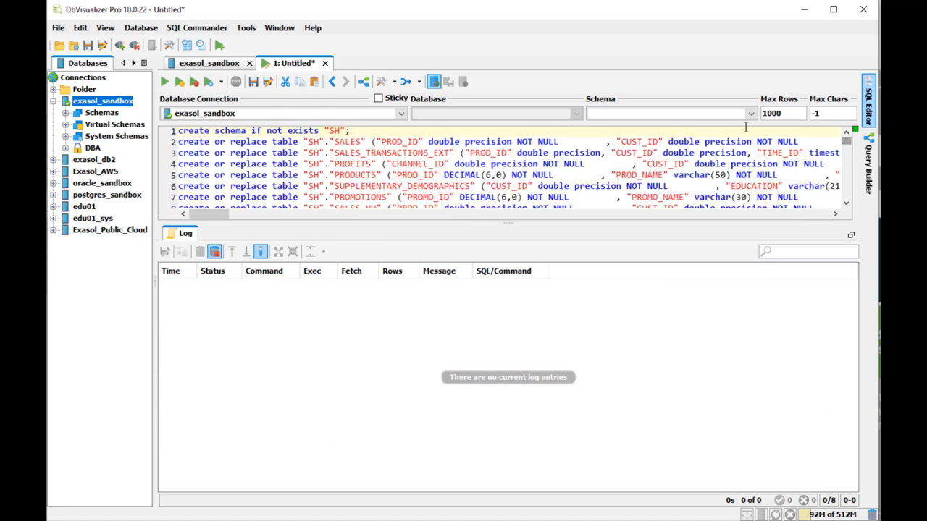
mouse_move(164, 81)
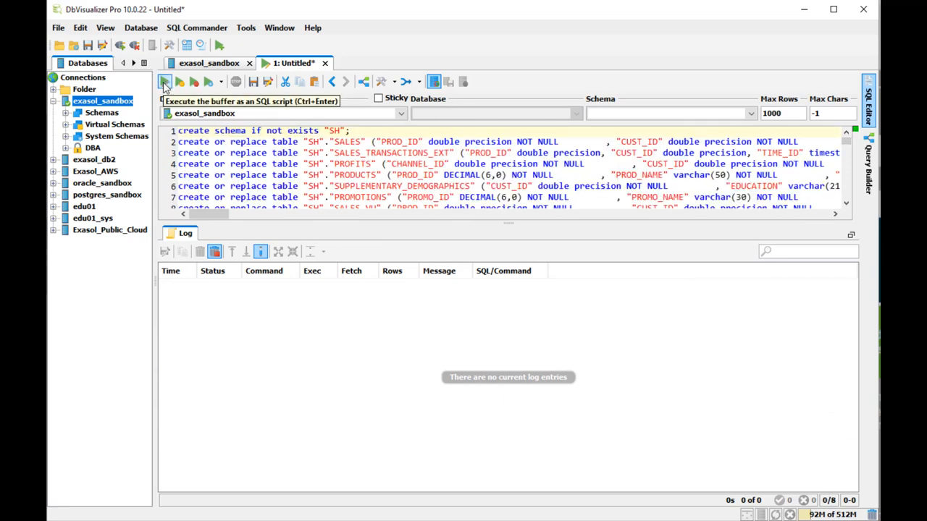
- Run the generated script, creating SH tables and importing Oracle data, e.g. 916,039 SALES_TRANSACTIONS_EXT rows
left_click(164, 81)
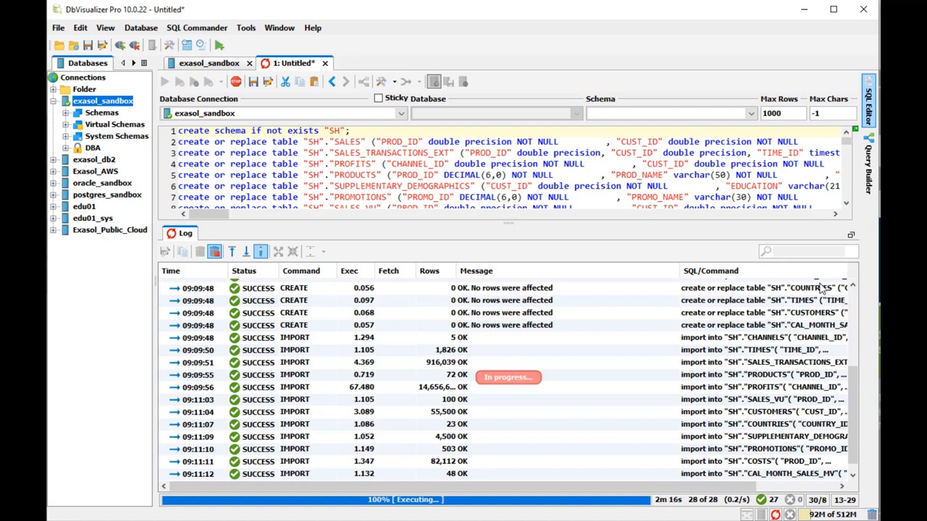
right_click(293, 63)
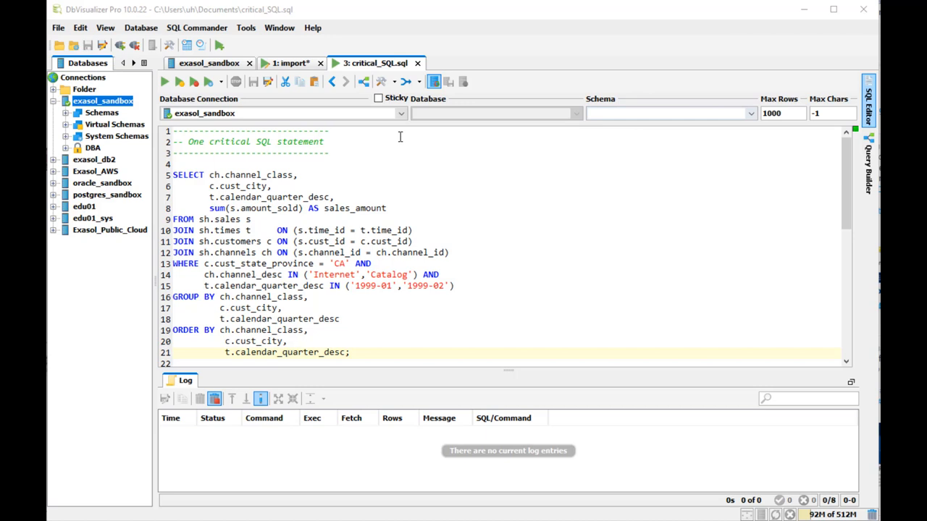
- Run the critical sales query on oracle_sandbox, getting 22 rows by channel class, city and quarter
left_click(400, 113)
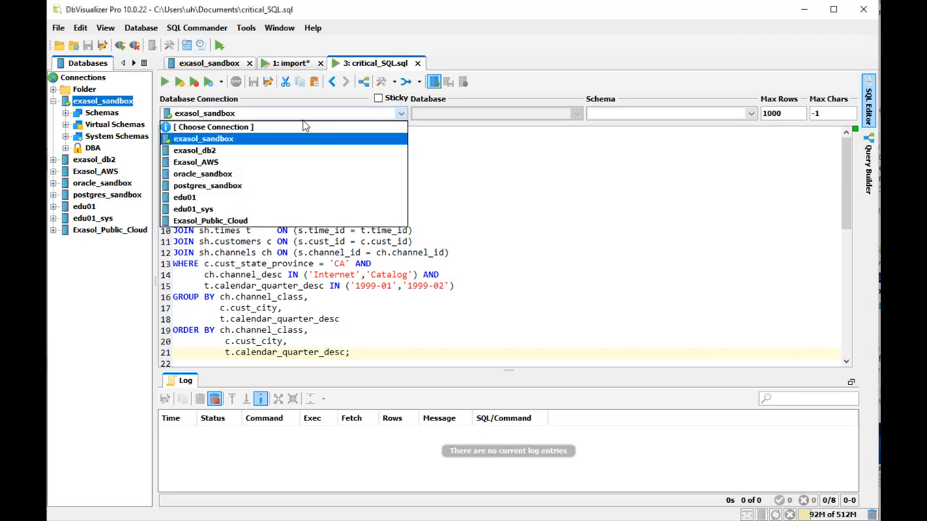
left_click(203, 174)
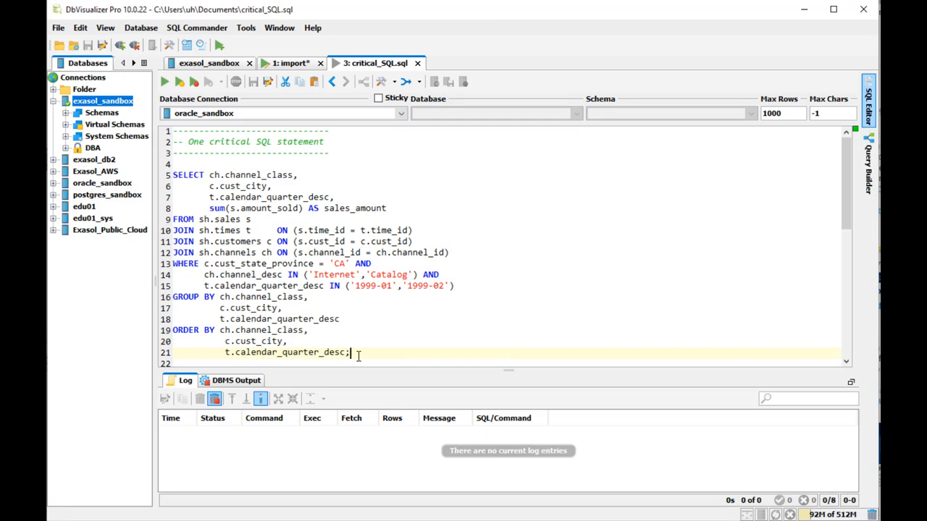
left_click(179, 81)
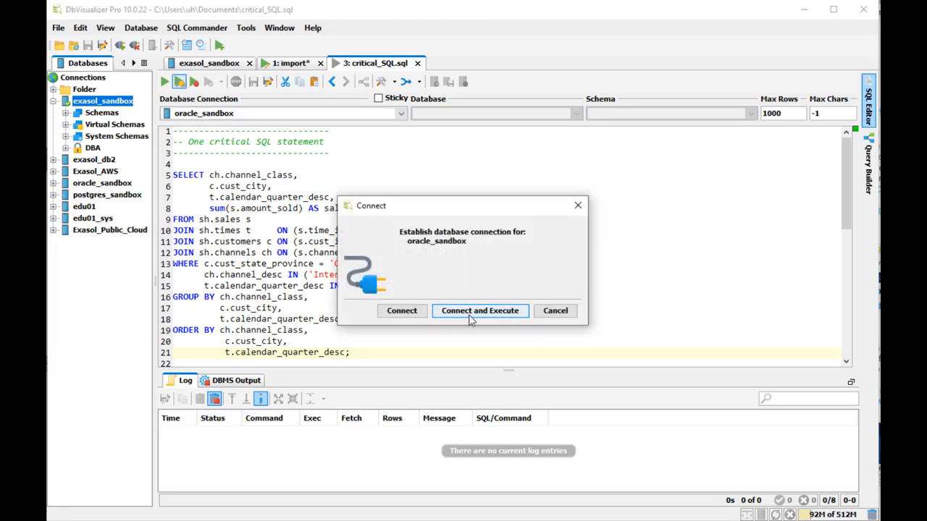
left_click(480, 310)
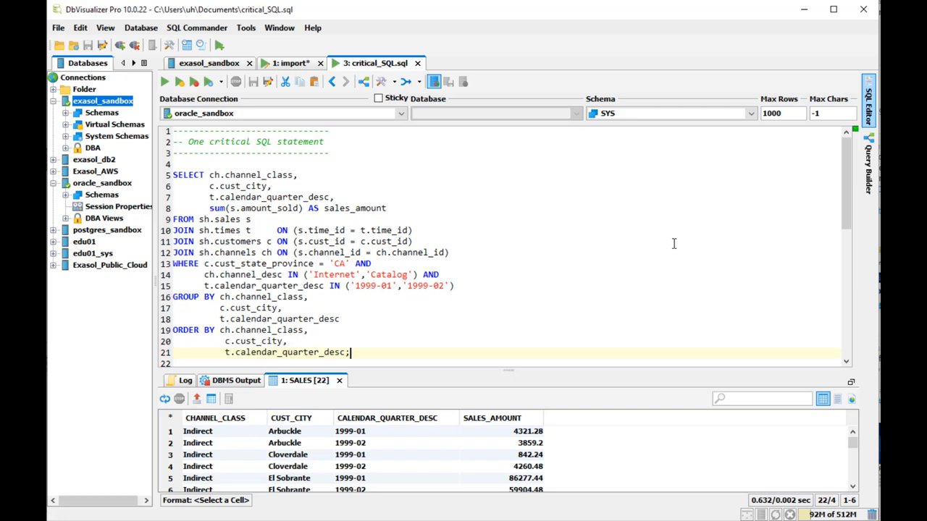
mouse_move(664, 437)
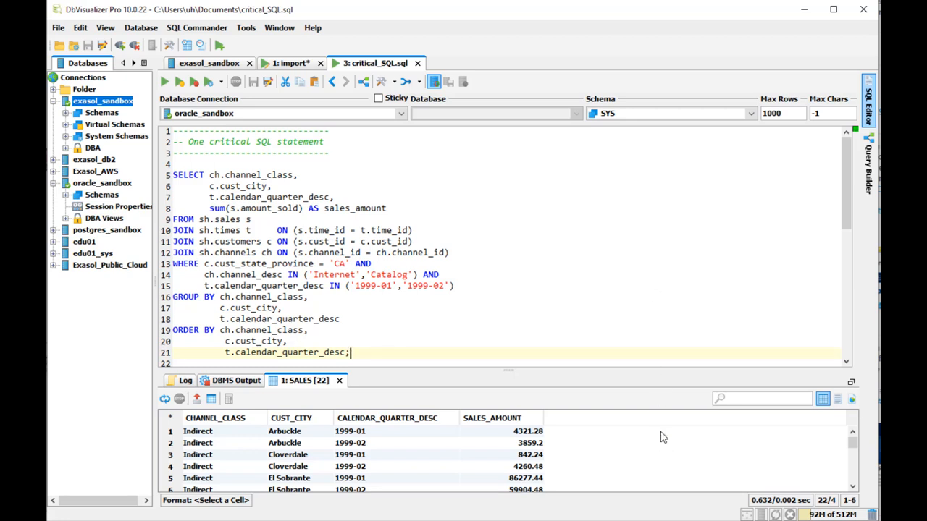
scroll("down", 3)
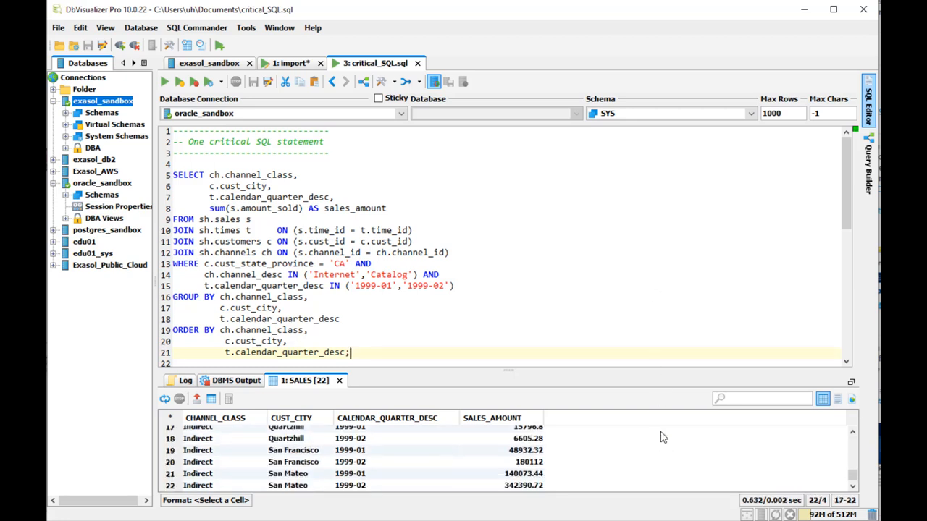
scroll("up", 3)
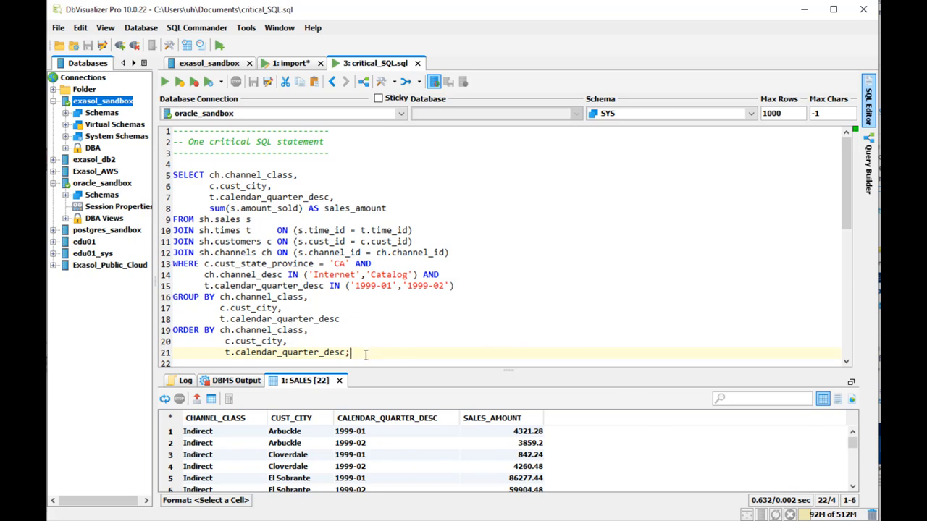
mouse_move(391, 131)
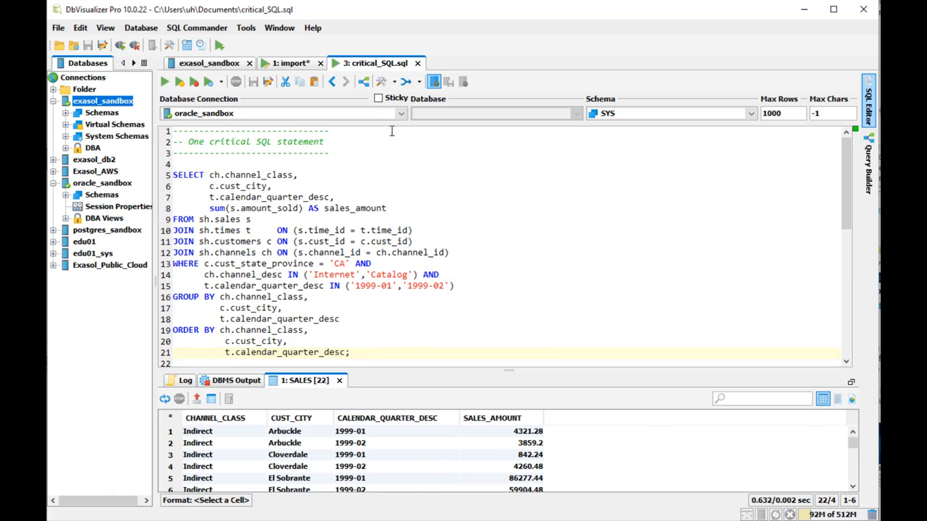
left_click(401, 113)
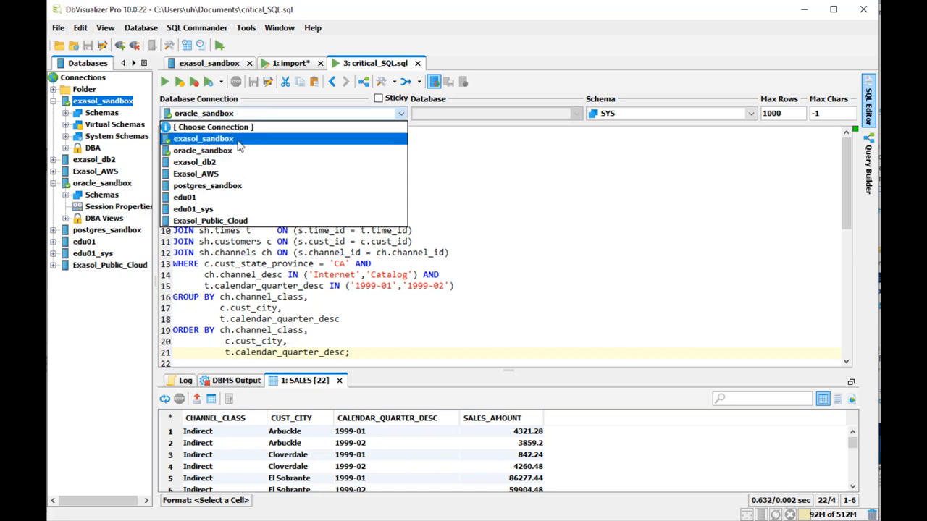
- Run the critical sales query on exasol_sandbox and review its 22 result rows
left_click(202, 138)
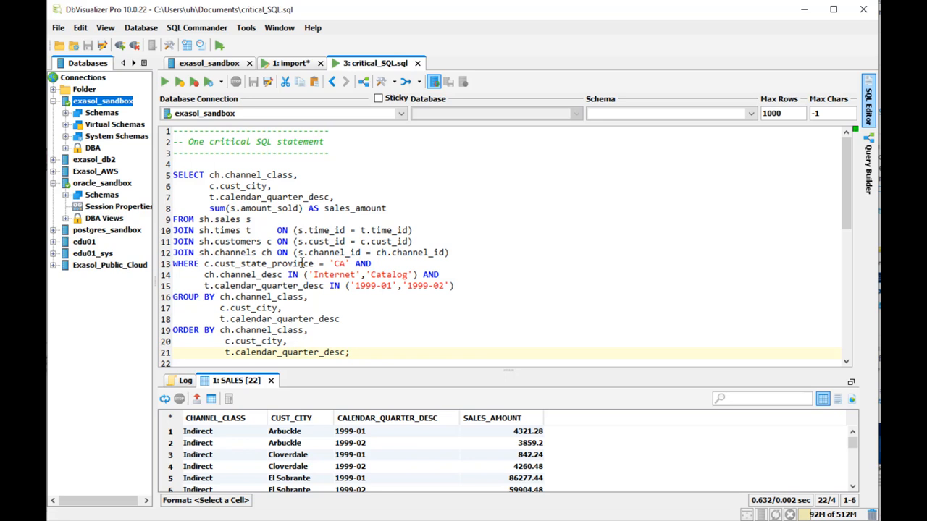
left_click(164, 82)
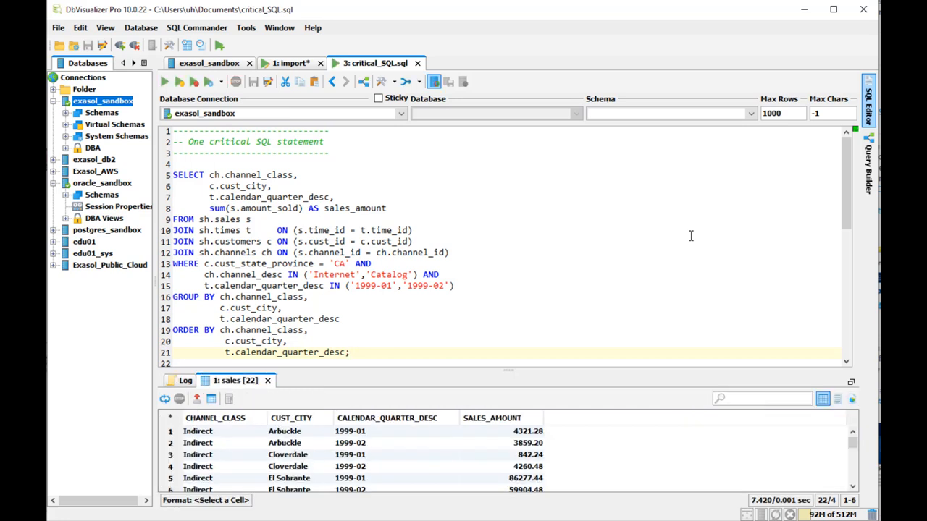
mouse_move(598, 463)
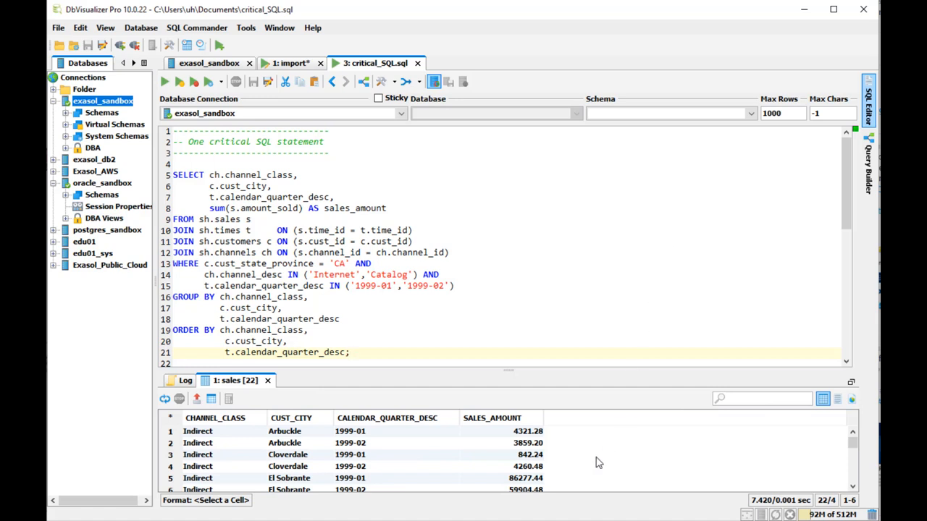
scroll("down", 3)
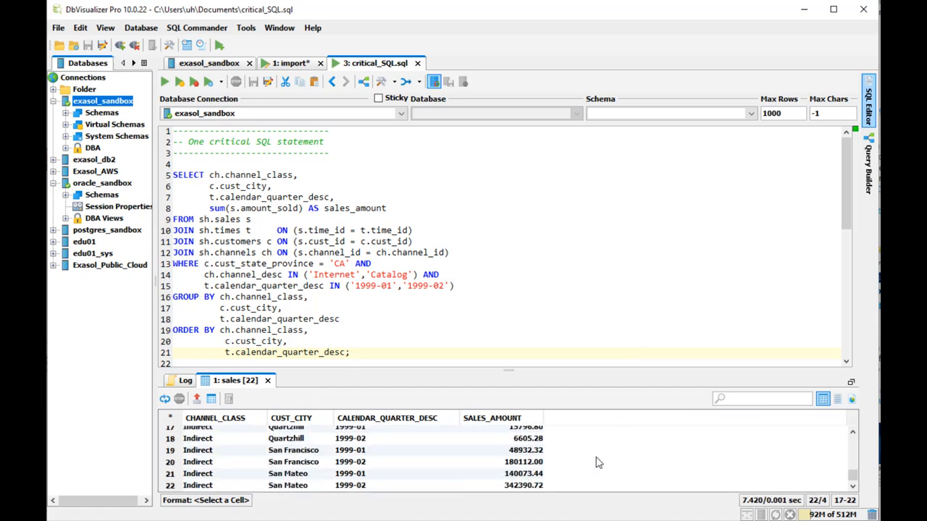
scroll("up", 3)
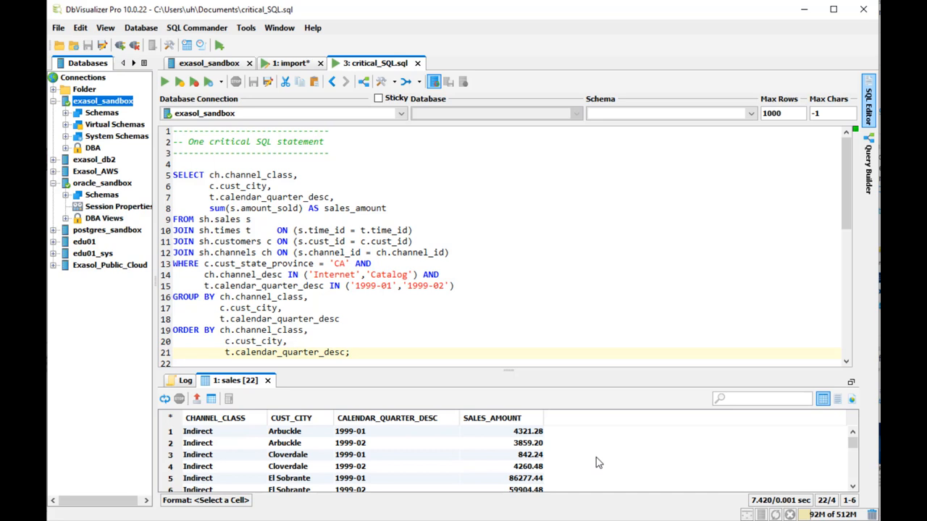
left_click(377, 353)
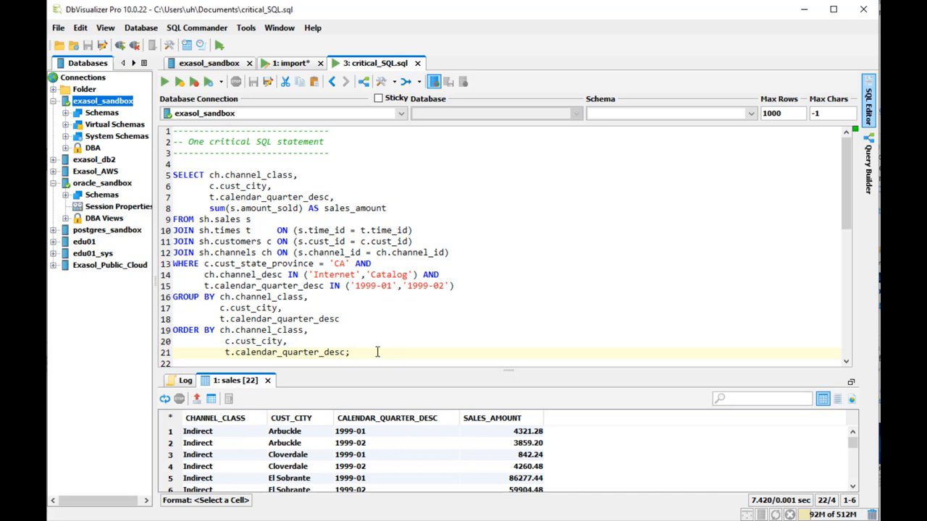
mouse_move(425, 296)
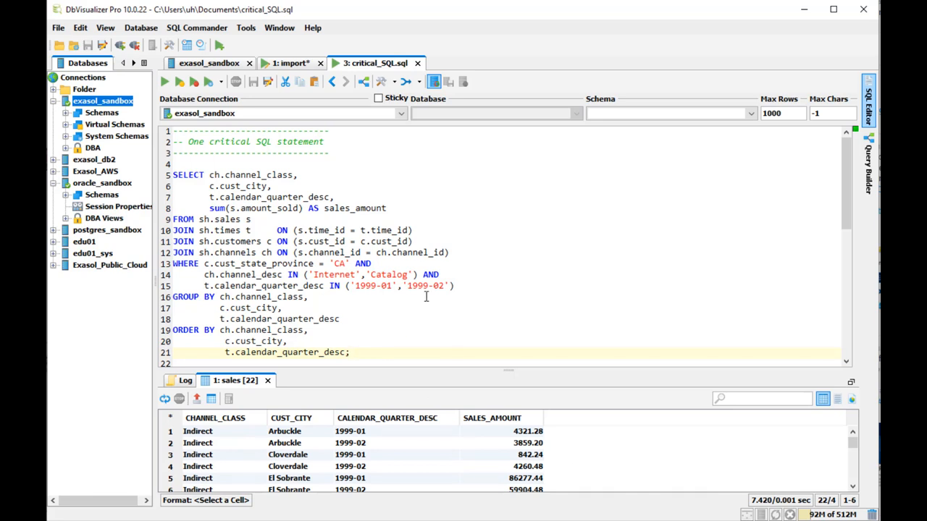
scroll("down", 3)
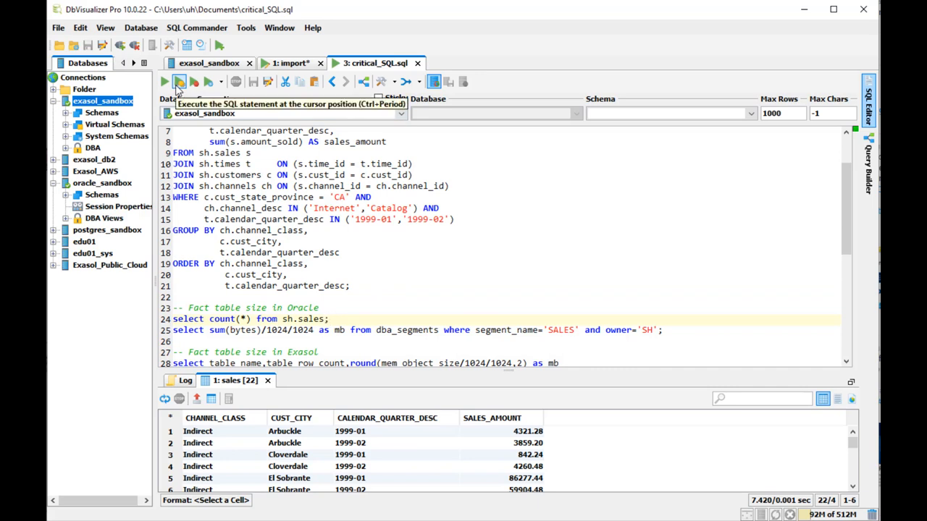
- On oracle_sandbox, run the count(*) and dba_segments queries: 14,701,488 rows, 560 MB
left_click(400, 113)
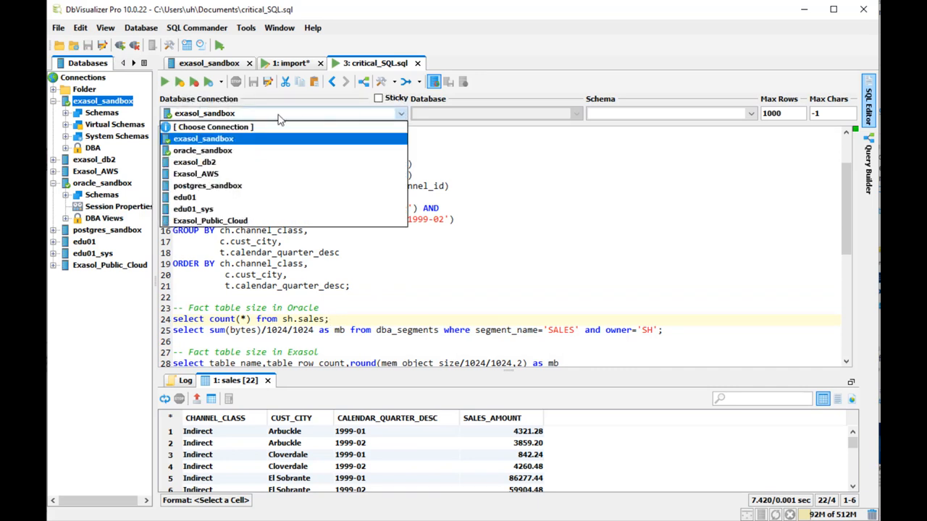
left_click(203, 150)
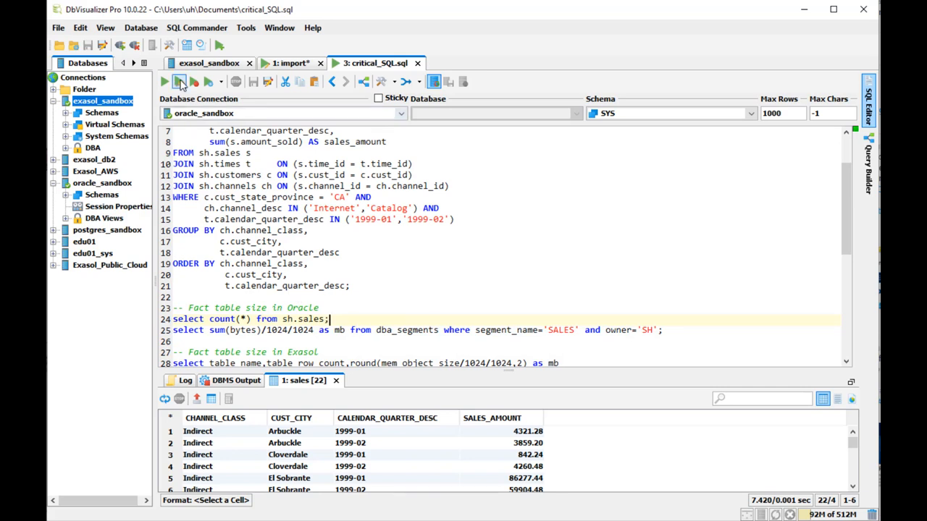
left_click(179, 82)
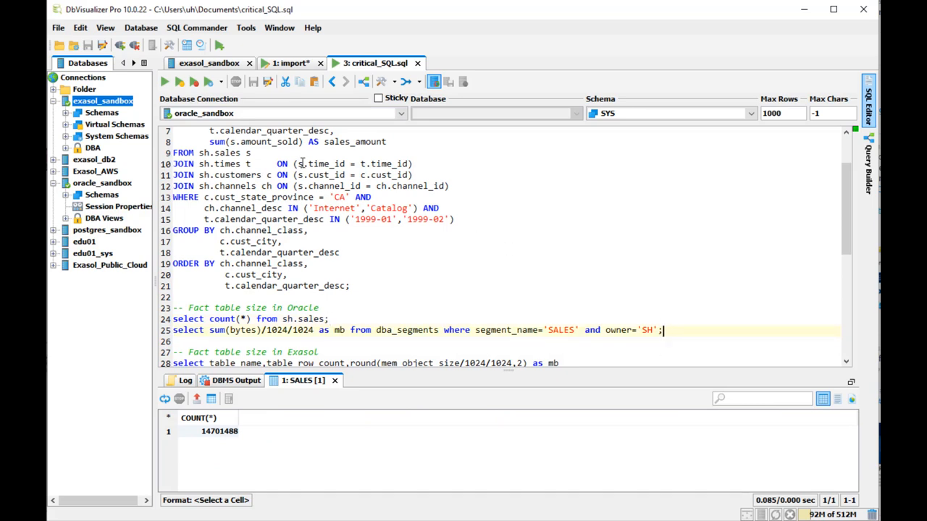
mouse_move(179, 81)
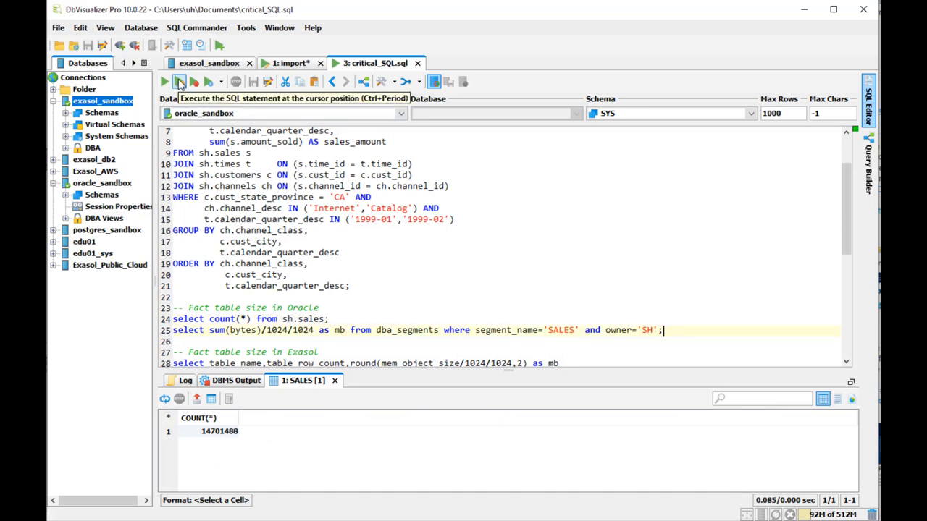
left_click(179, 81)
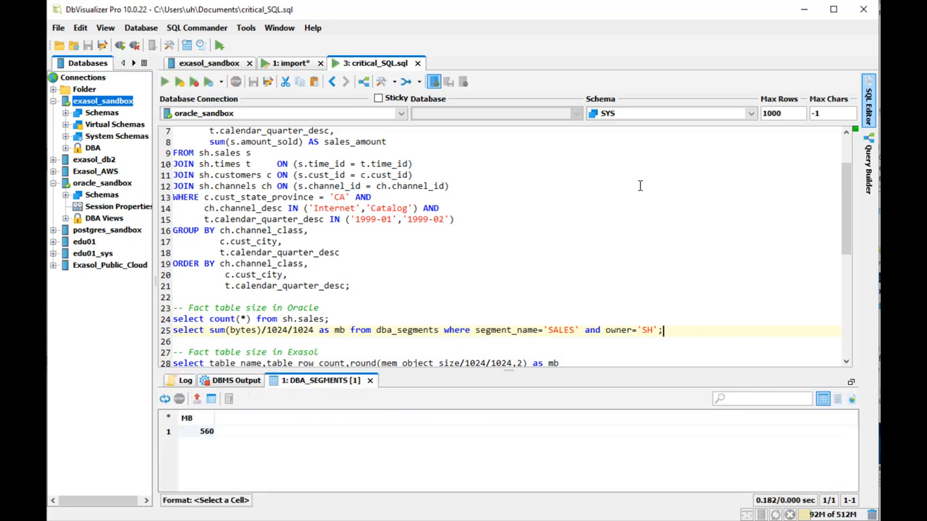
mouse_move(525, 210)
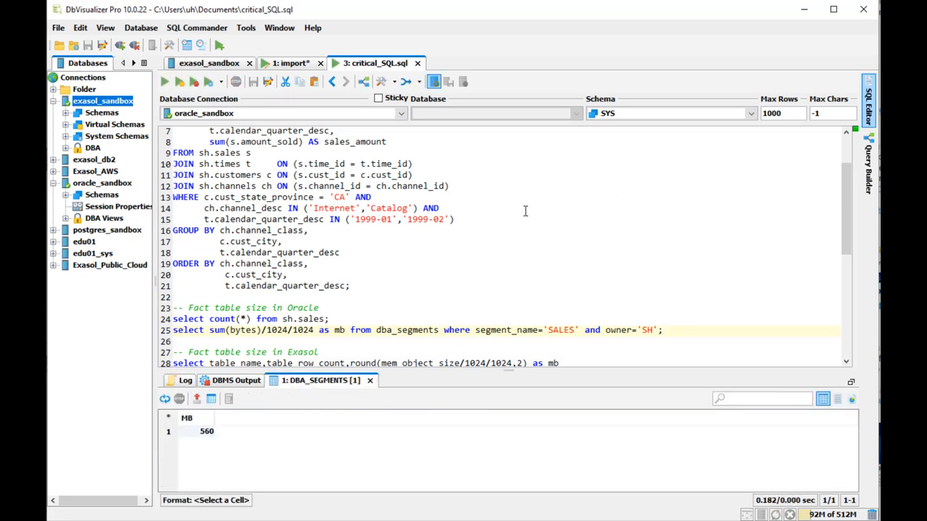
mouse_move(374, 237)
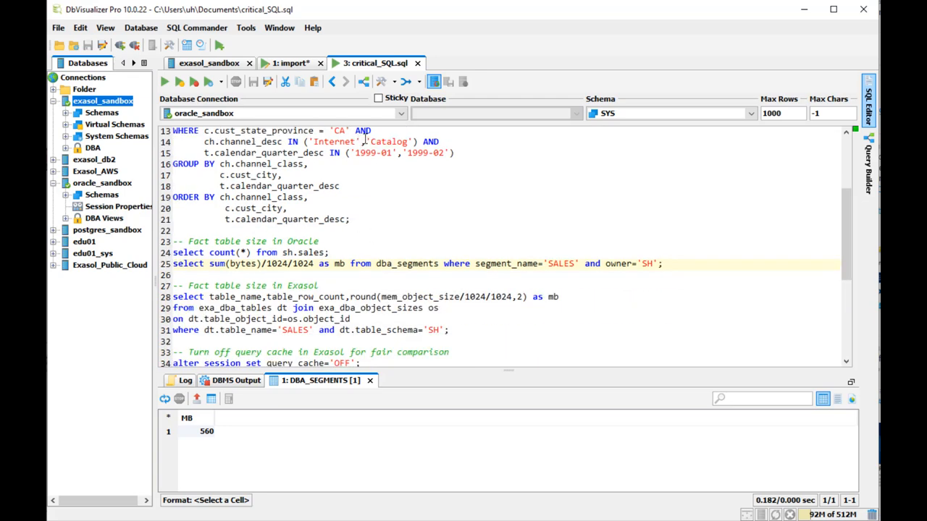
left_click(400, 113)
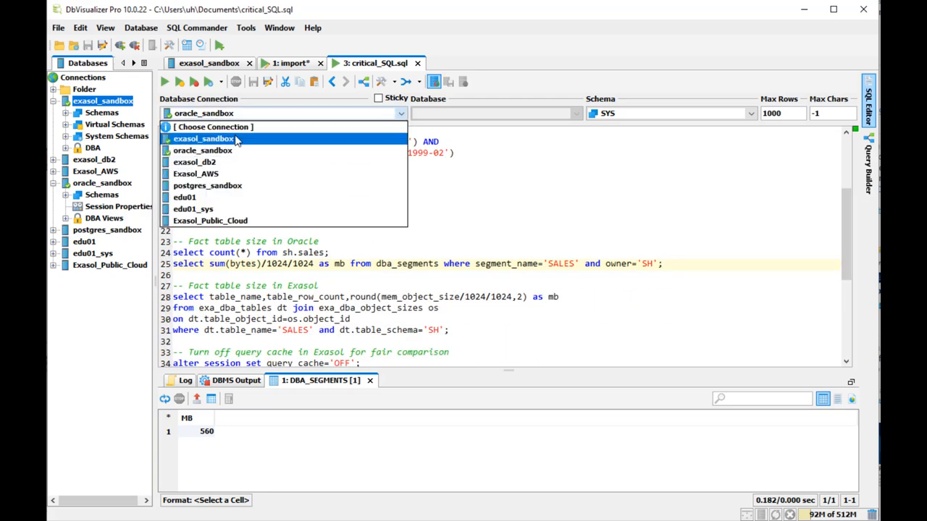
- On exasol_sandbox, run the count and exa_dba_tables size queries: 14,701,488 rows, 80.60 MB
left_click(203, 138)
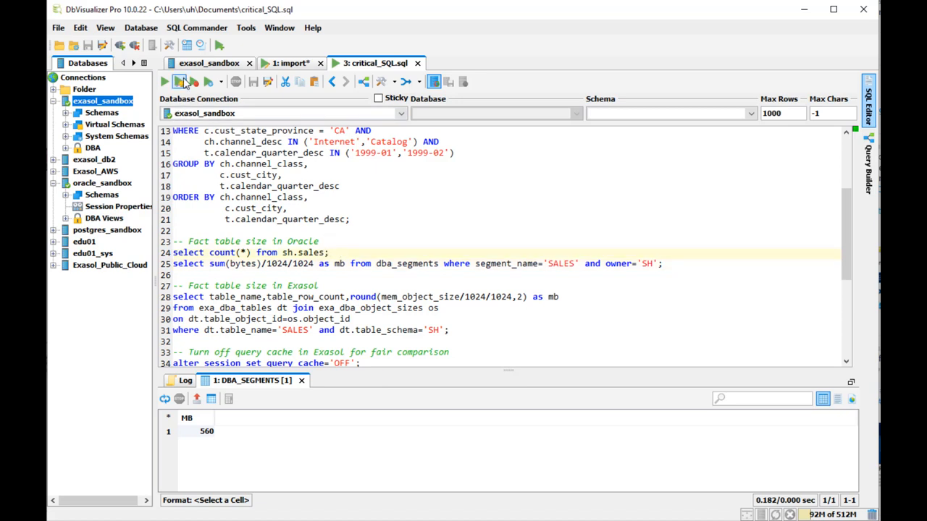
left_click(164, 81)
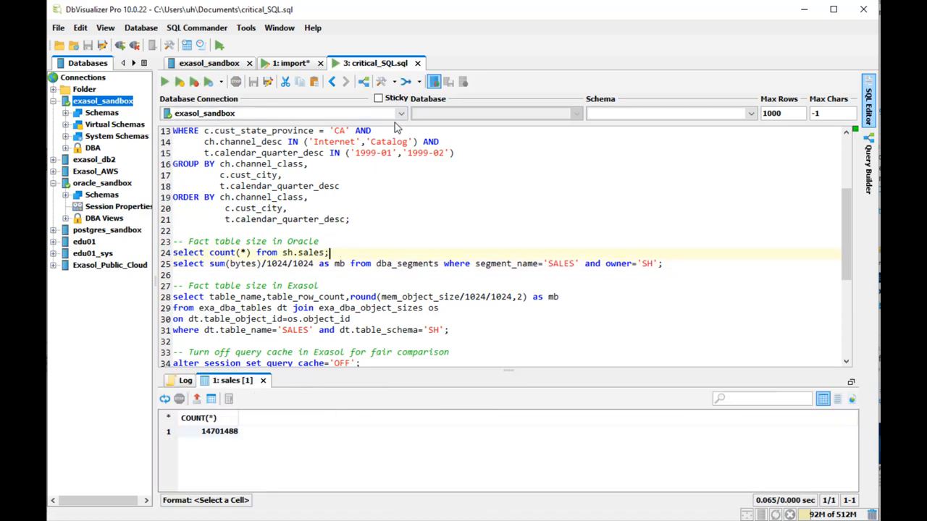
left_click(453, 330)
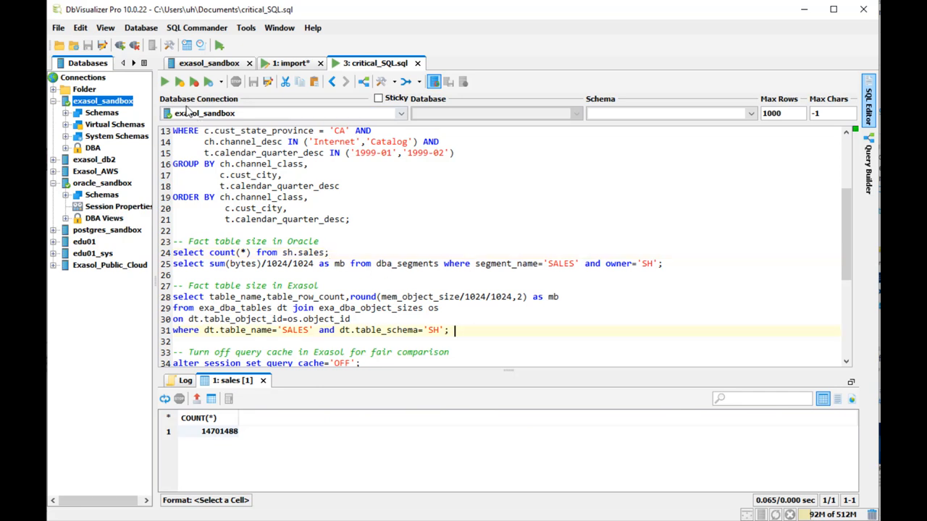
left_click(164, 81)
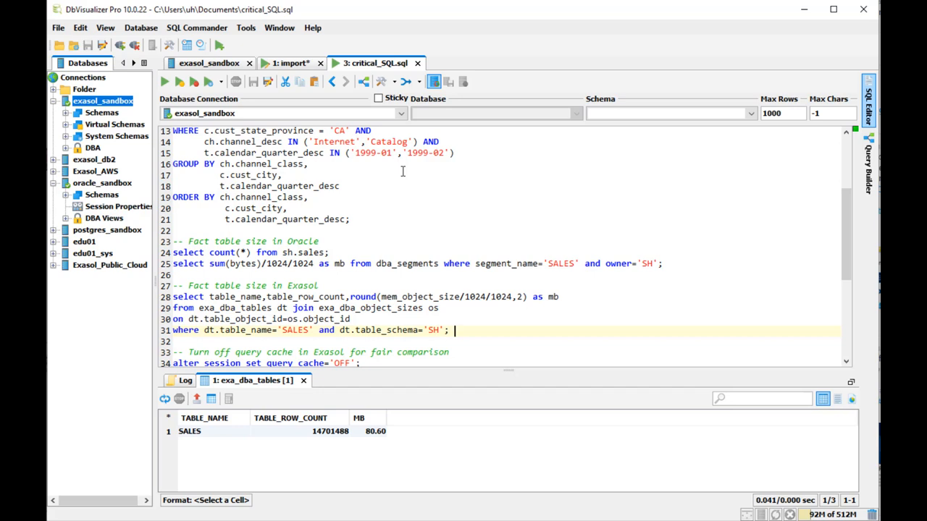
mouse_move(358, 219)
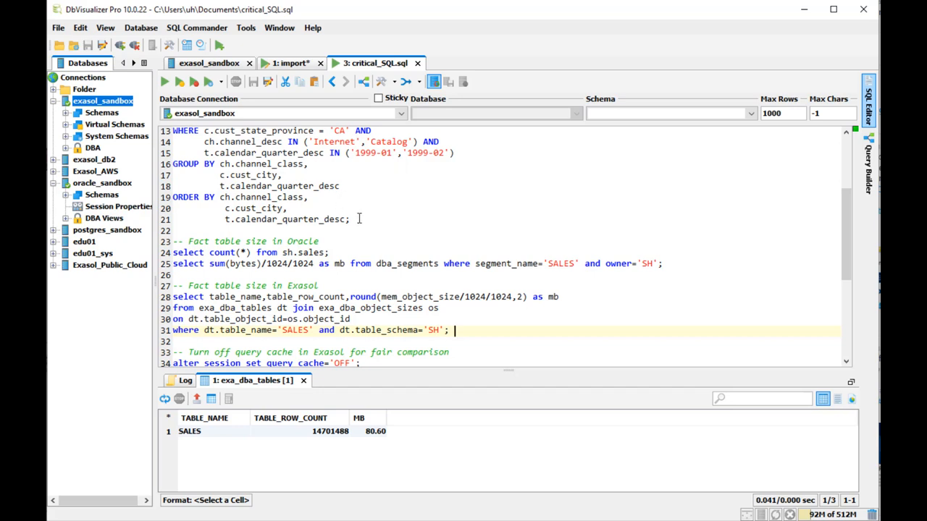
left_click(359, 219)
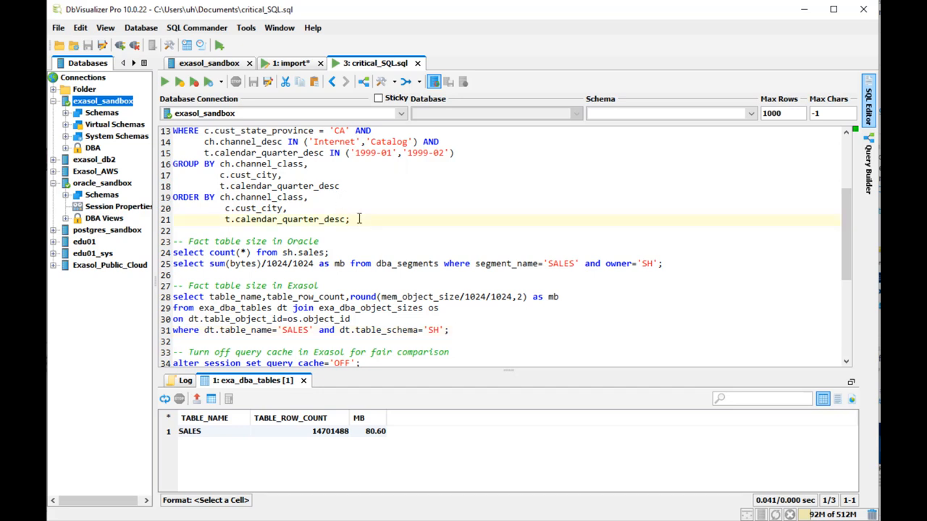
scroll("up", 3)
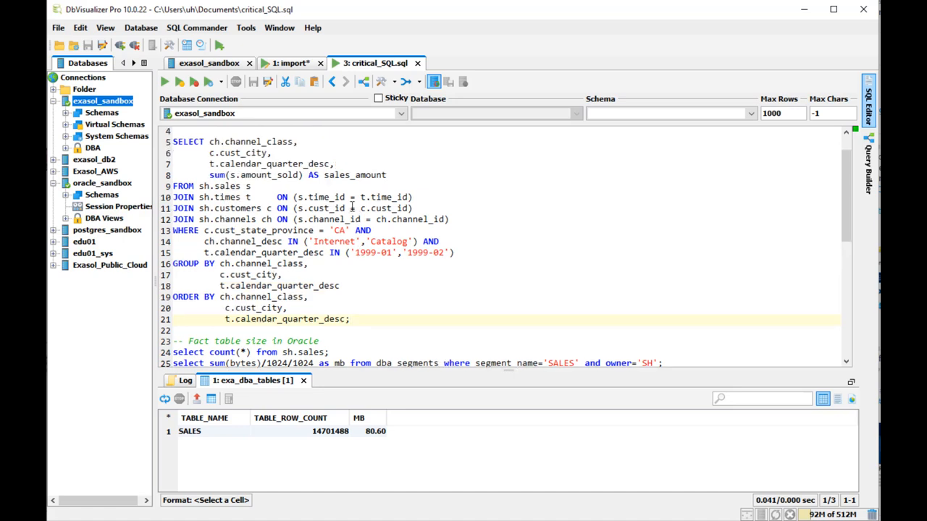
- Run the pivot on Exasol (22 rows), then set session and system query_cache to OFF
left_click(163, 81)
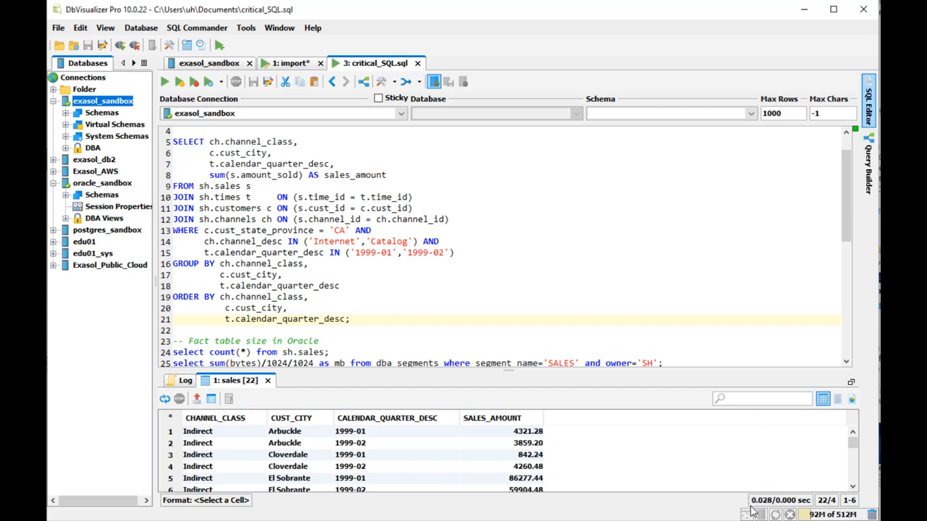
mouse_move(773, 493)
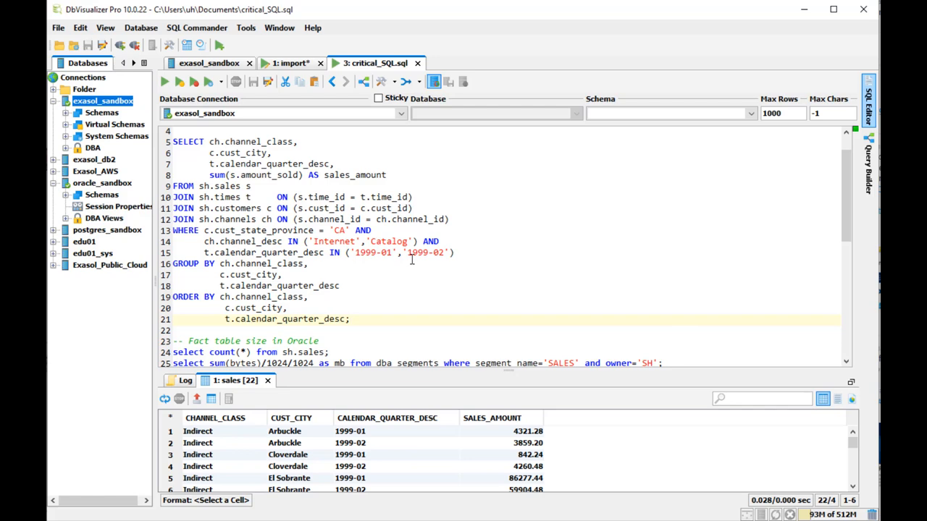
scroll("down", 3)
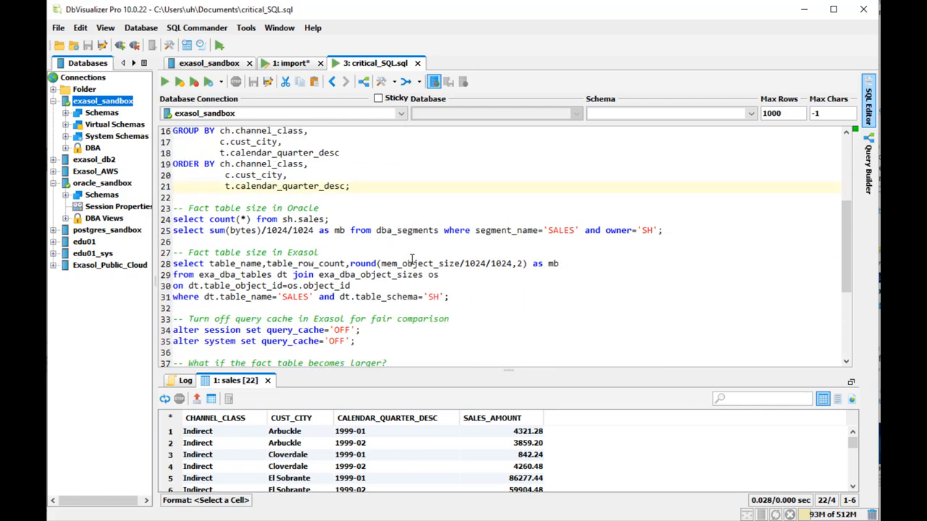
left_click(361, 330)
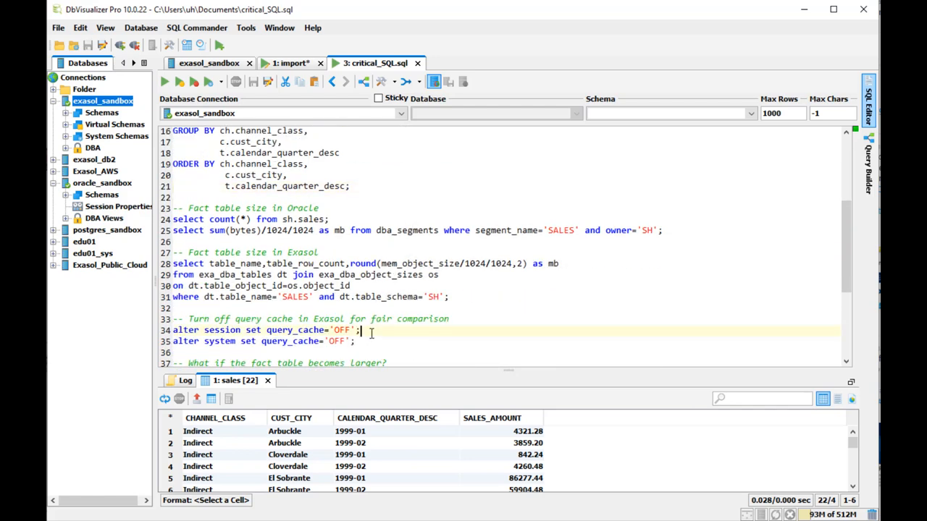
left_click(164, 81)
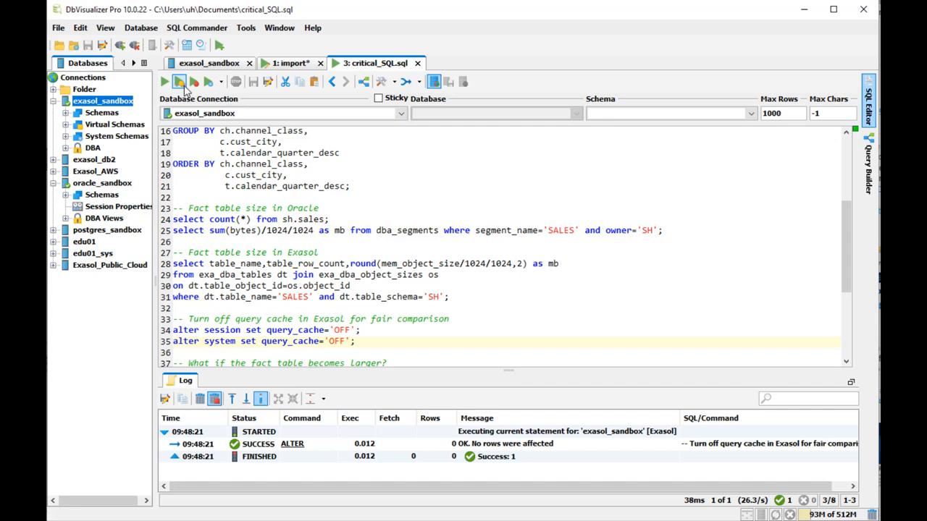
left_click(179, 81)
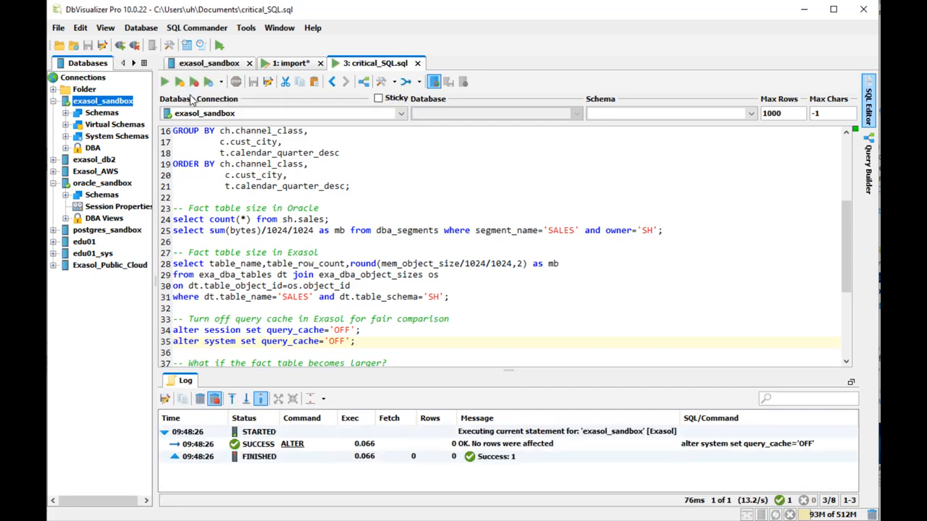
mouse_move(368, 189)
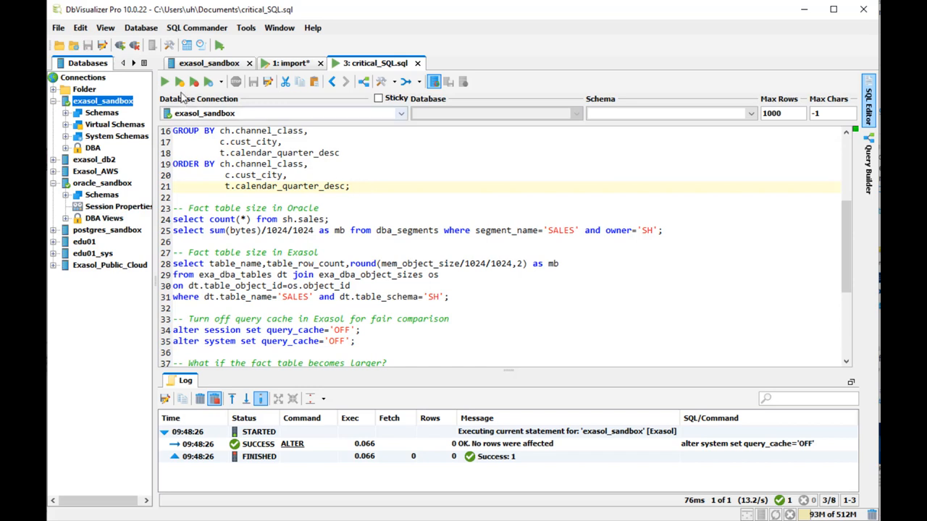
left_click(163, 82)
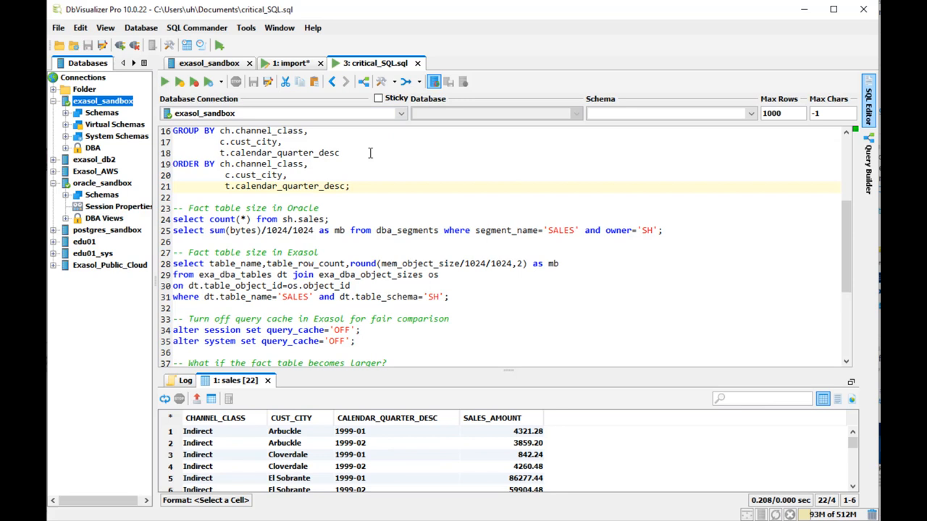
- Rerun the pivot on oracle_sandbox (0.326 s) and exasol_sandbox (0.212 s), 22 rows each
left_click(401, 113)
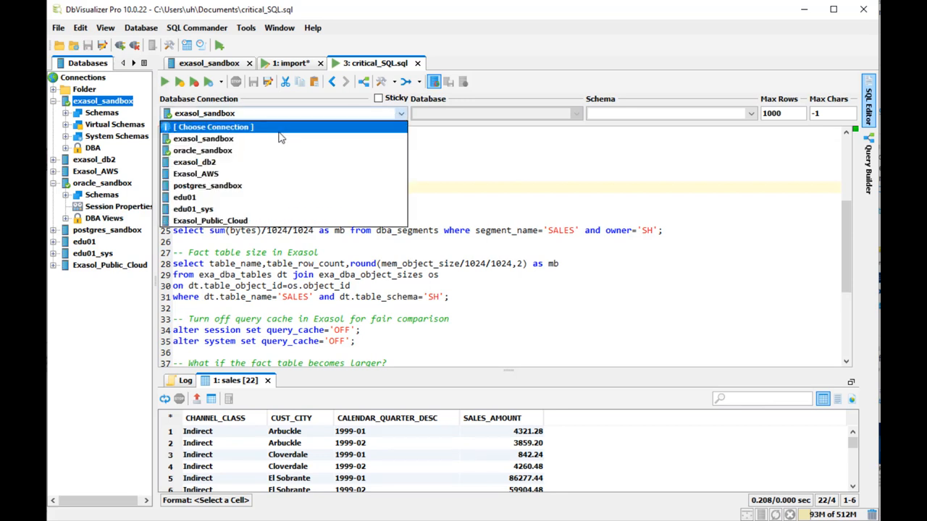
left_click(203, 150)
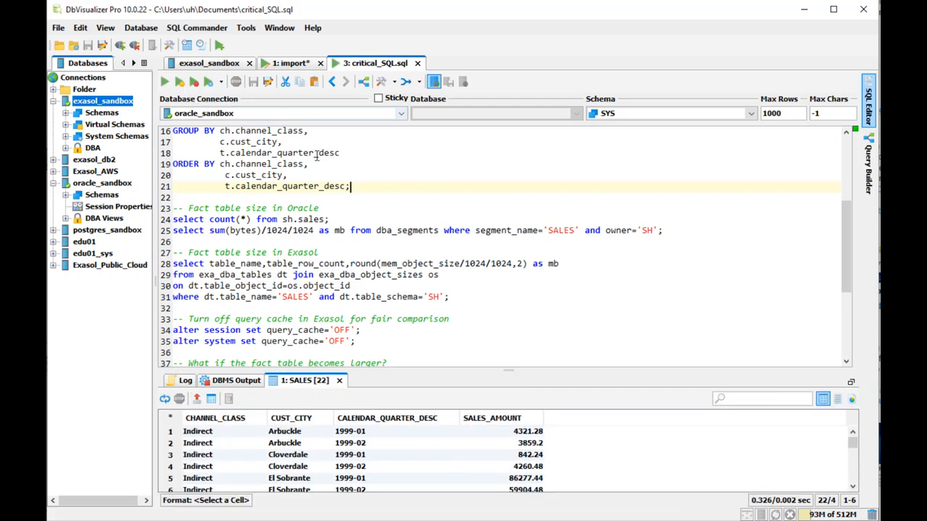
left_click(401, 113)
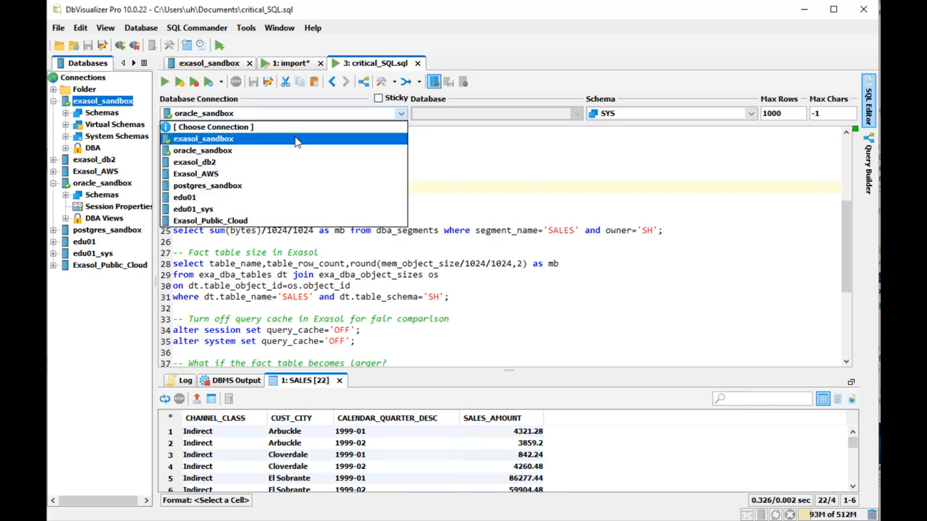
left_click(202, 138)
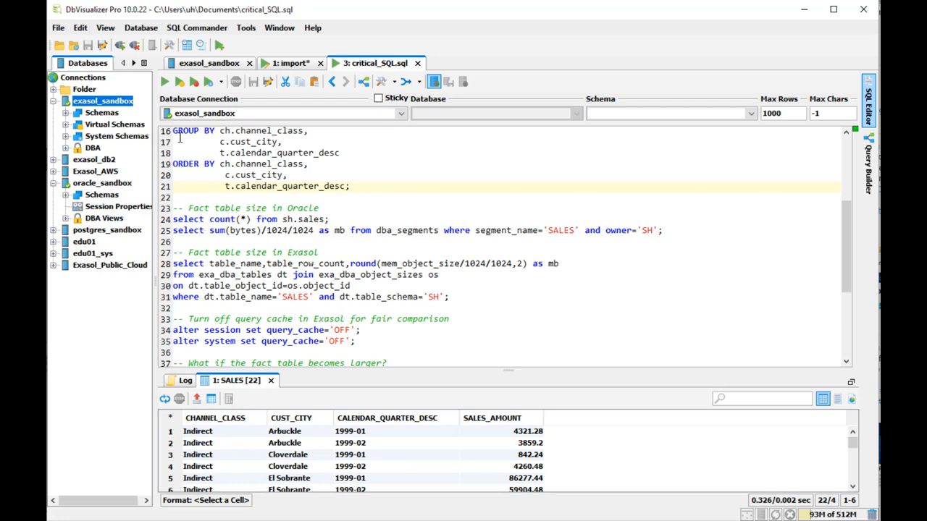
left_click(165, 81)
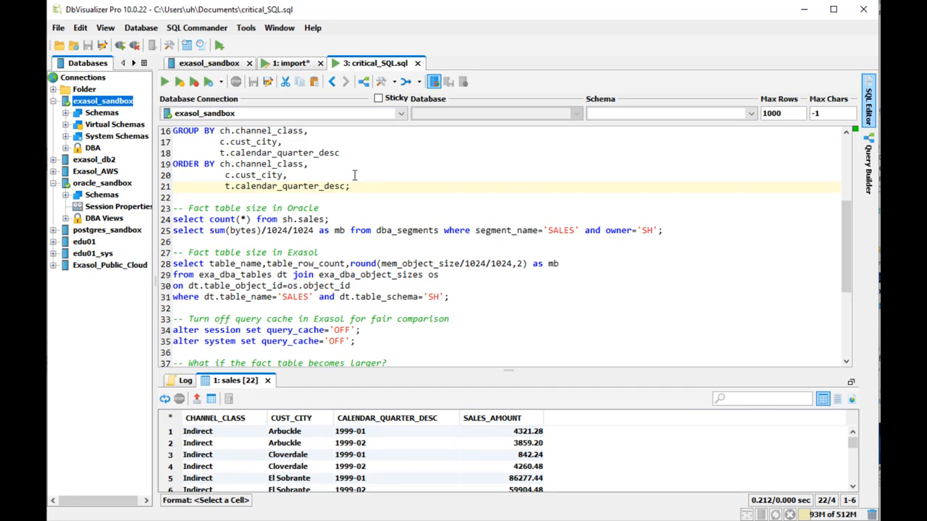
mouse_move(372, 188)
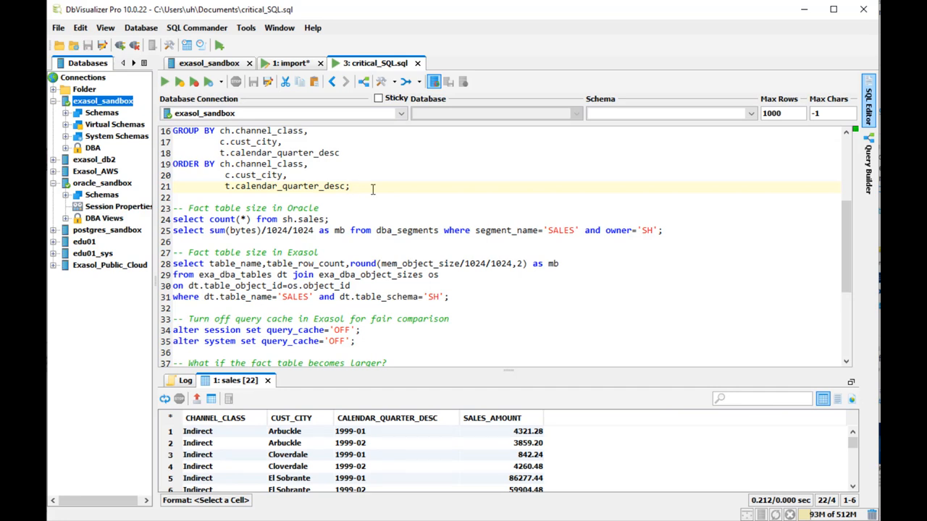
mouse_move(439, 259)
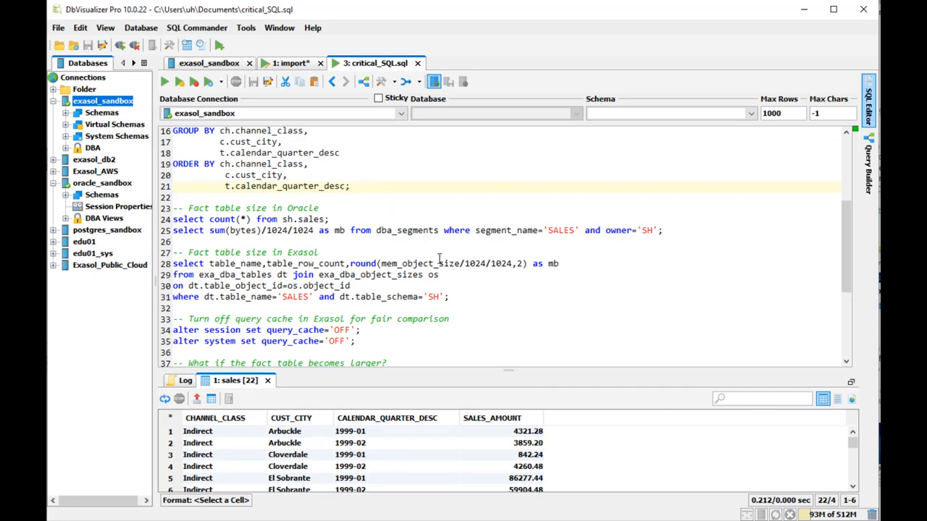
scroll("down", 3)
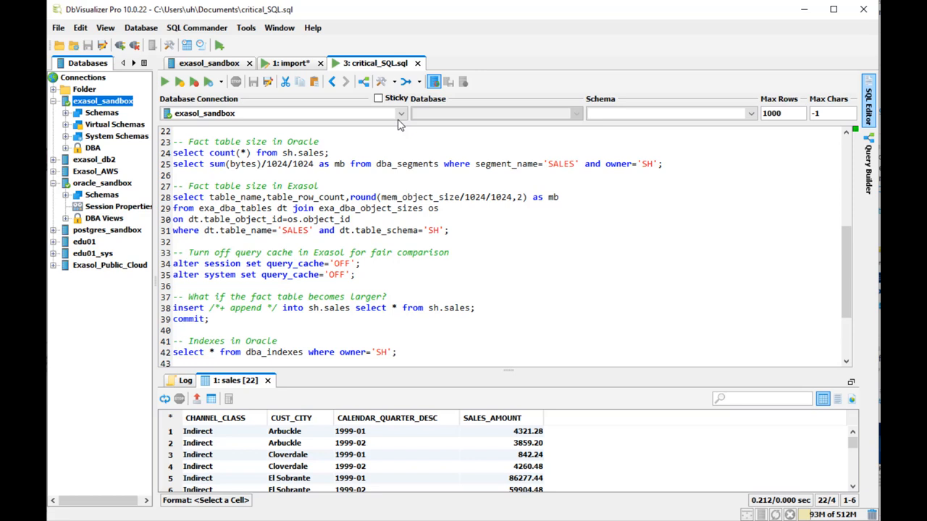
- On oracle_sandbox, append 14,701,488 duplicate rows into SH.SALES and commit
left_click(401, 113)
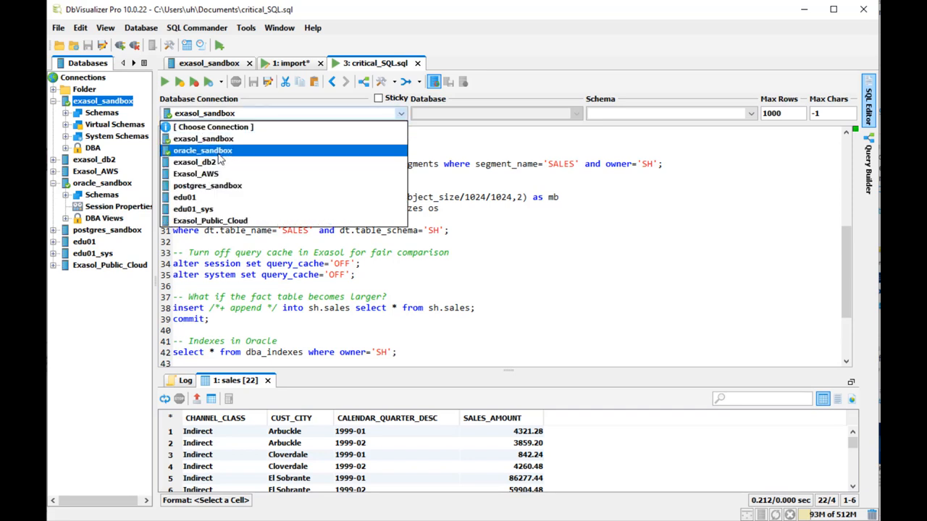
left_click(202, 150)
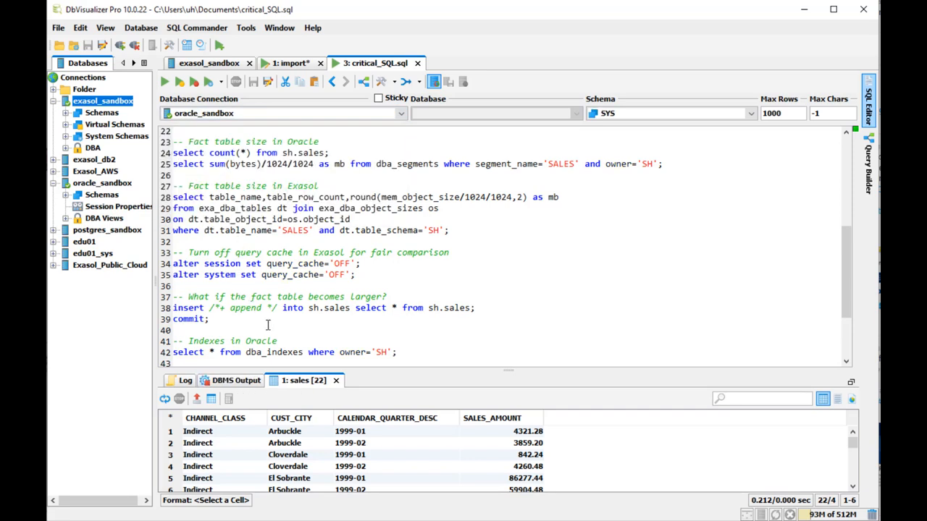
left_click(476, 308)
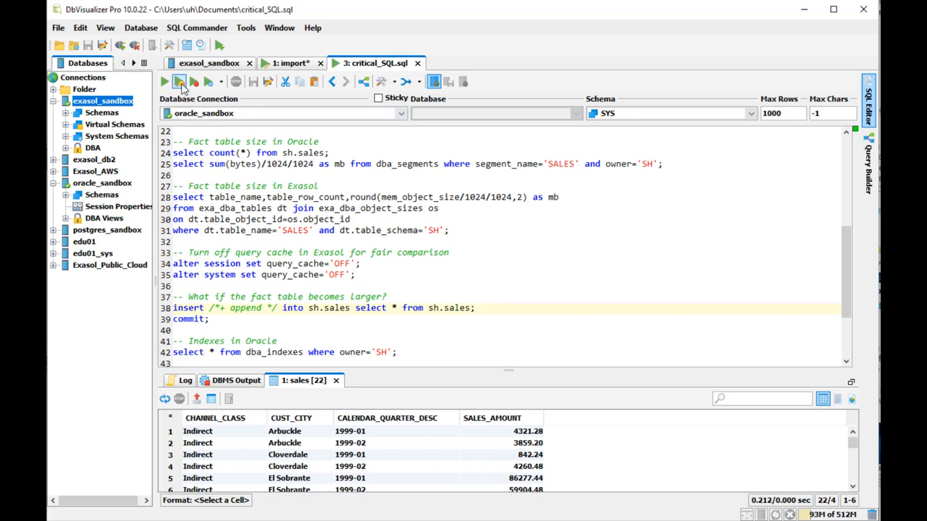
left_click(179, 81)
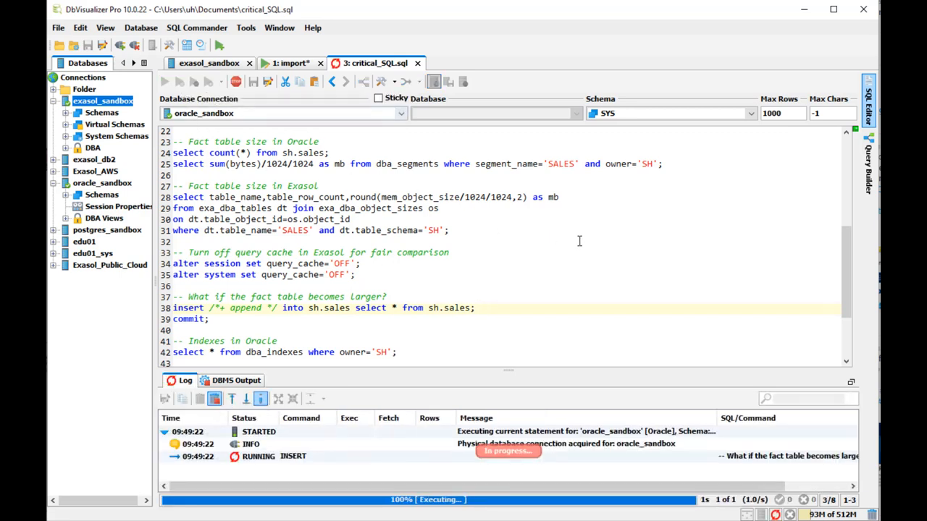
mouse_move(601, 252)
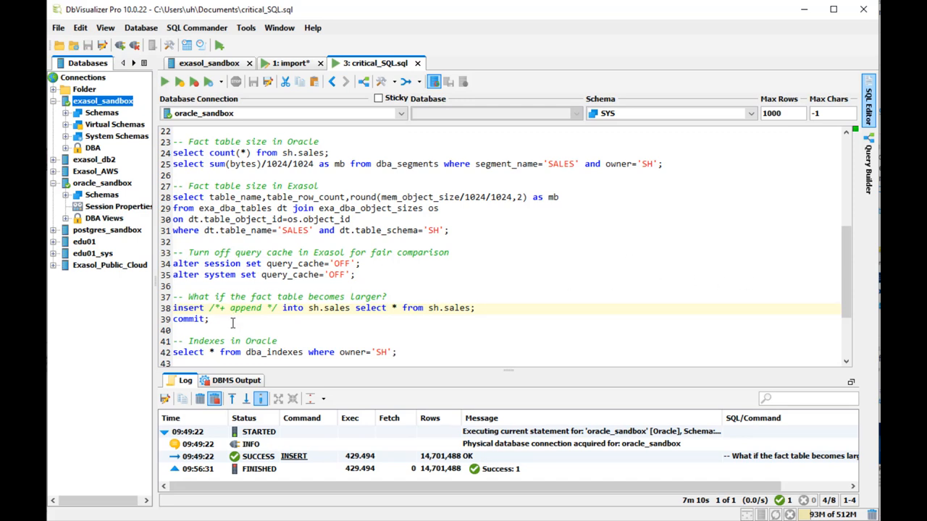
left_click(163, 81)
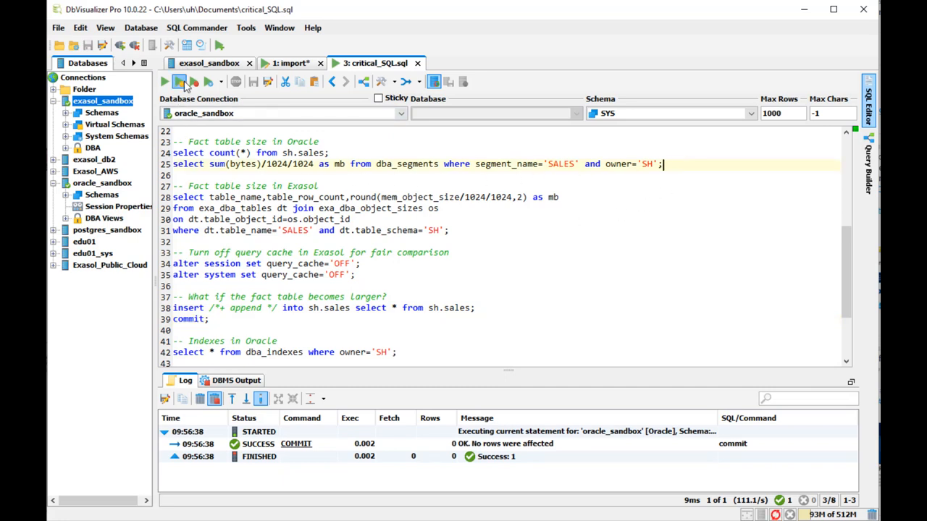
- Check Oracle's SALES segment size, then on exasol_sandbox insert 14,701,488 sales rows and commit
left_click(179, 81)
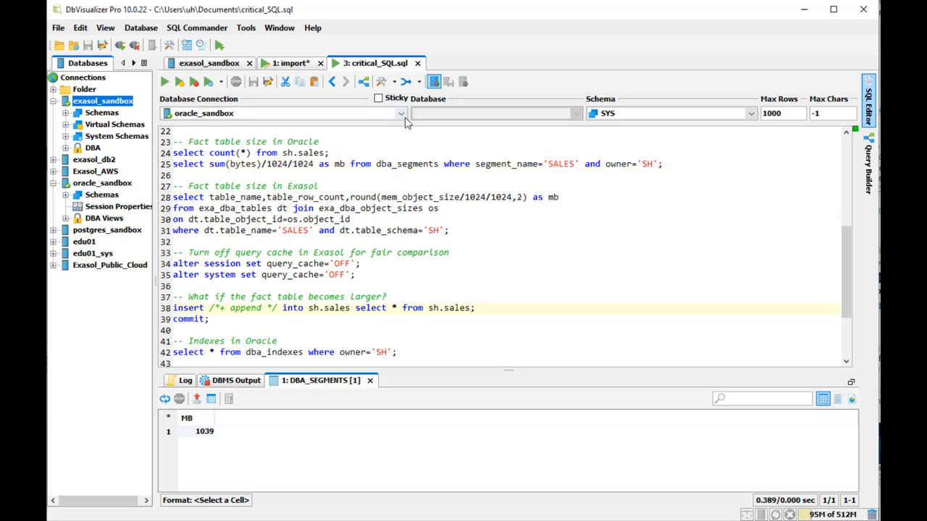
left_click(401, 113)
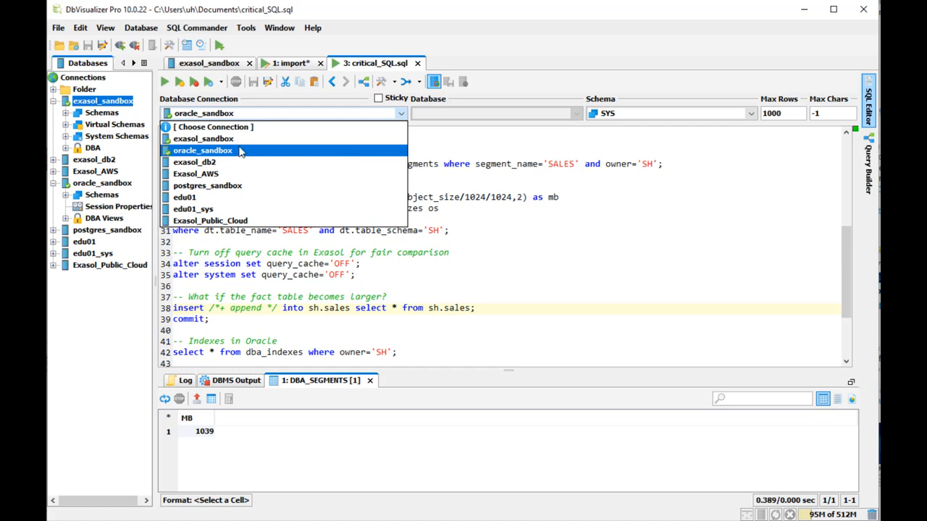
left_click(203, 139)
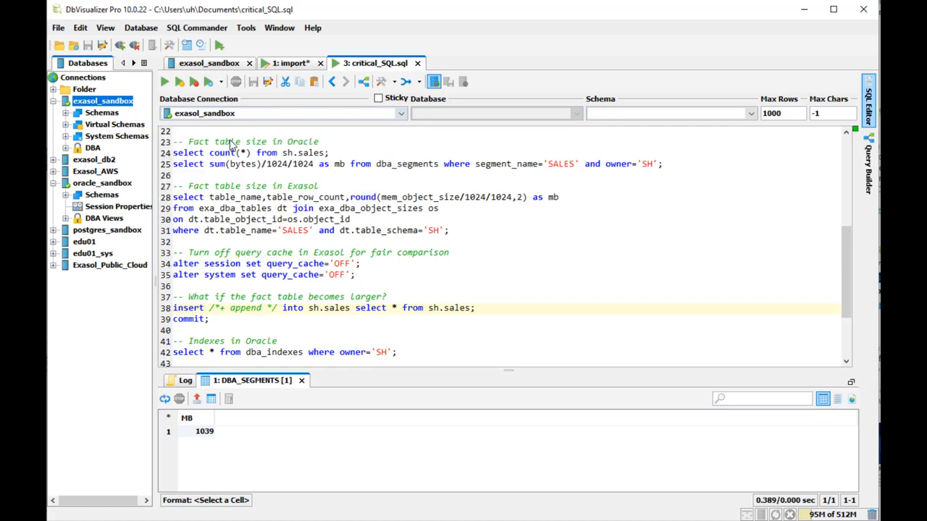
mouse_move(178, 81)
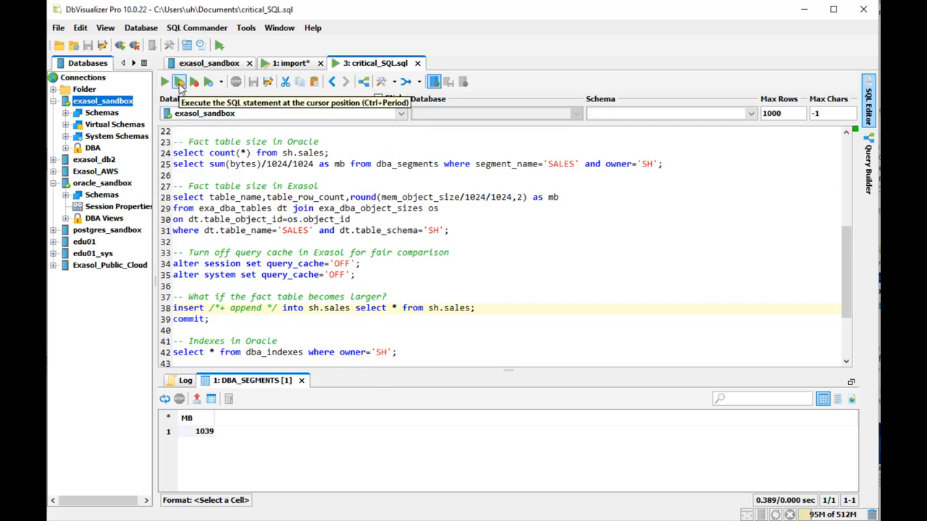
left_click(179, 82)
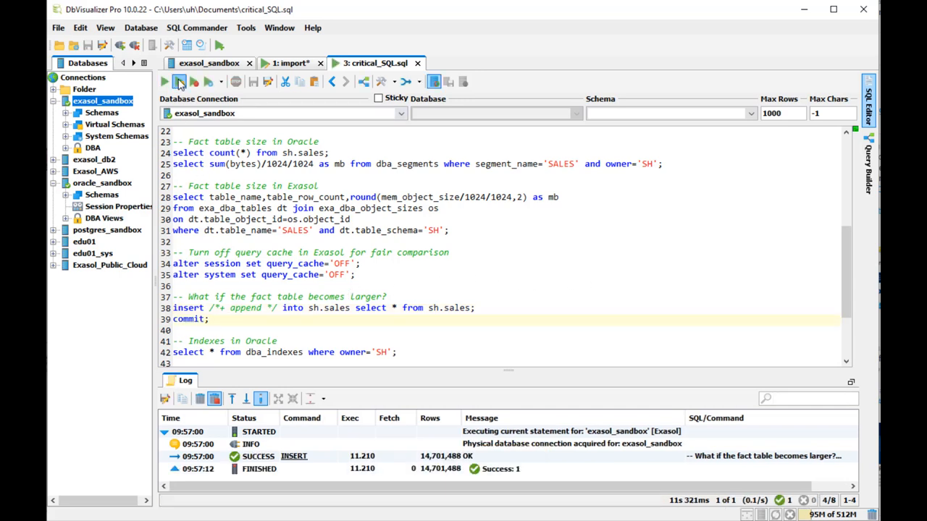
left_click(179, 81)
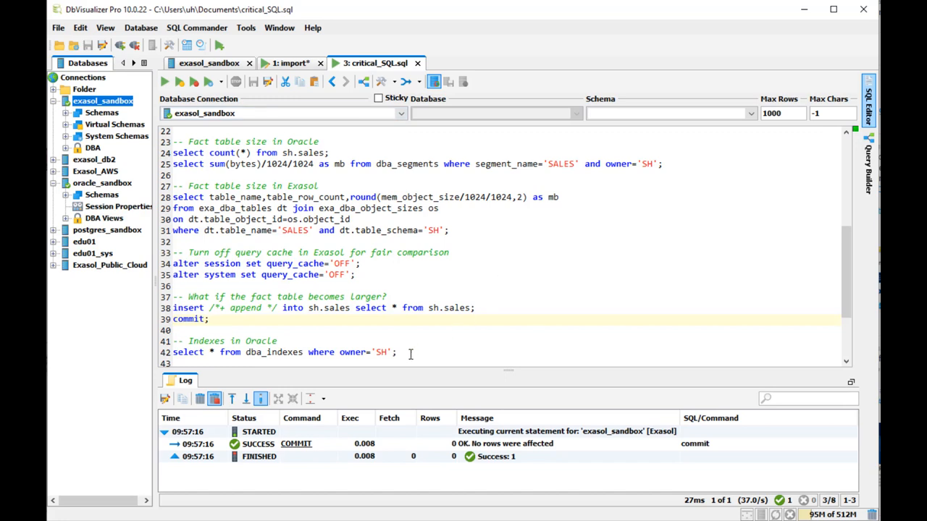
left_click_drag(514, 370, 514, 326)
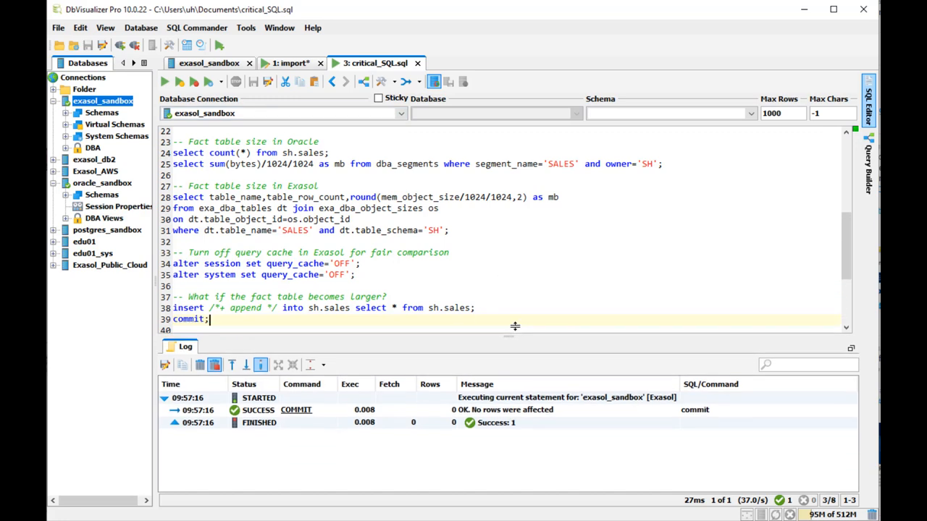
scroll("down", 3)
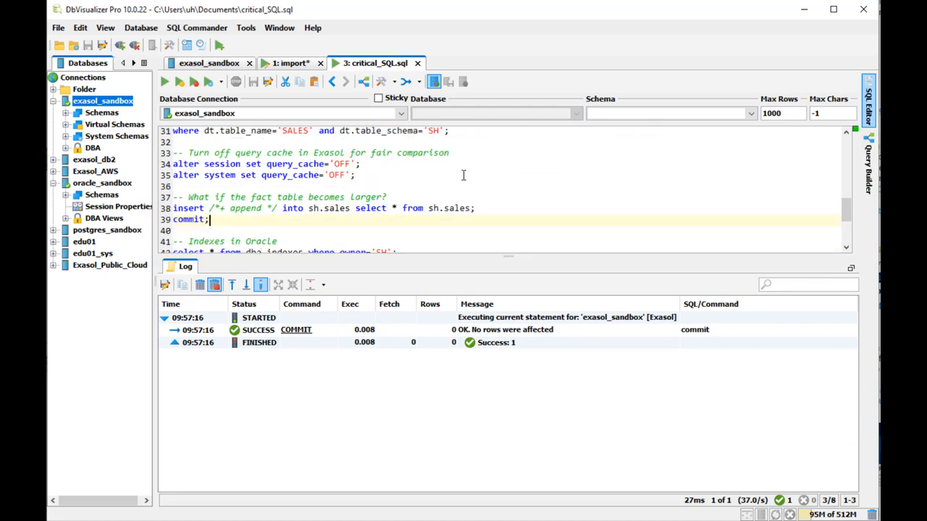
scroll("down", 3)
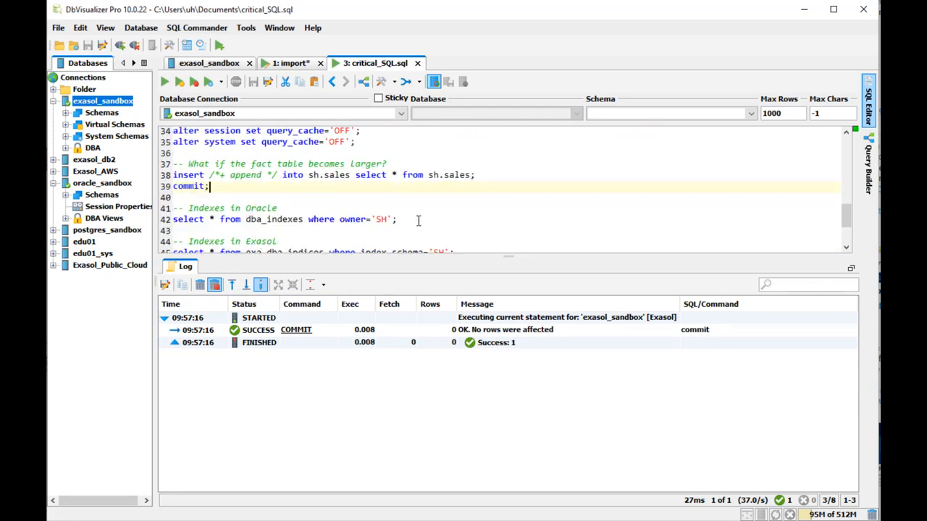
- On oracle_sandbox, run the dba_indexes query listing 24 SH indexes
left_click(402, 113)
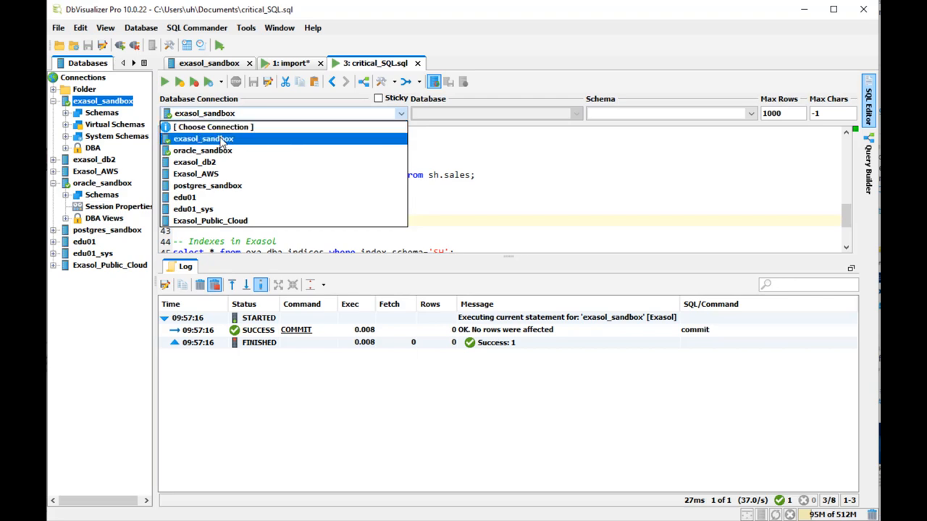
left_click(202, 150)
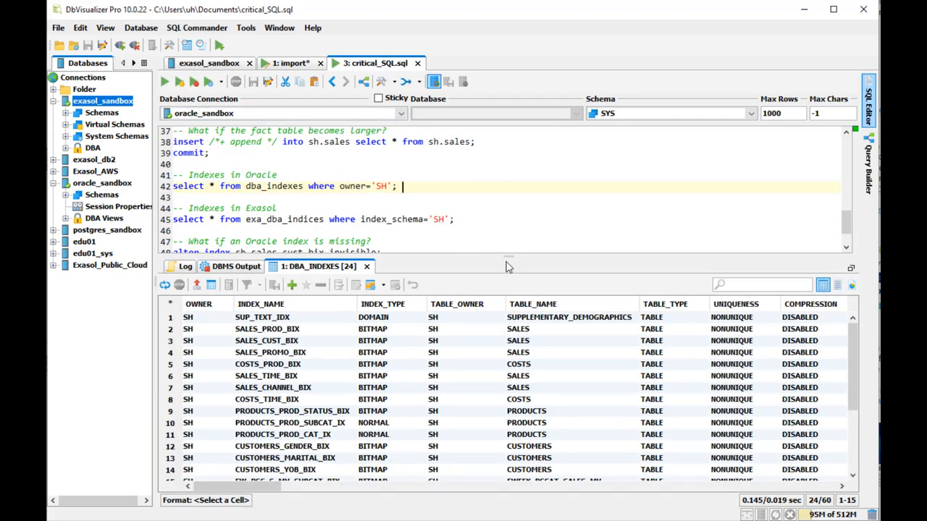
left_click_drag(507, 258, 507, 215)
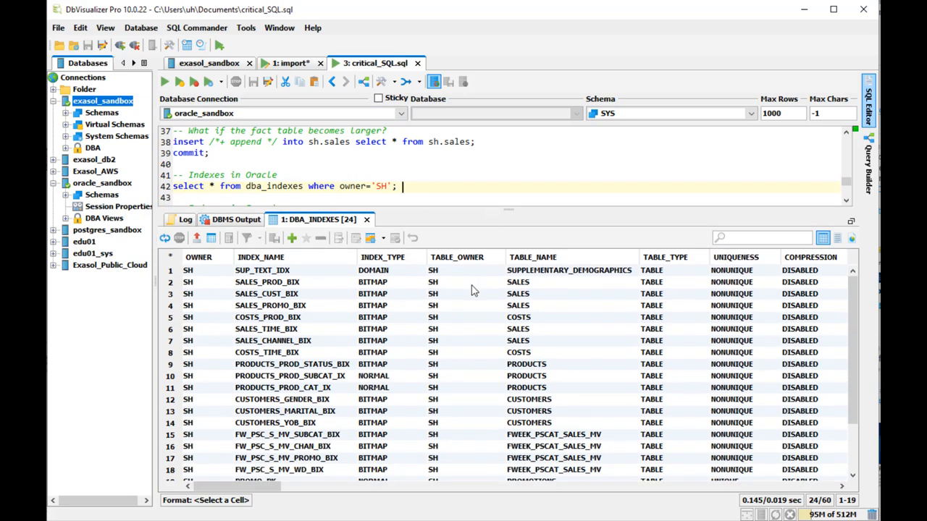
scroll("down", 3)
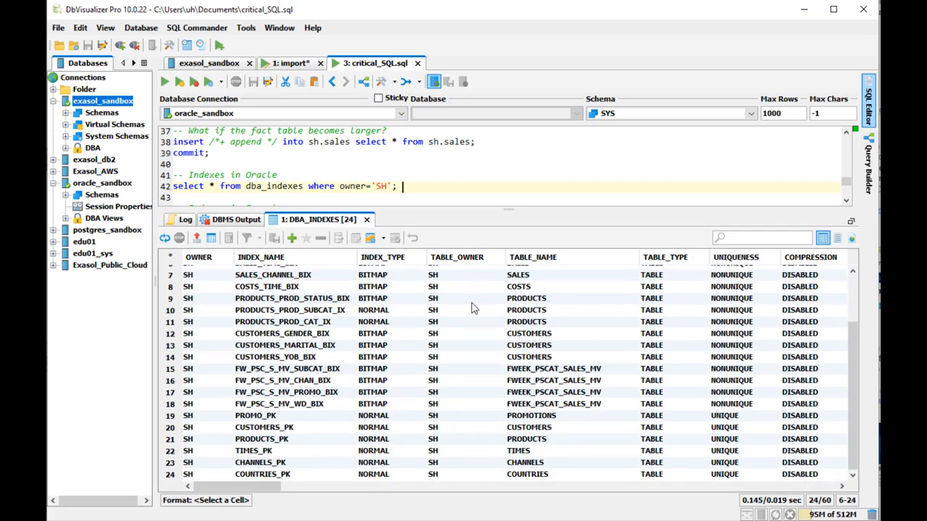
scroll("up", 3)
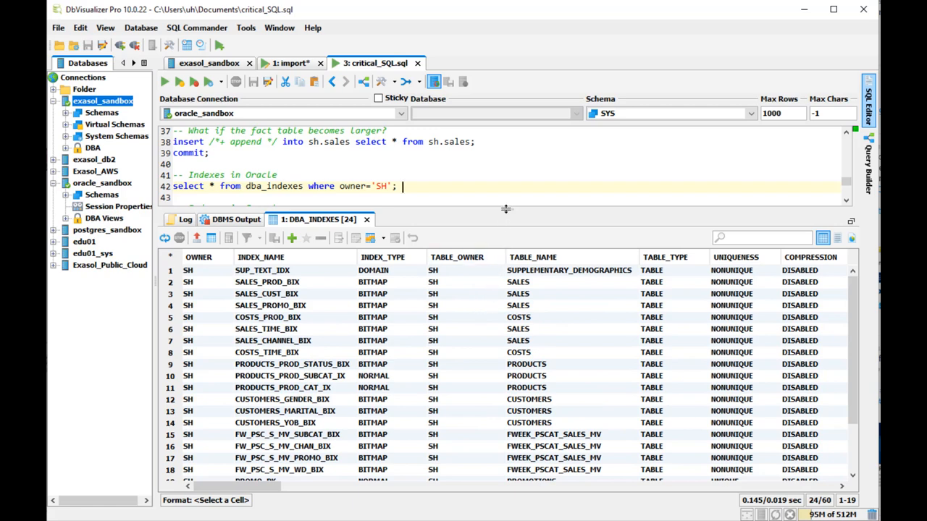
left_click_drag(505, 209, 505, 250)
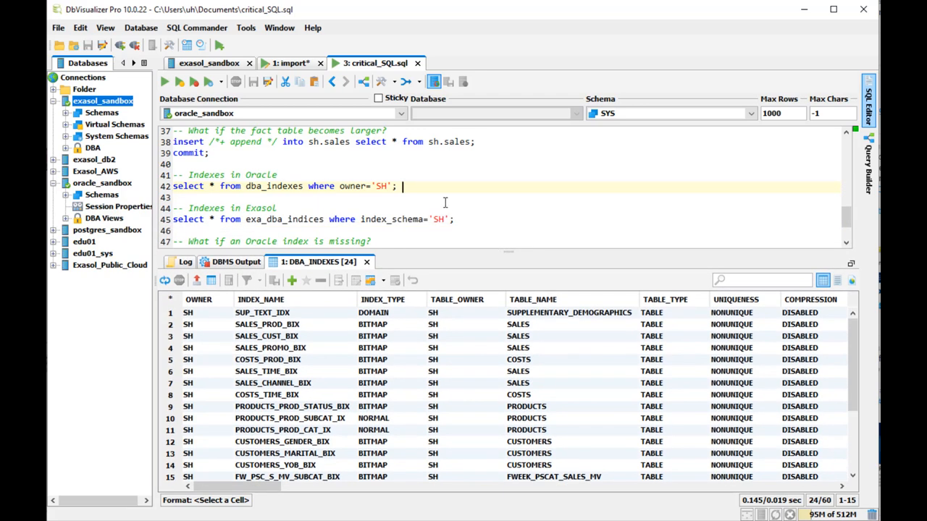
- On exasol_sandbox, run exa_dba_indices, returning three SH indices on SALES, CHANNELS and TIMES
left_click(401, 113)
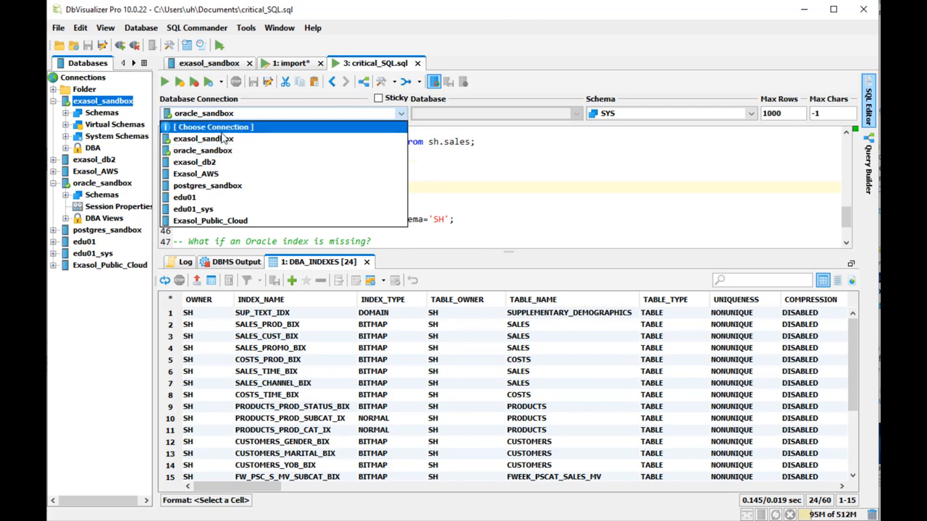
left_click(203, 139)
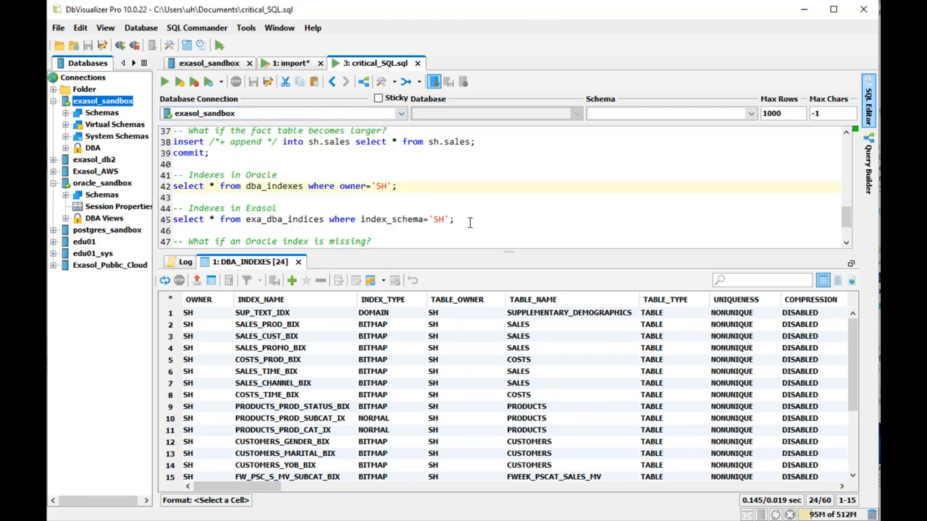
left_click(455, 219)
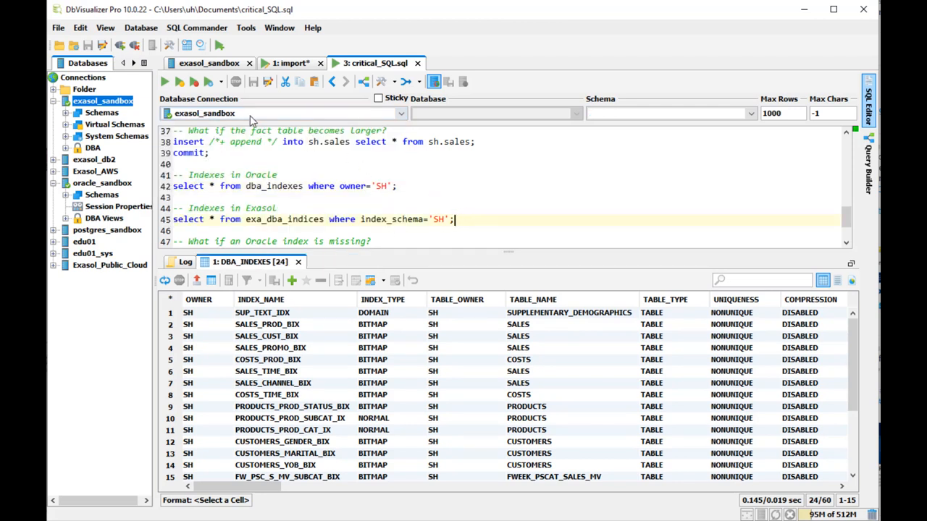
left_click(164, 81)
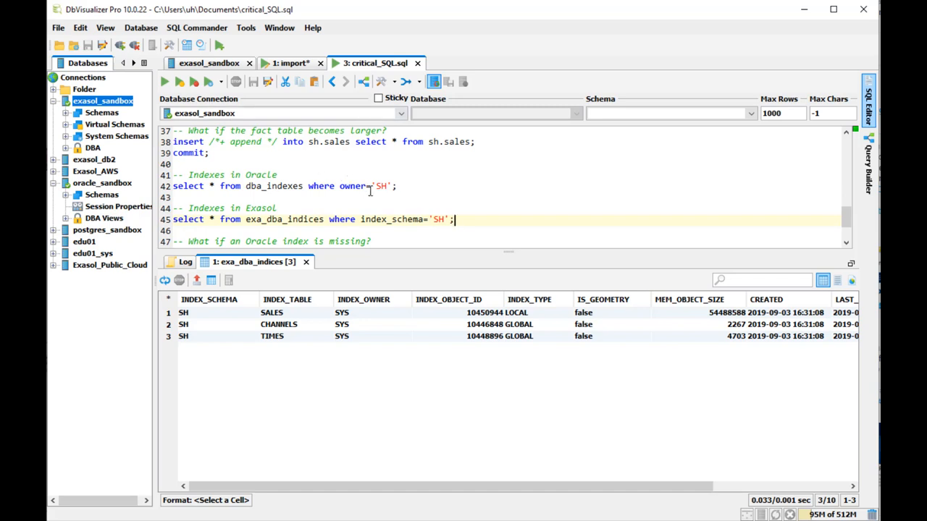
scroll("down", 3)
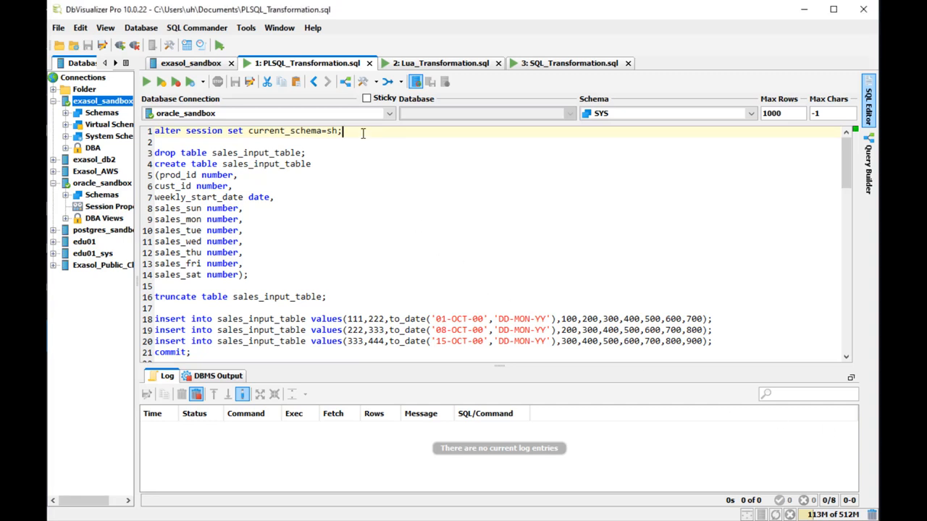
- Set the session schema to SH and recreate sales_input_table with weekday columns
left_click(146, 81)
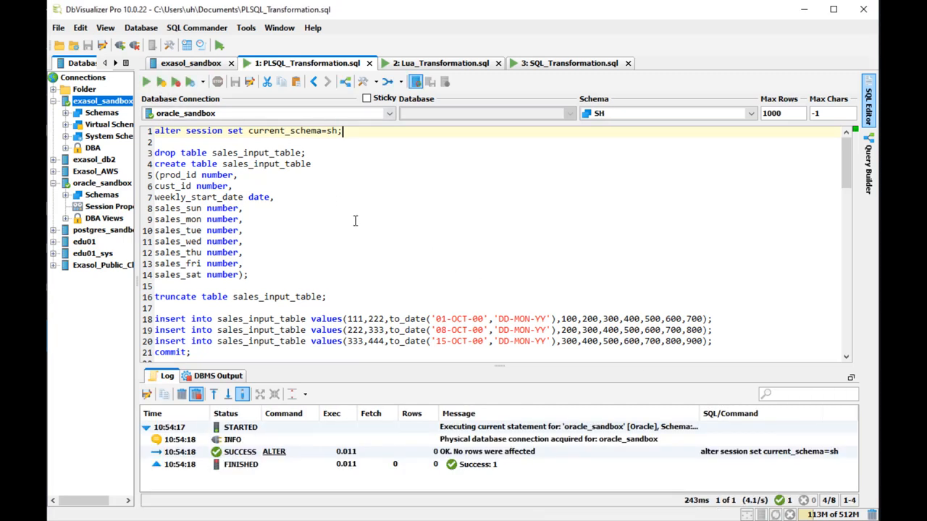
mouse_move(331, 165)
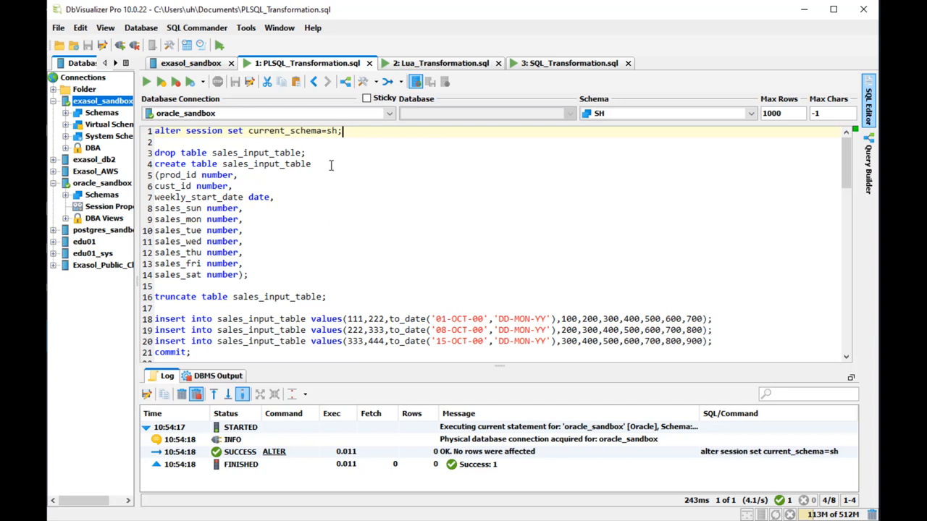
left_click(145, 81)
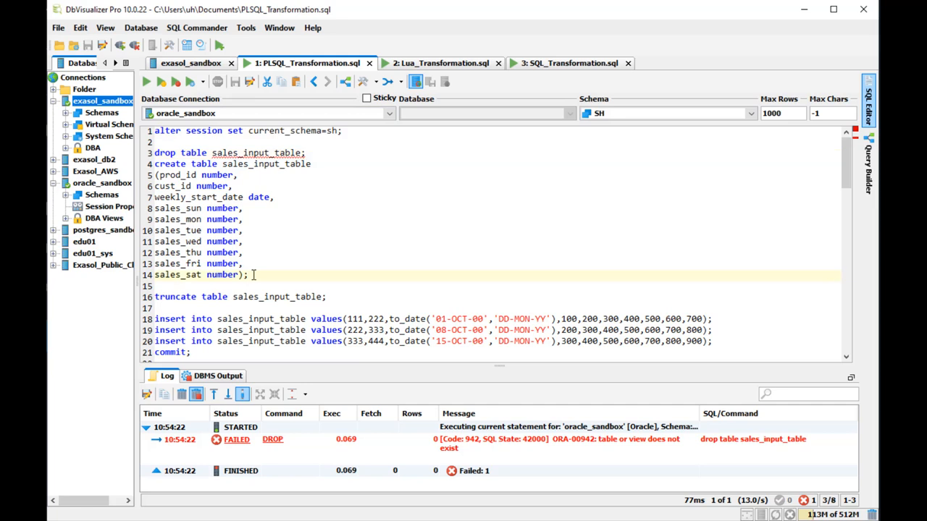
left_click(161, 81)
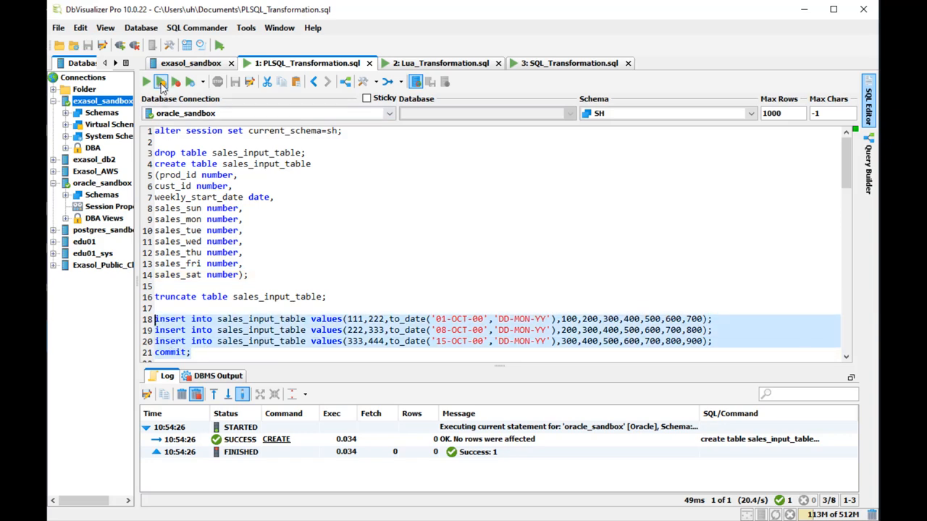
- Insert and commit three sample weekly sales rows, then select them from sales_input_table
left_click(161, 81)
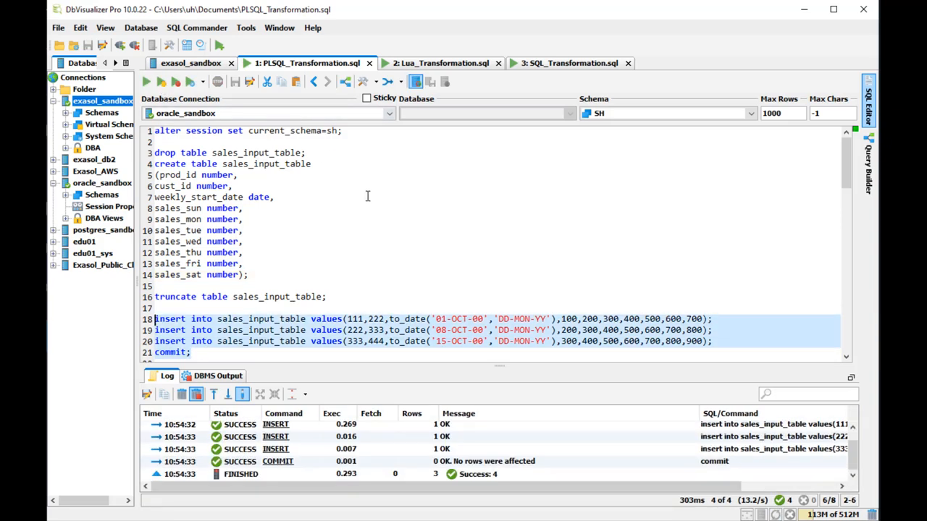
scroll("down", 3)
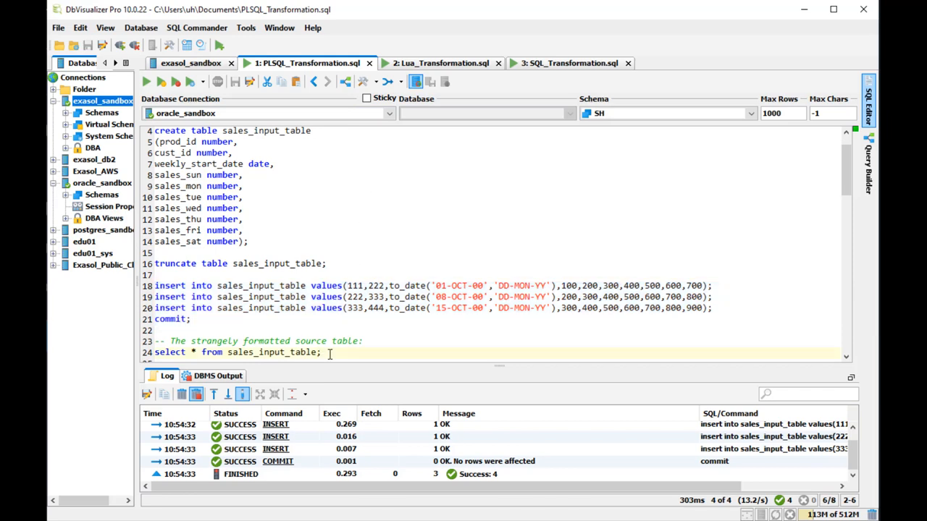
left_click(144, 81)
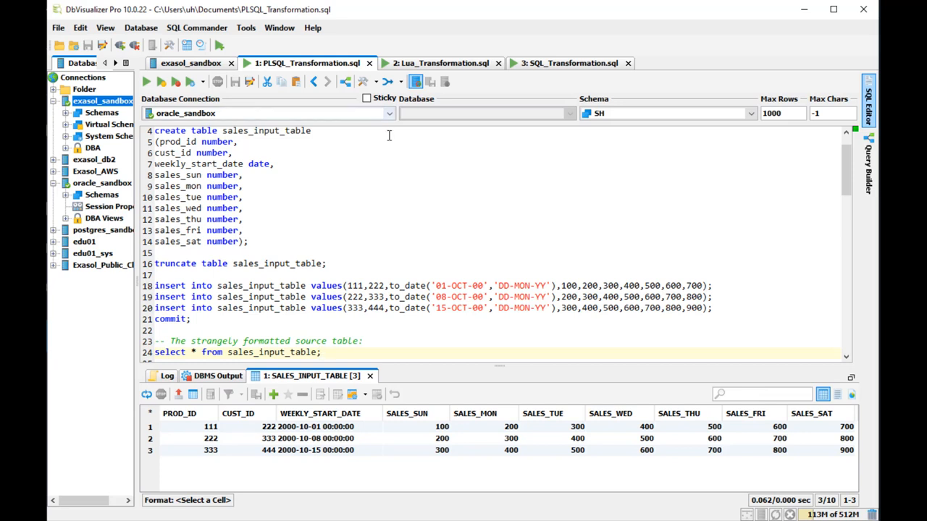
scroll("down", 3)
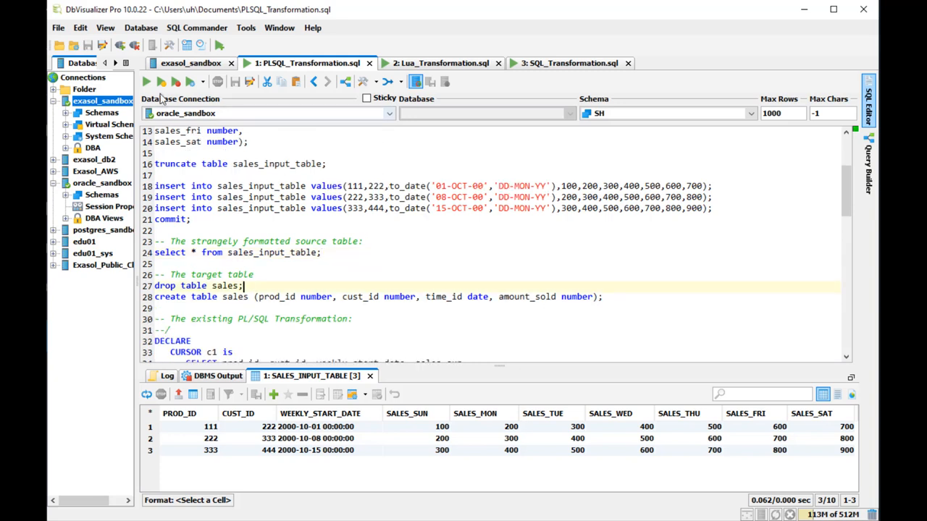
- Drop and recreate the empty sales target table, then run the PL/SQL DECLARE pivot loop
left_click(145, 81)
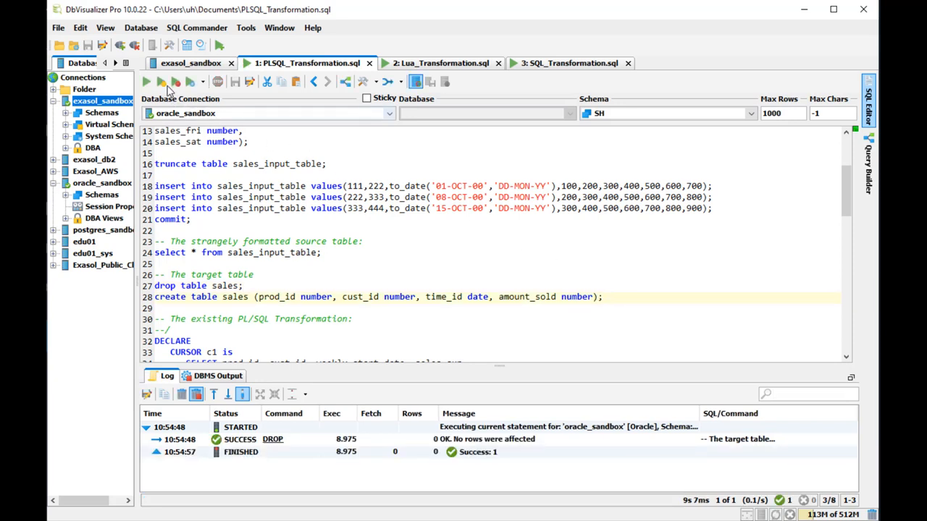
left_click(145, 81)
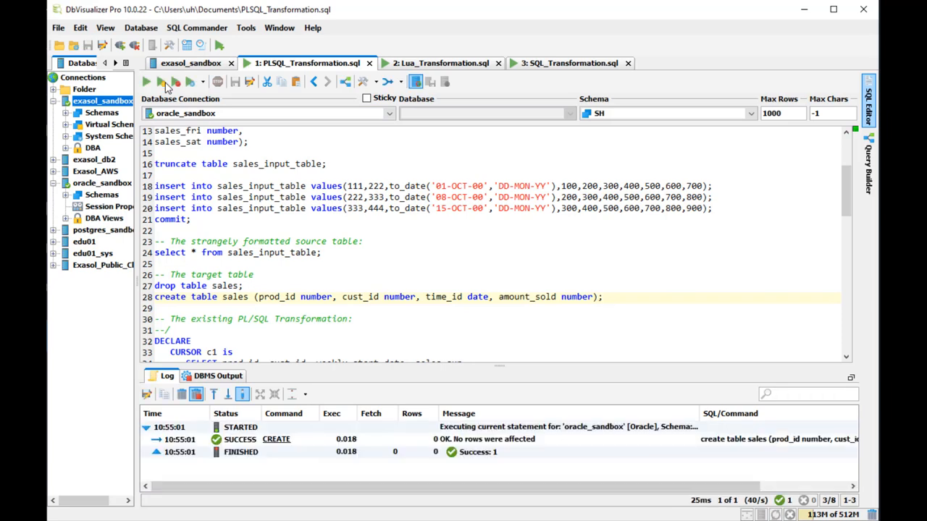
scroll("down", 3)
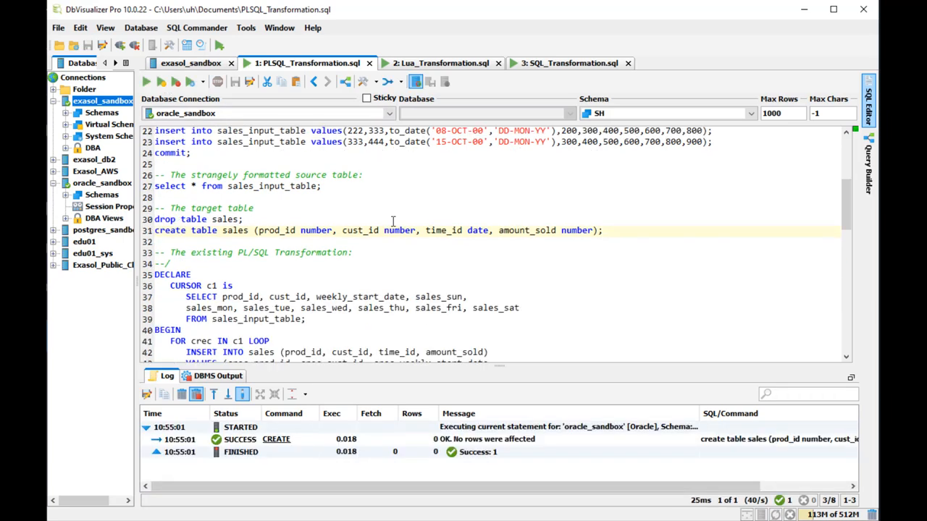
scroll("down", 3)
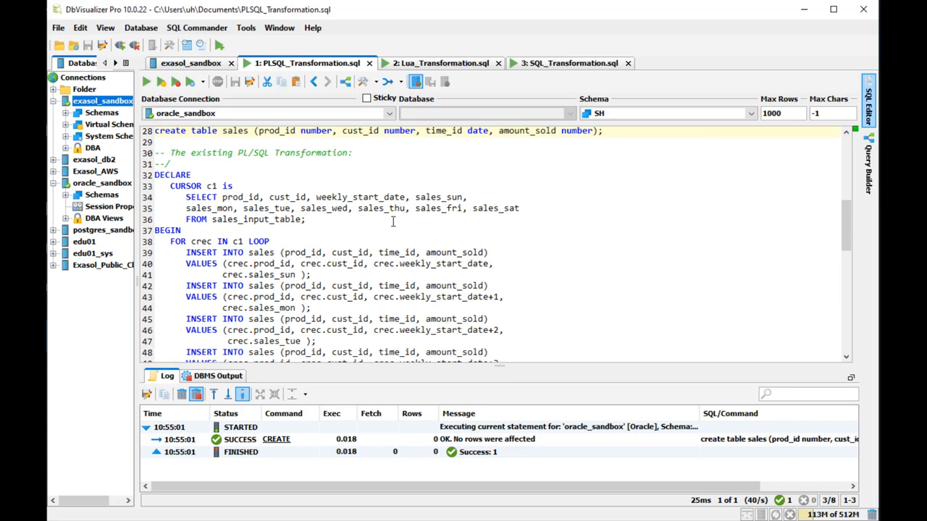
scroll("down", 3)
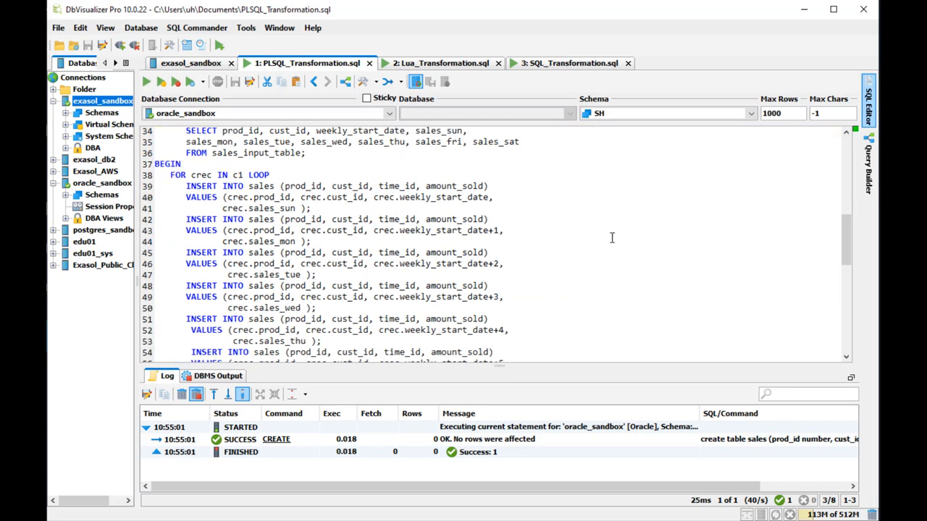
scroll("down", 3)
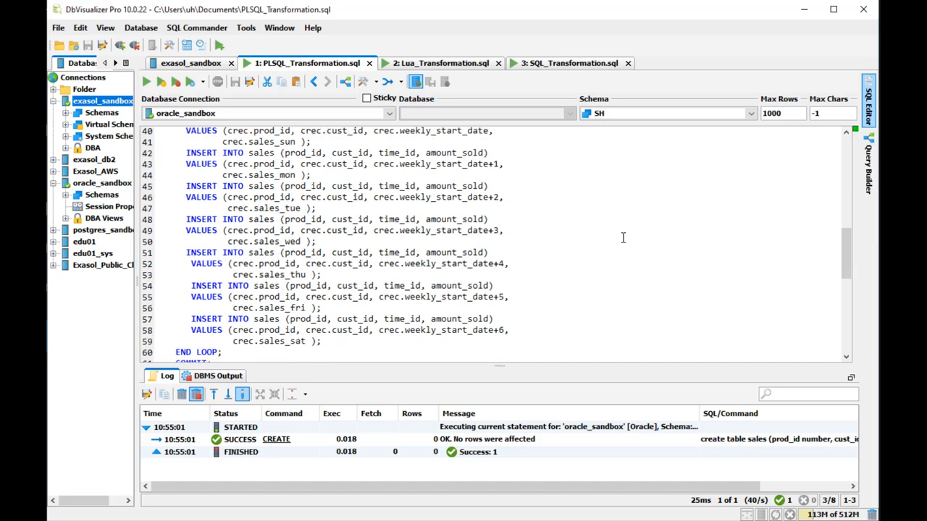
scroll("down", 3)
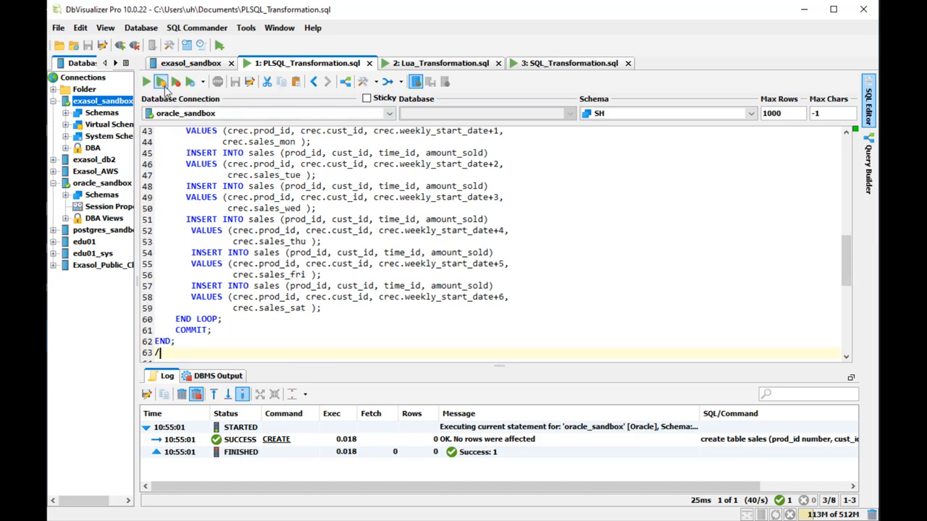
left_click(160, 81)
type("select * from sales;")
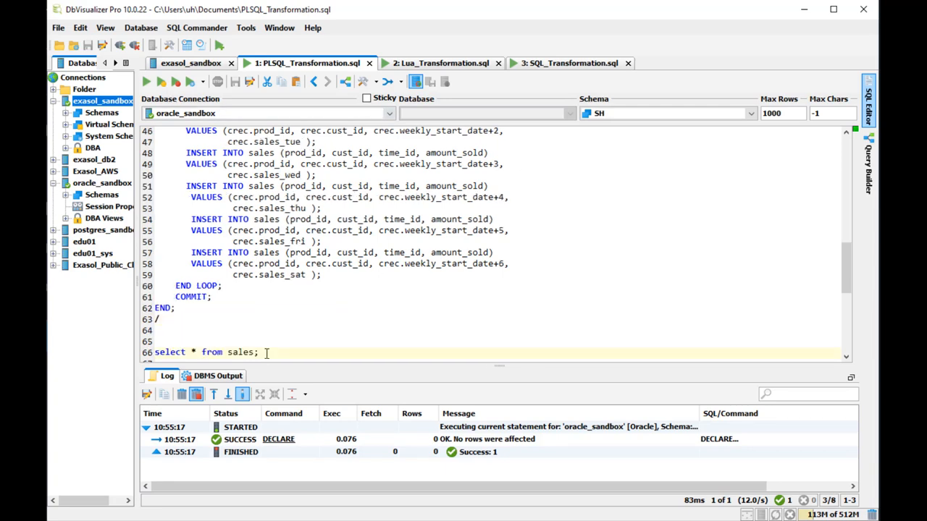
- List the sales table to see its 21 pivoted rows, resizing the results pane
left_click(145, 81)
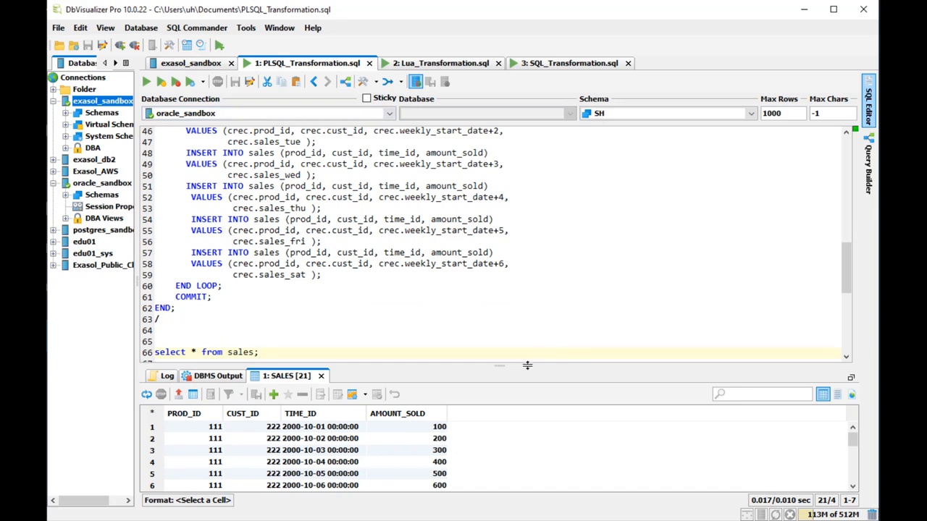
left_click_drag(527, 365, 527, 286)
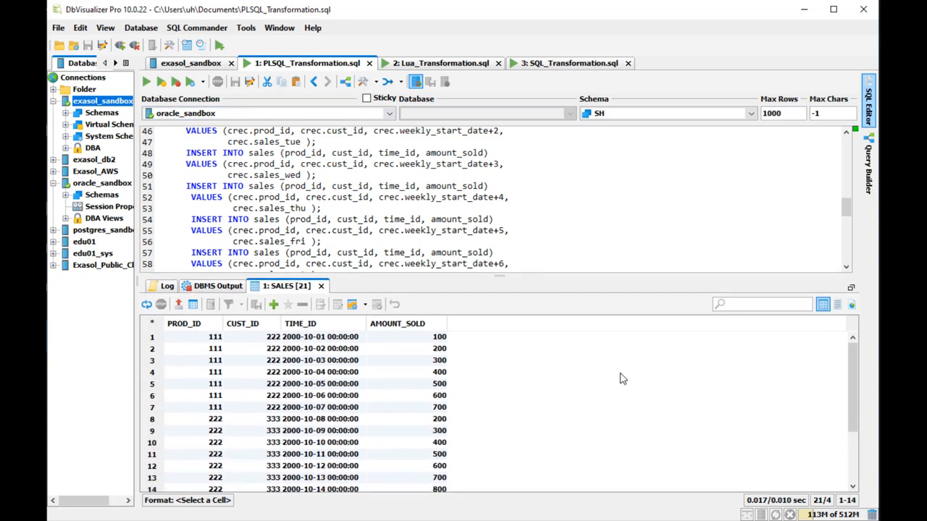
scroll("down", 3)
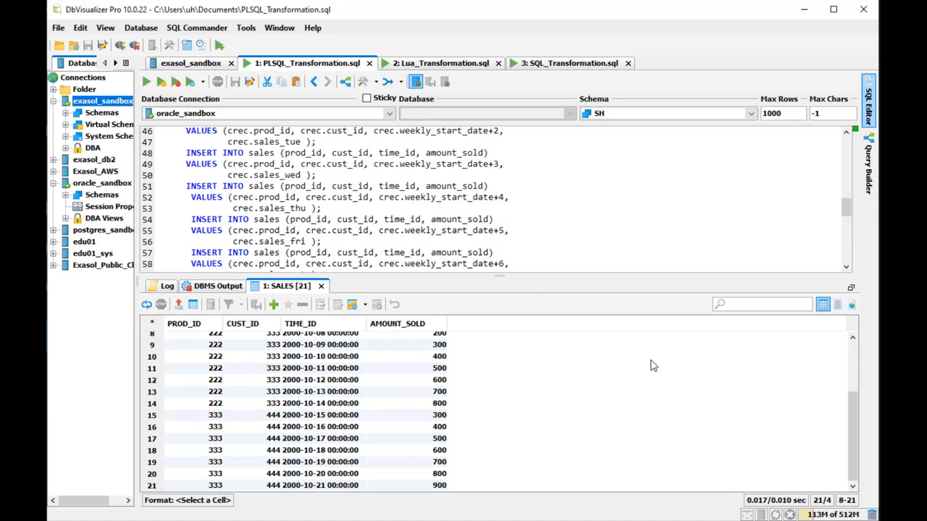
scroll("up", 3)
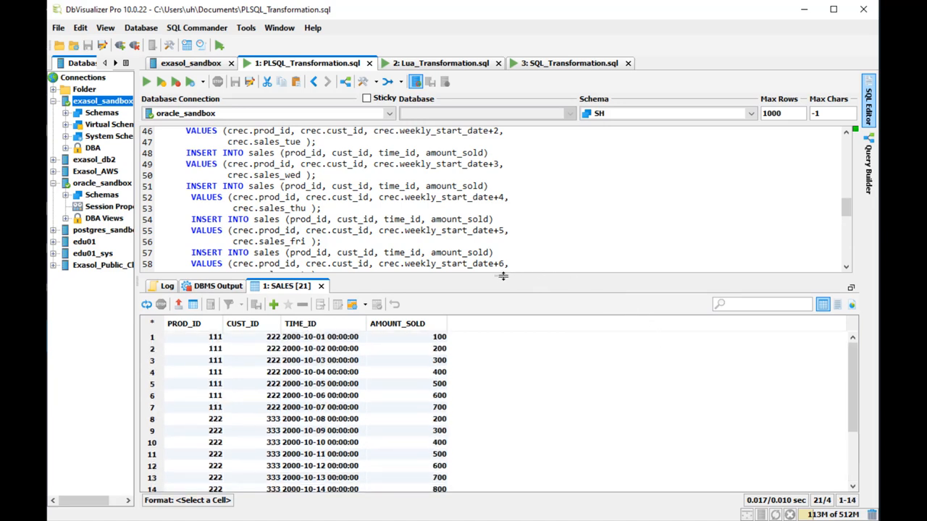
left_click_drag(502, 278, 503, 335)
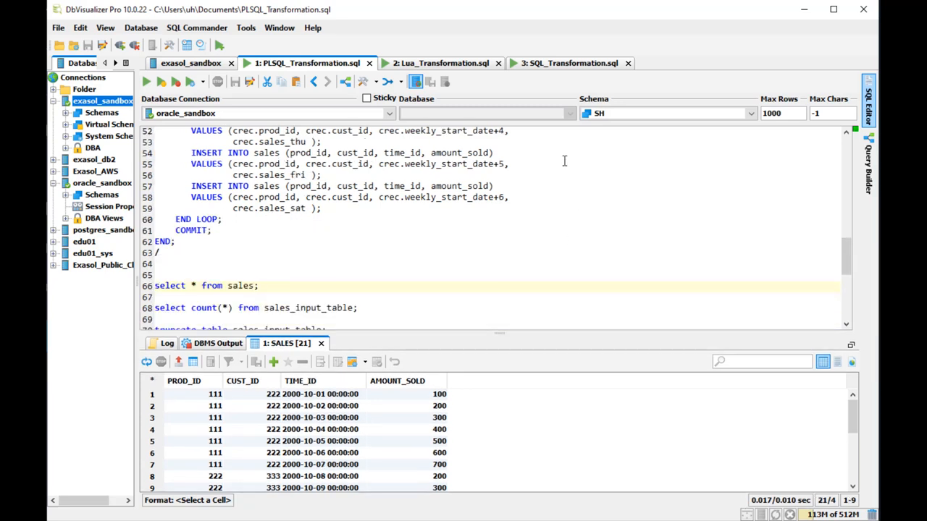
- Count the rows in sales_input_table, confirming 3 source rows
left_click(380, 308)
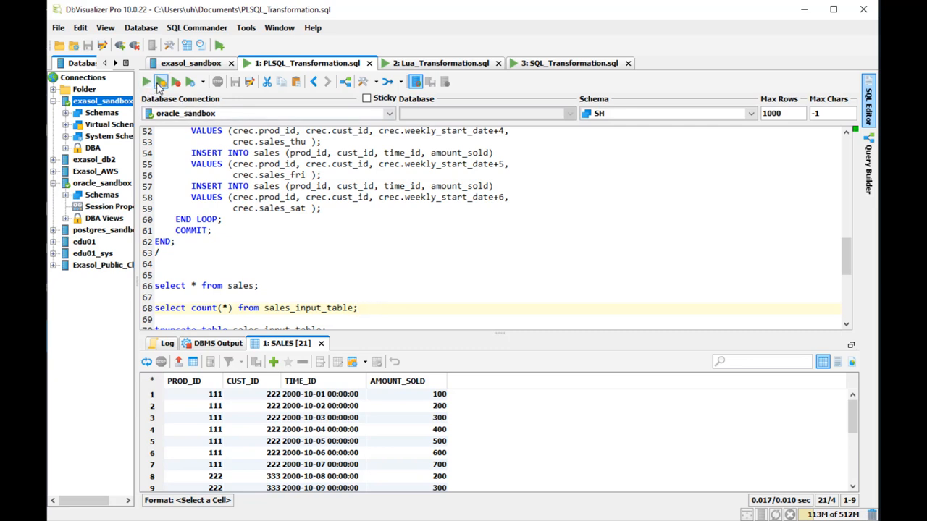
left_click(144, 81)
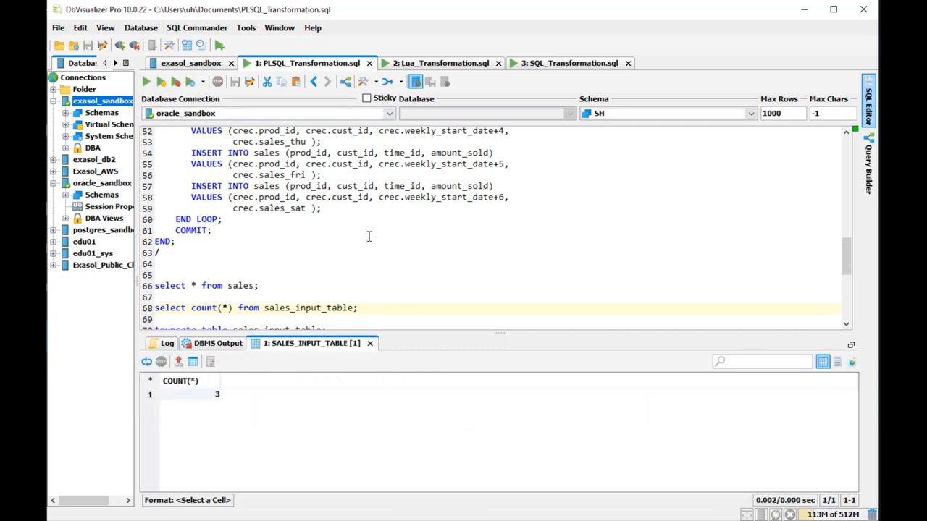
scroll("down", 3)
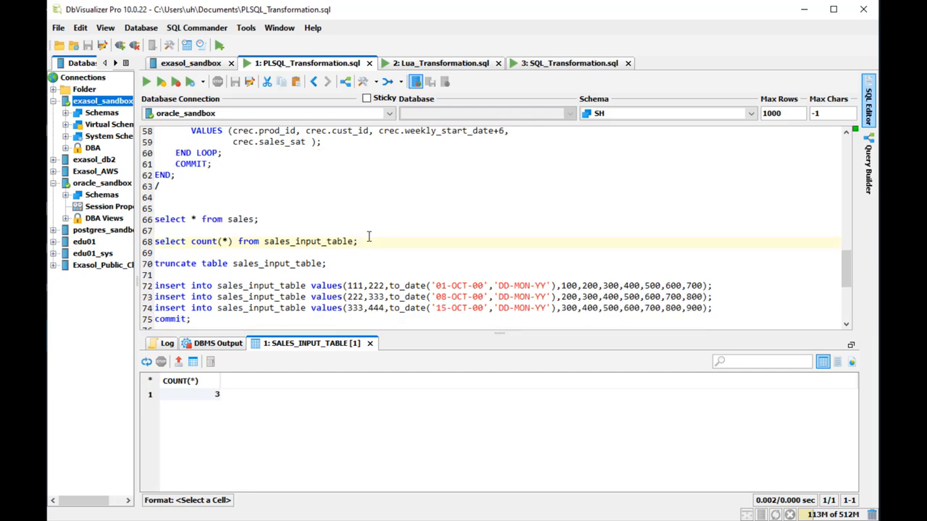
scroll("down", 3)
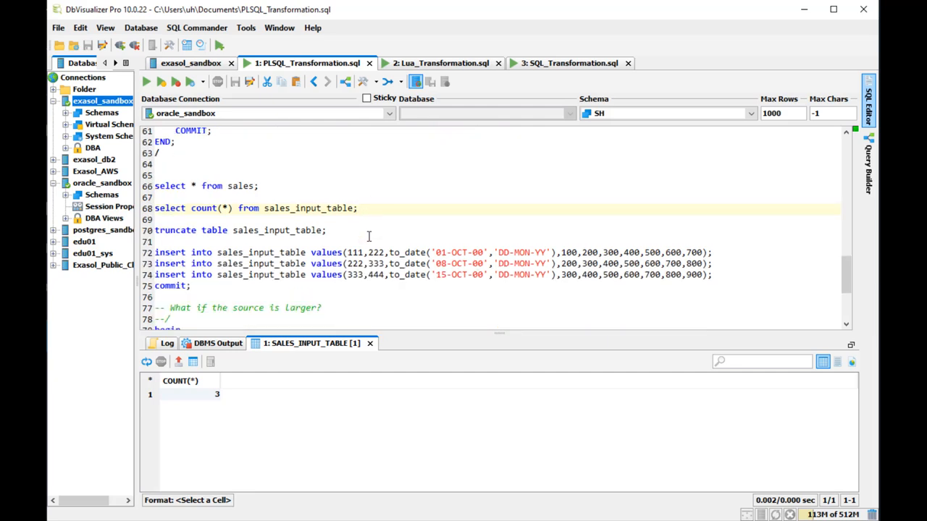
scroll("down", 3)
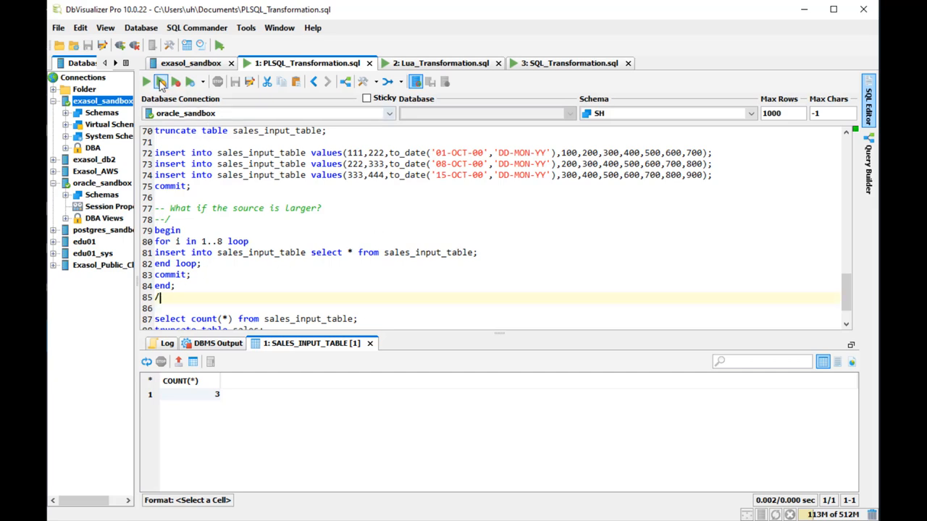
- Run the blowup loop and recount the source table at 768 rows
left_click(160, 81)
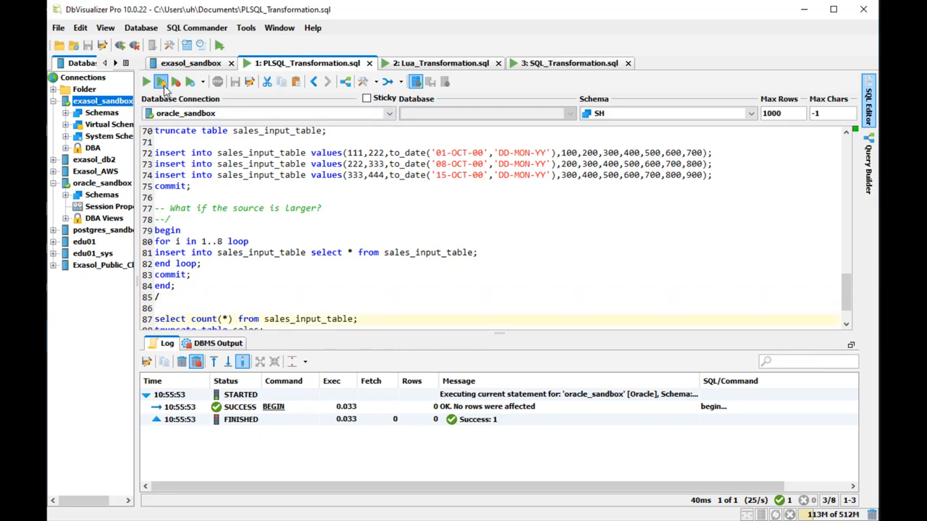
left_click(160, 81)
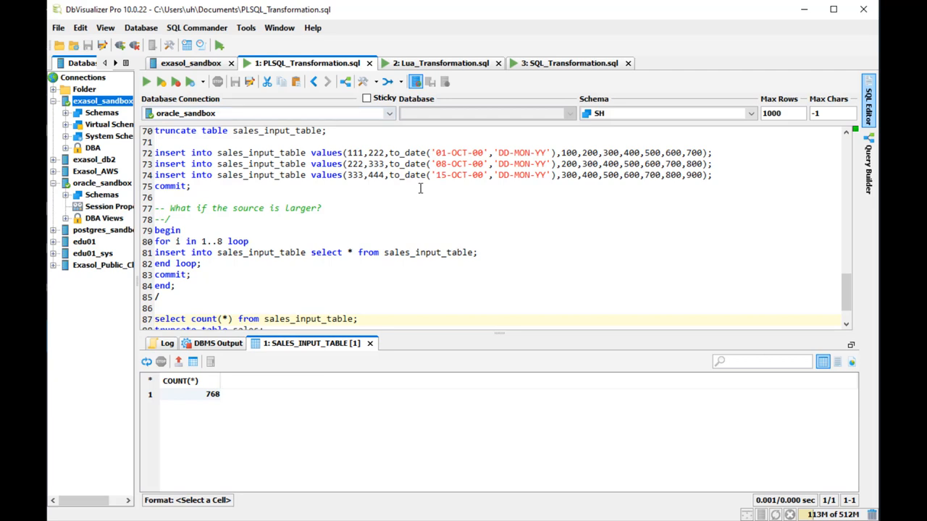
scroll("down", 3)
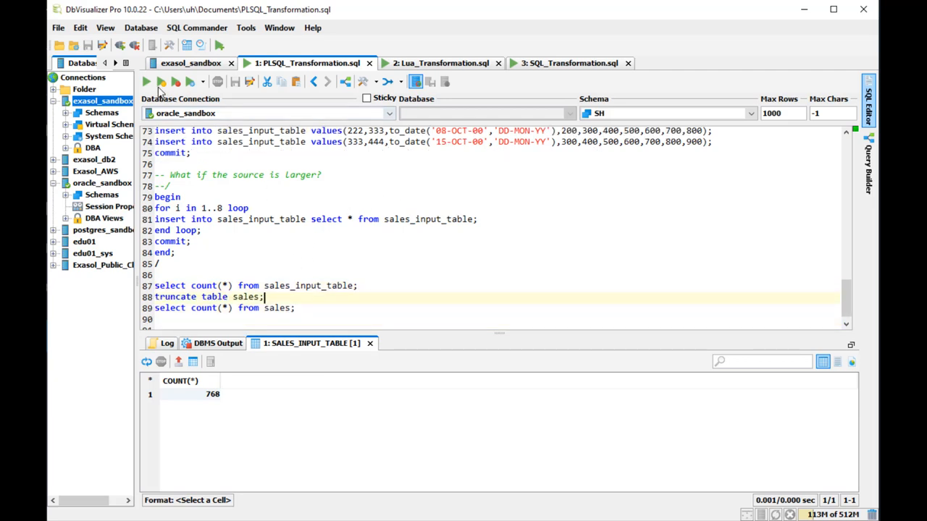
- Truncate sales, rerun the PL/SQL pivot, and confirm 5376 sales rows
left_click(146, 82)
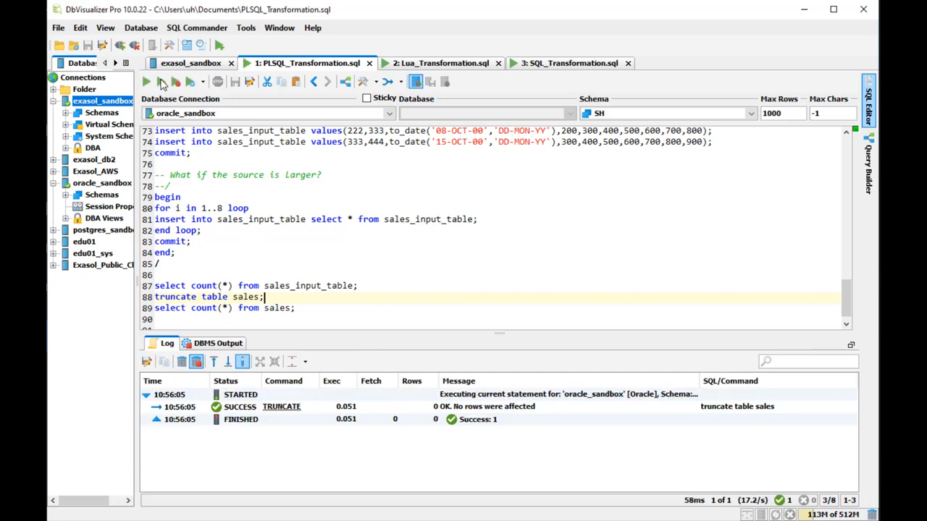
scroll("up", 3)
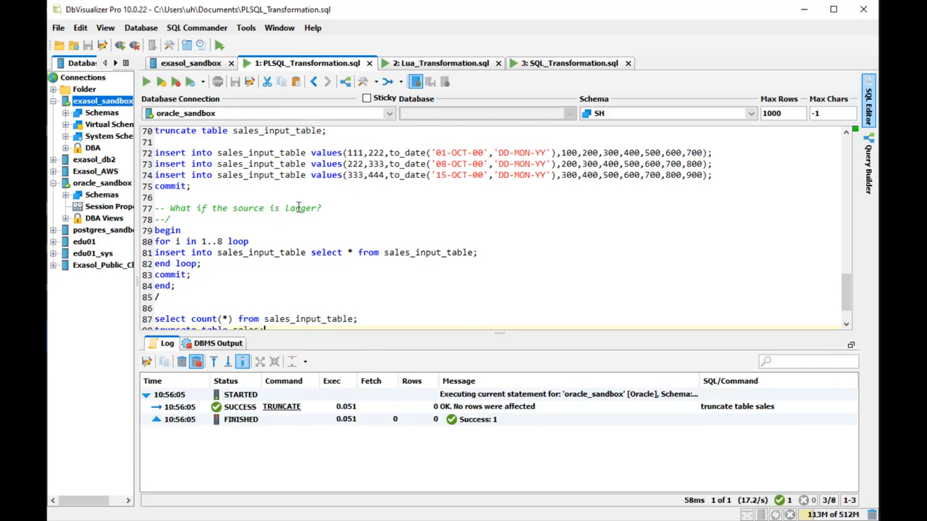
scroll("up", 3)
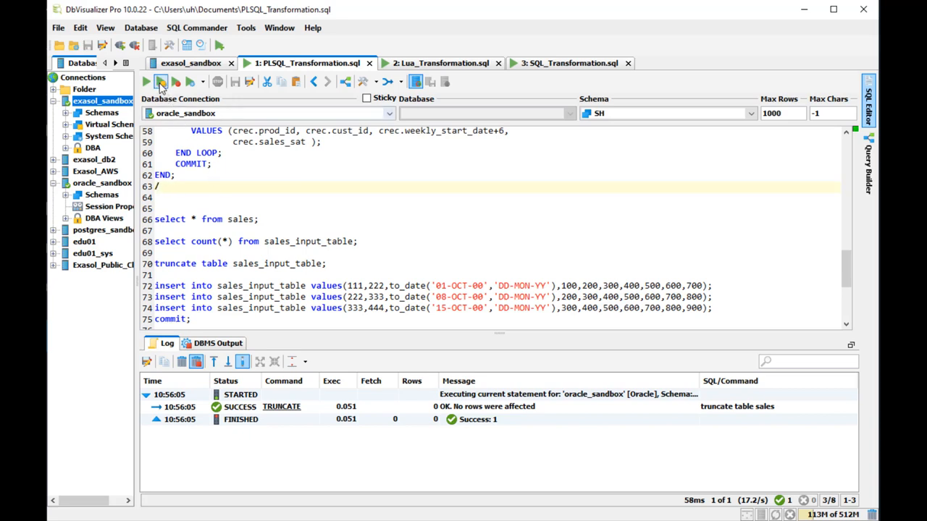
left_click(160, 81)
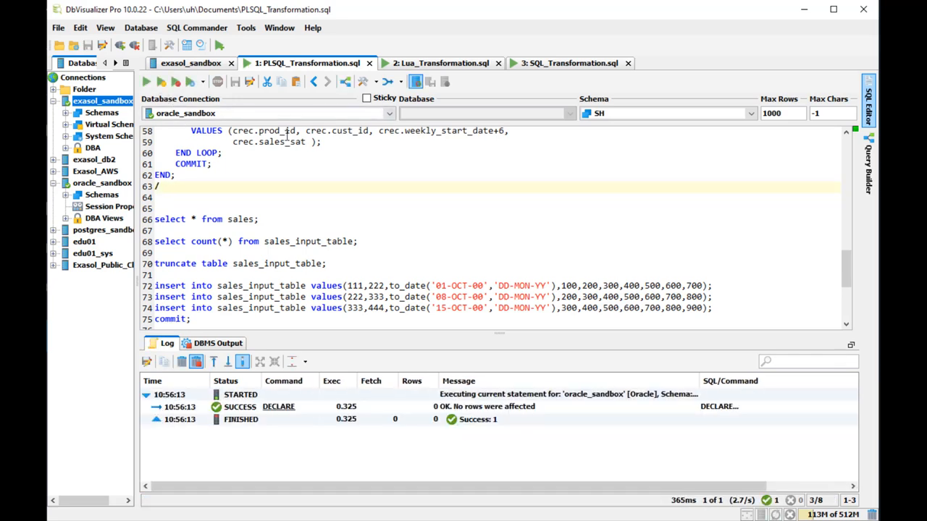
scroll("down", 3)
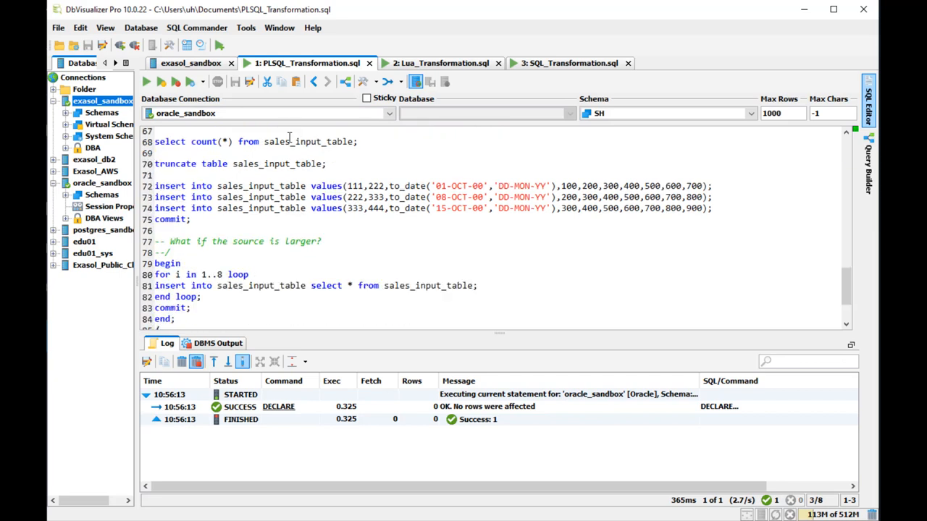
scroll("down", 3)
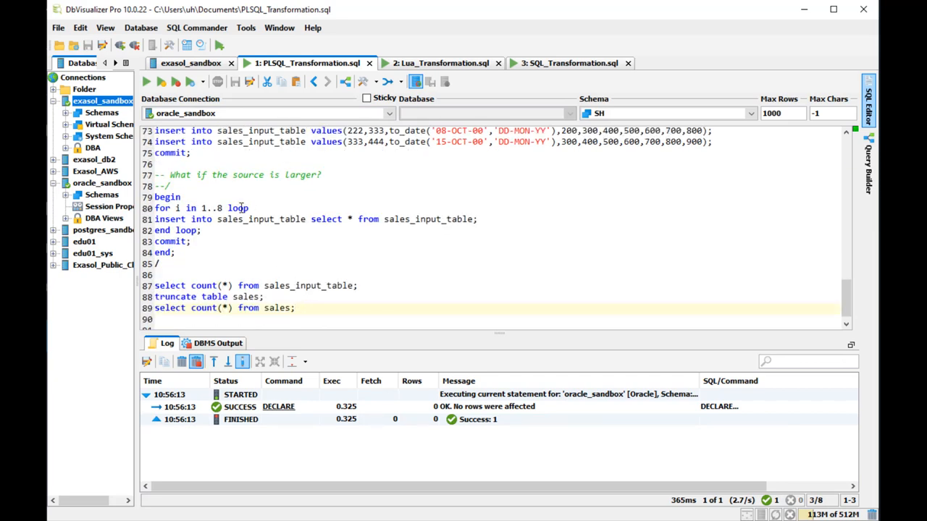
left_click(145, 82)
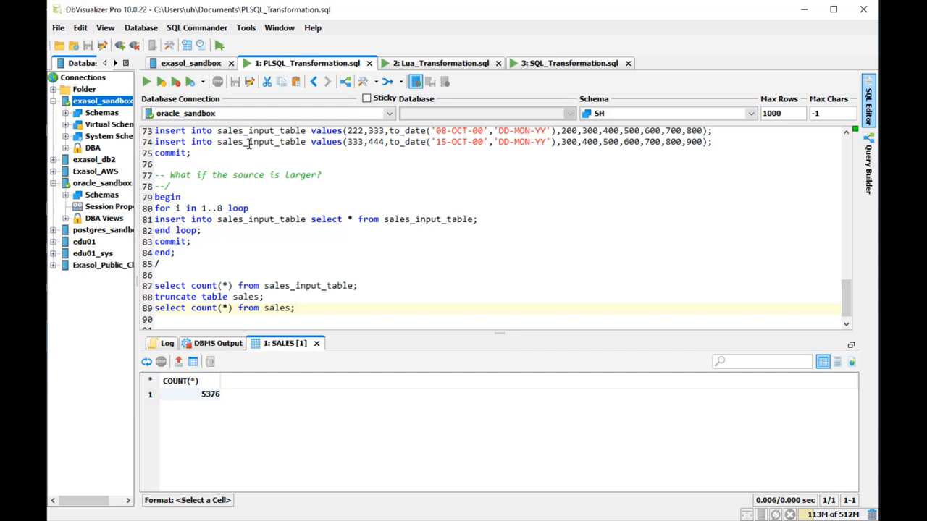
left_click(438, 63)
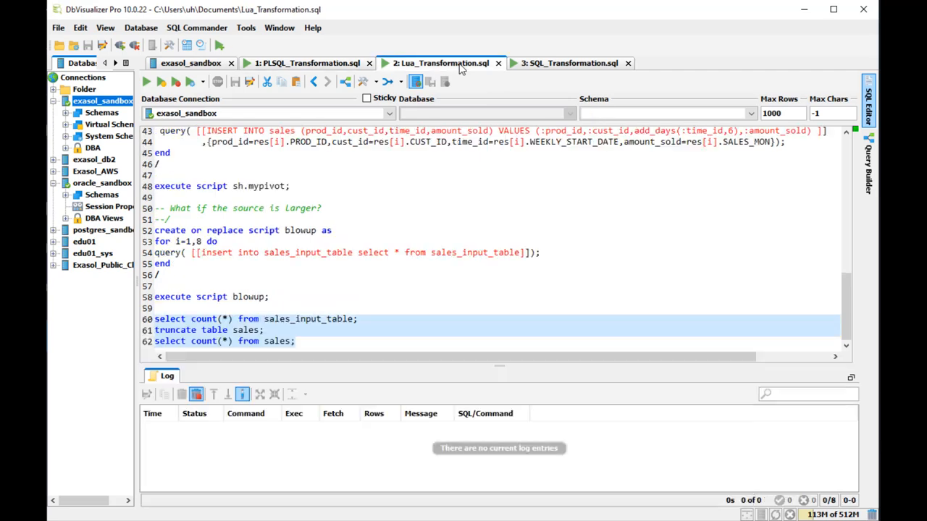
- On Exasol, open schema sh and create sales_input_table with its three rows
scroll("up", 3)
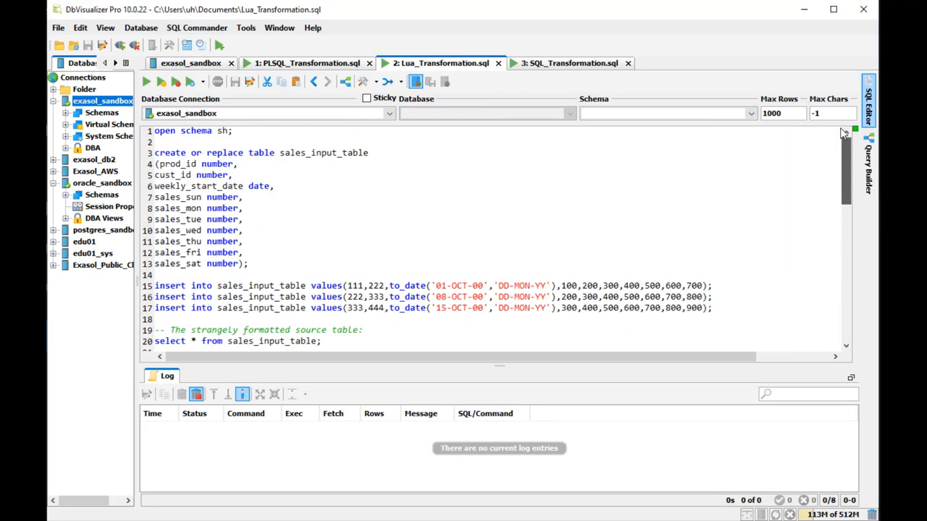
left_click(253, 131)
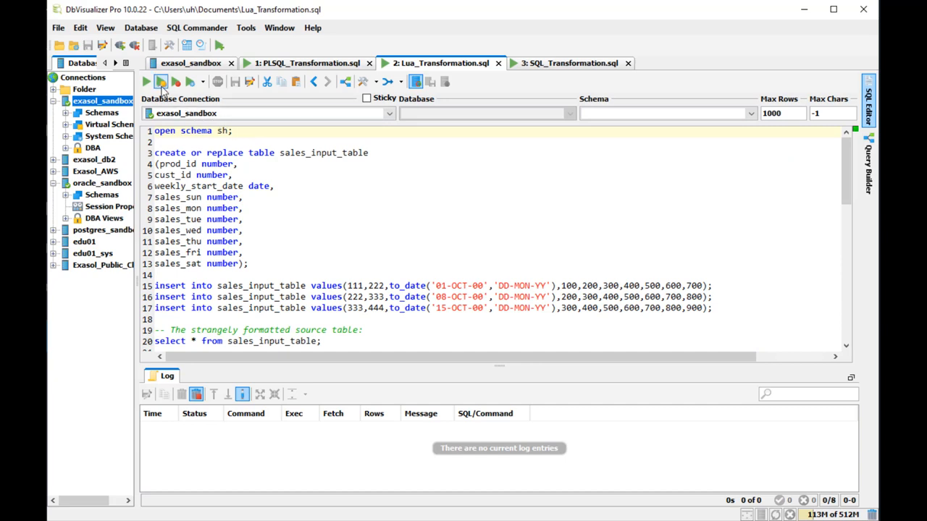
left_click(161, 81)
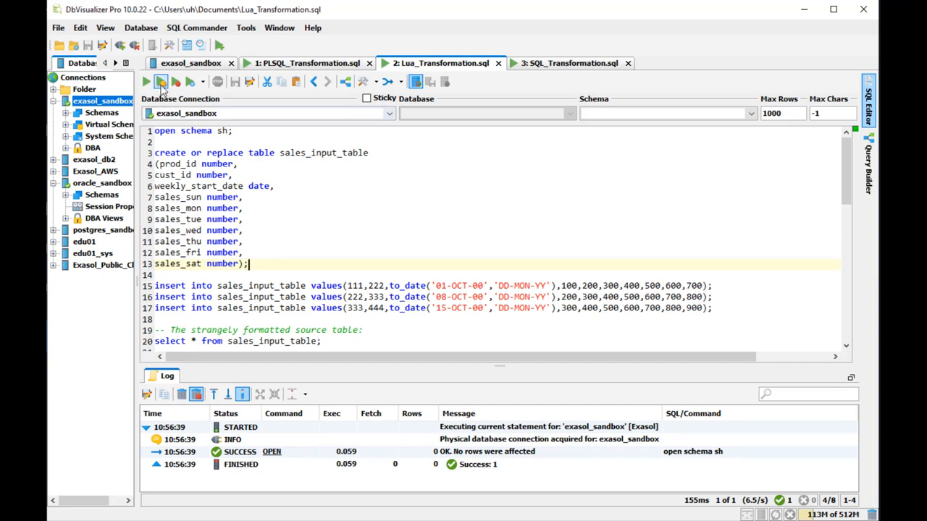
left_click(161, 81)
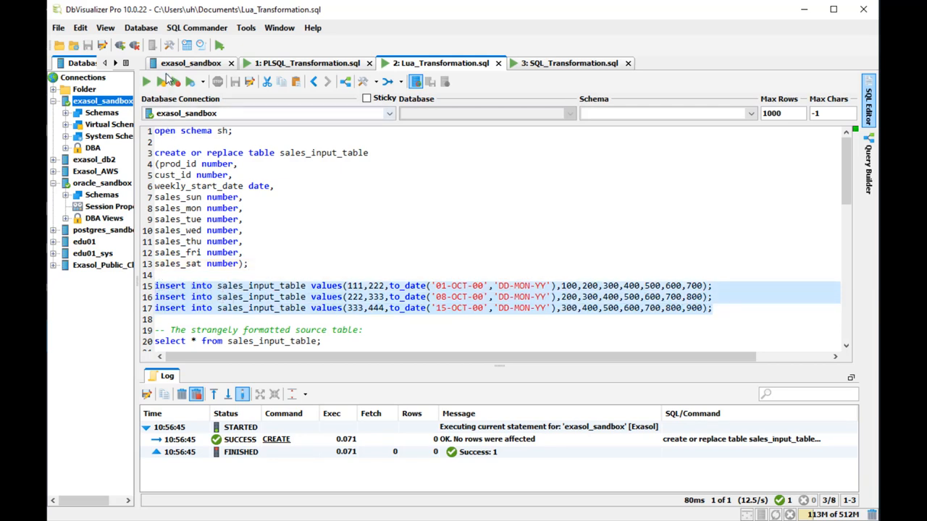
left_click(145, 81)
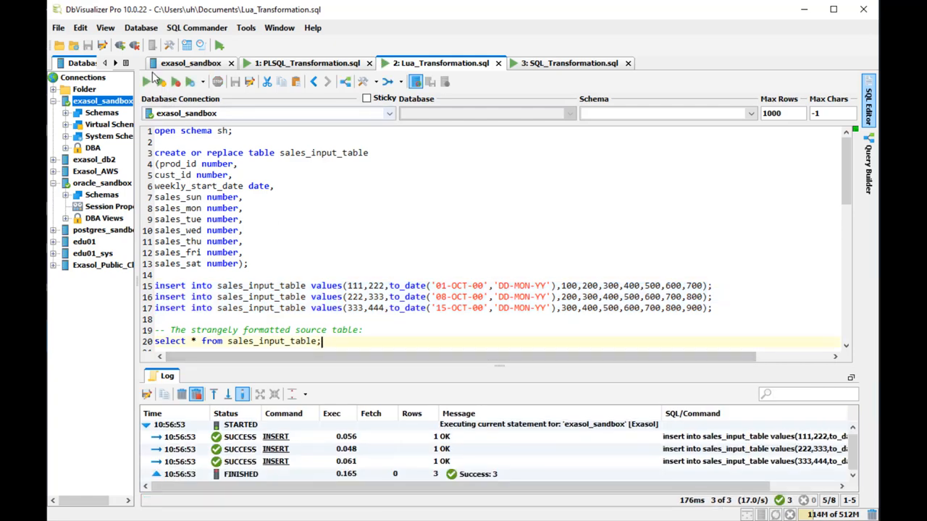
left_click(145, 81)
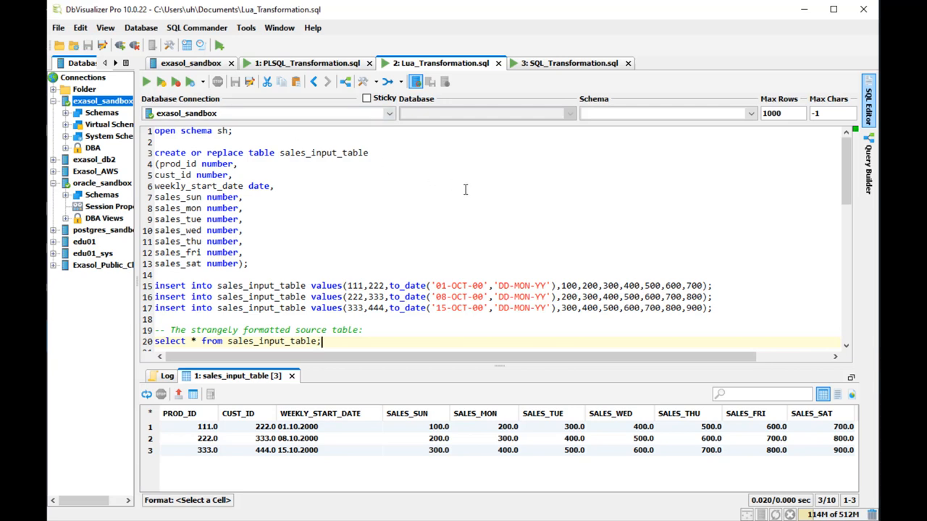
scroll("down", 3)
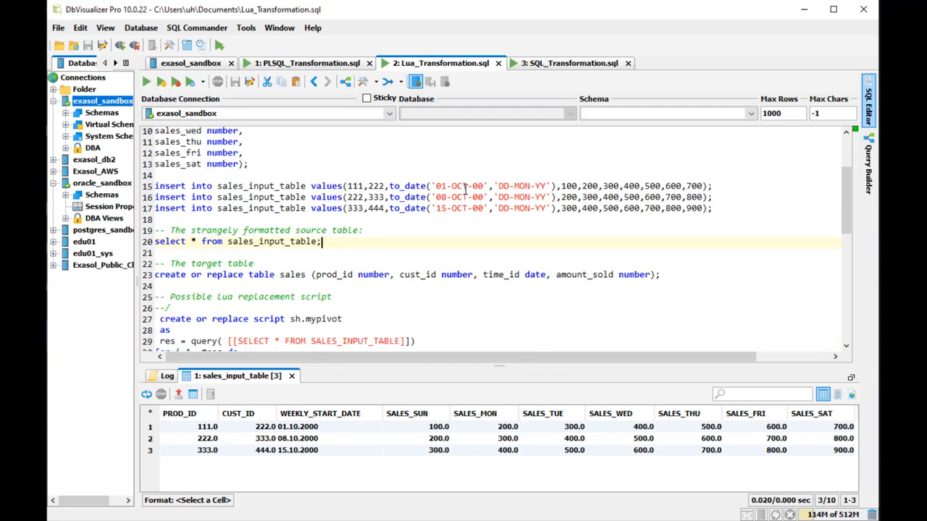
scroll("down", 3)
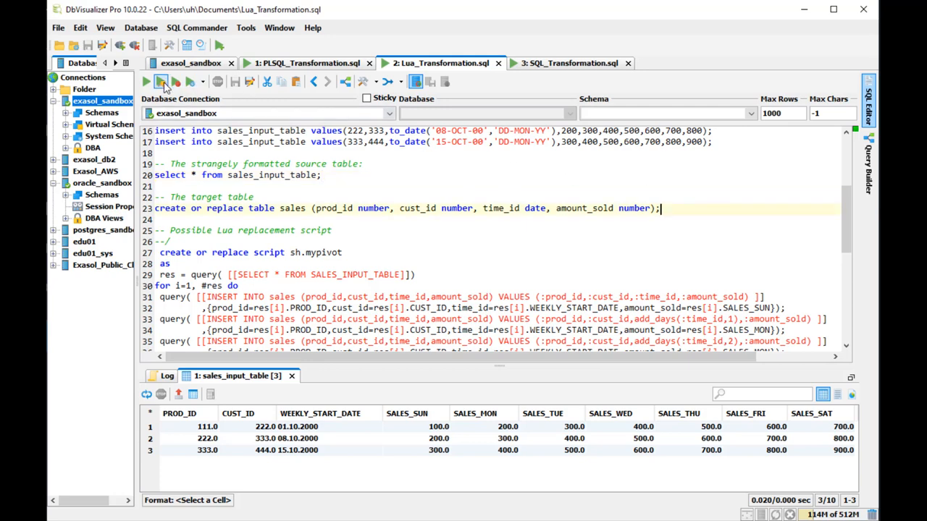
- Create the target sales table and the sh.mypivot Lua script
left_click(145, 82)
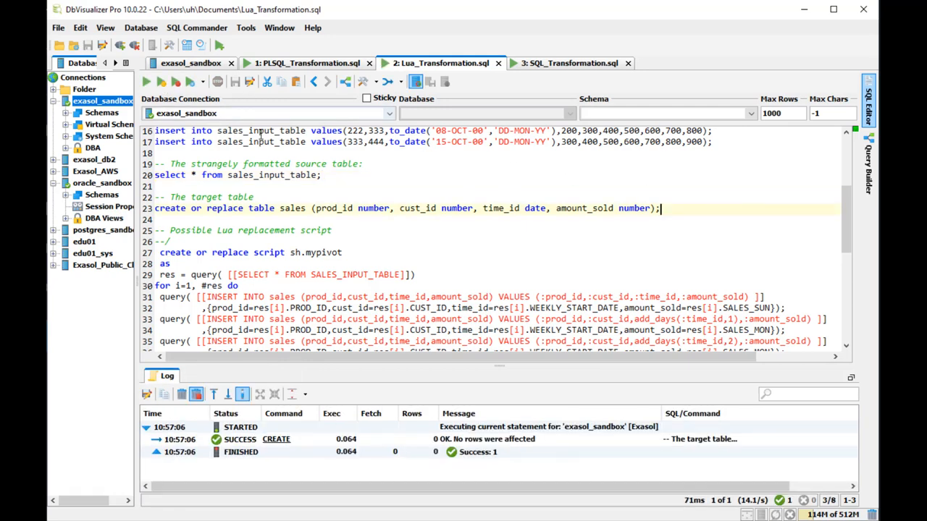
scroll("down", 3)
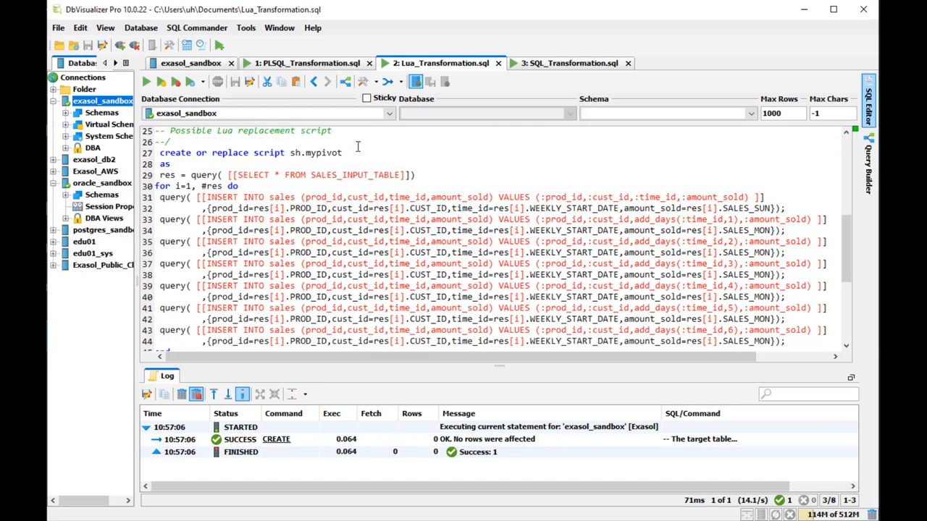
mouse_move(393, 147)
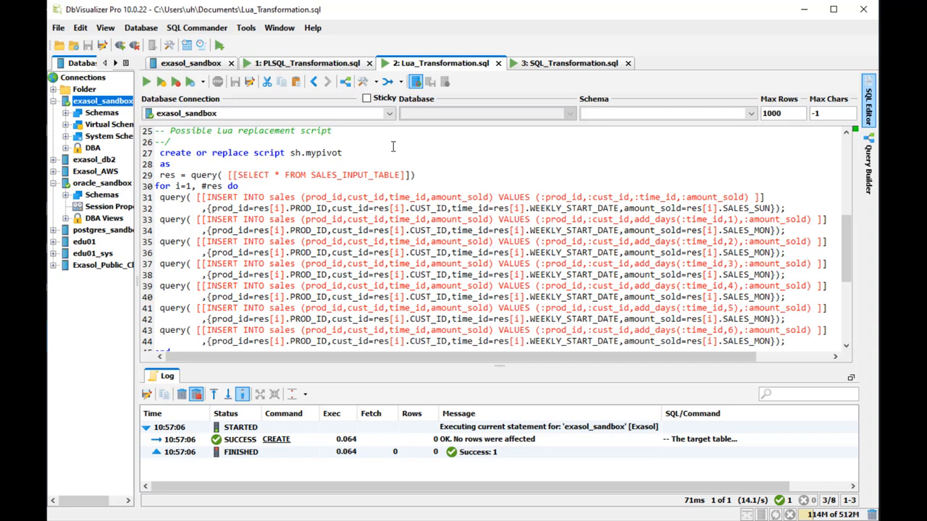
scroll("down", 3)
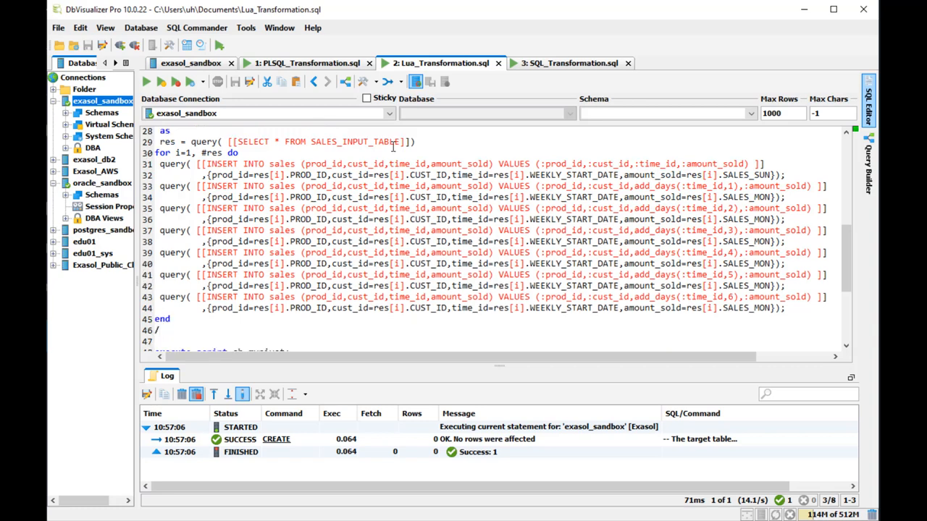
scroll("down", 3)
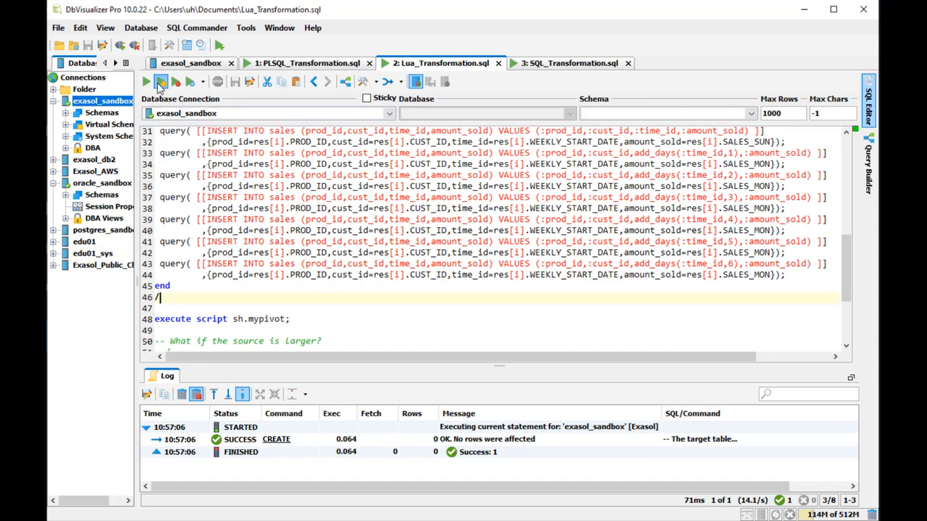
left_click(160, 81)
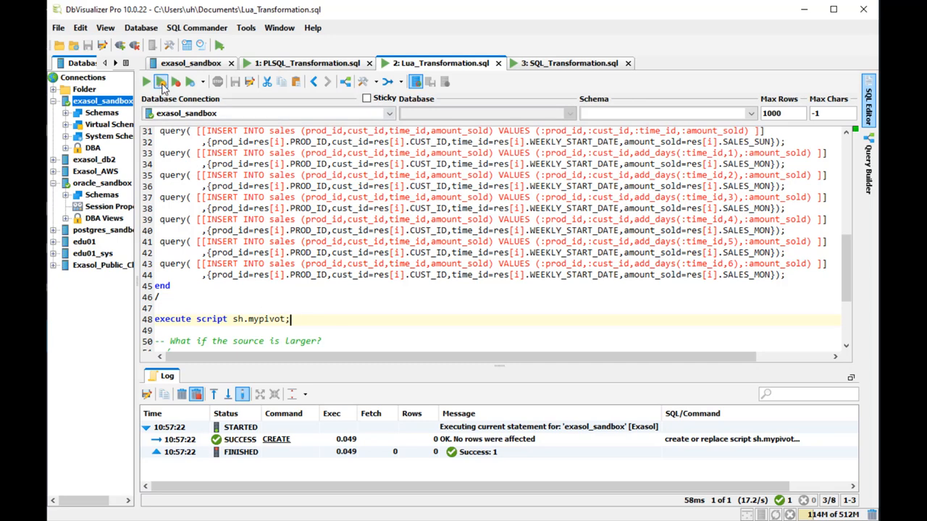
- Run sh.mypivot to fill sales with 21 rows, then create the blowup script
left_click(161, 81)
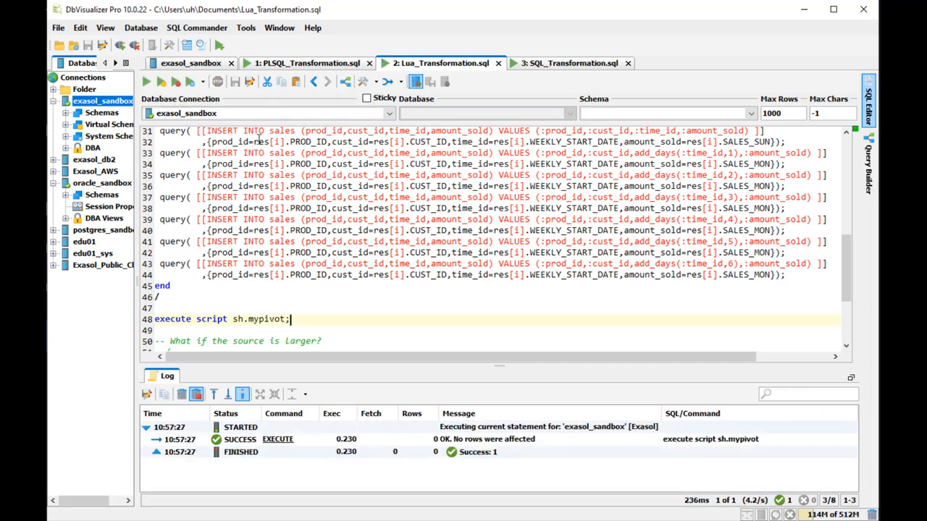
scroll("down", 3)
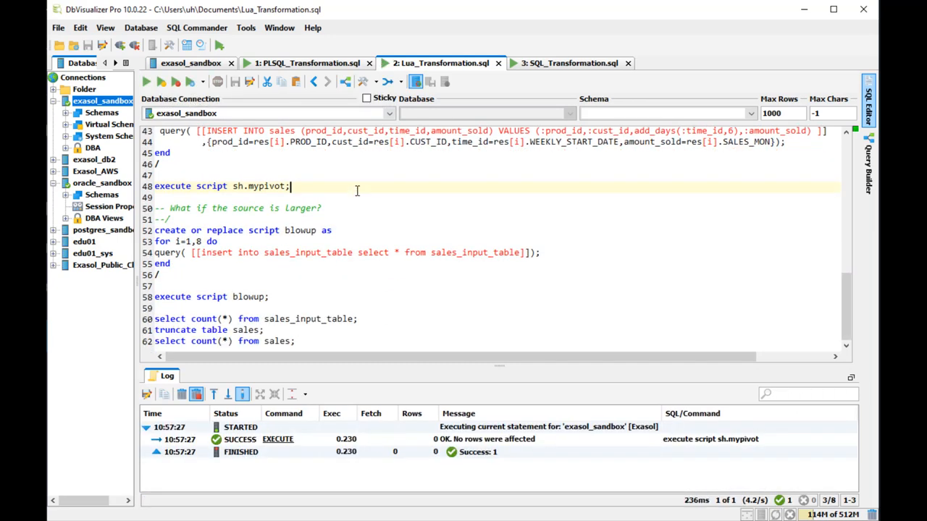
mouse_move(366, 318)
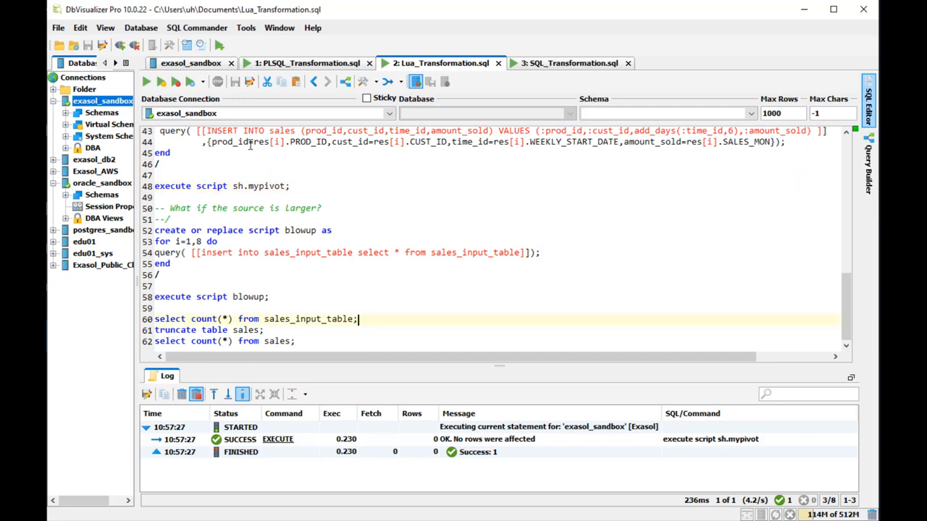
mouse_move(160, 81)
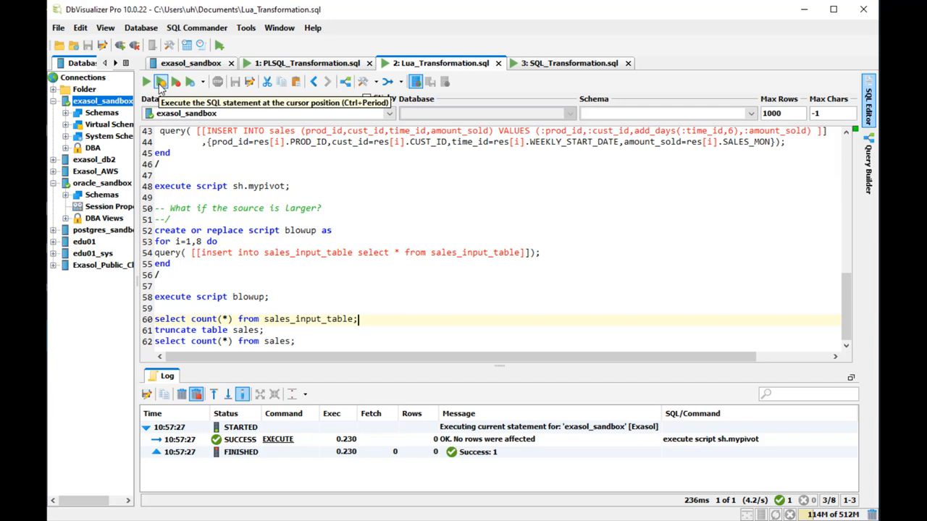
left_click(160, 81)
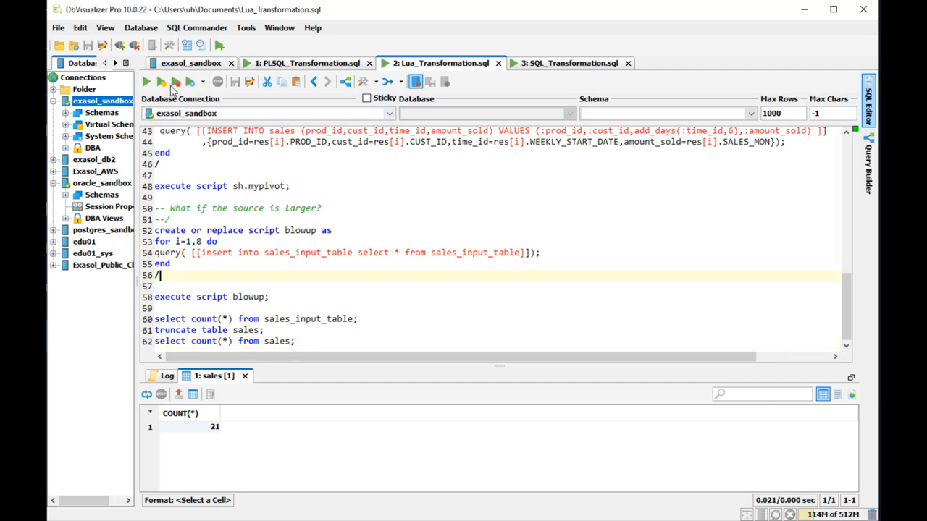
left_click(145, 81)
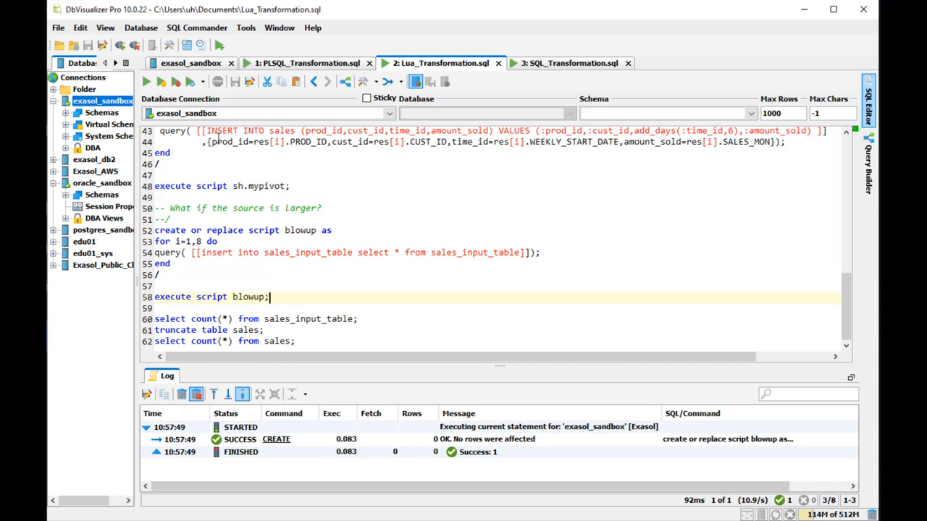
- Run blowup, rerun sh.mypivot (about 47.5 s), and confirm sales counts 5376 rows
left_click(161, 81)
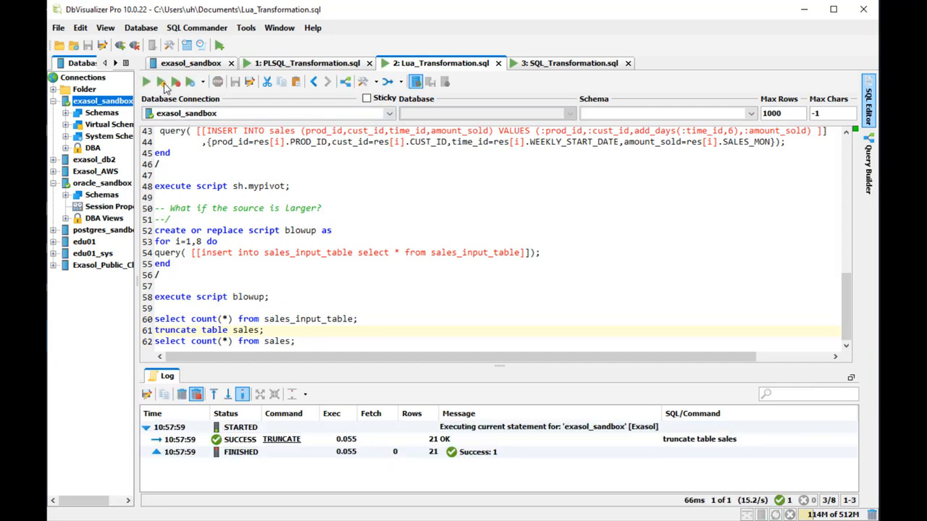
left_click(297, 186)
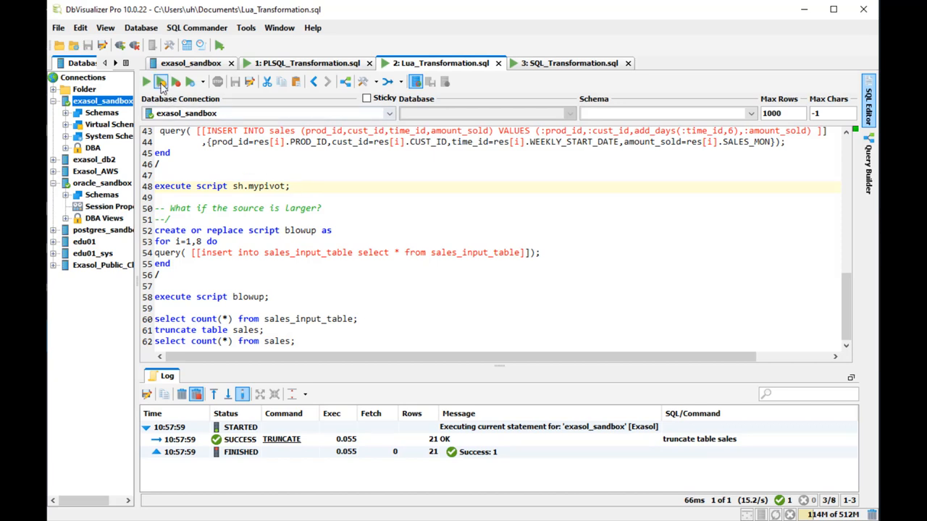
left_click(161, 81)
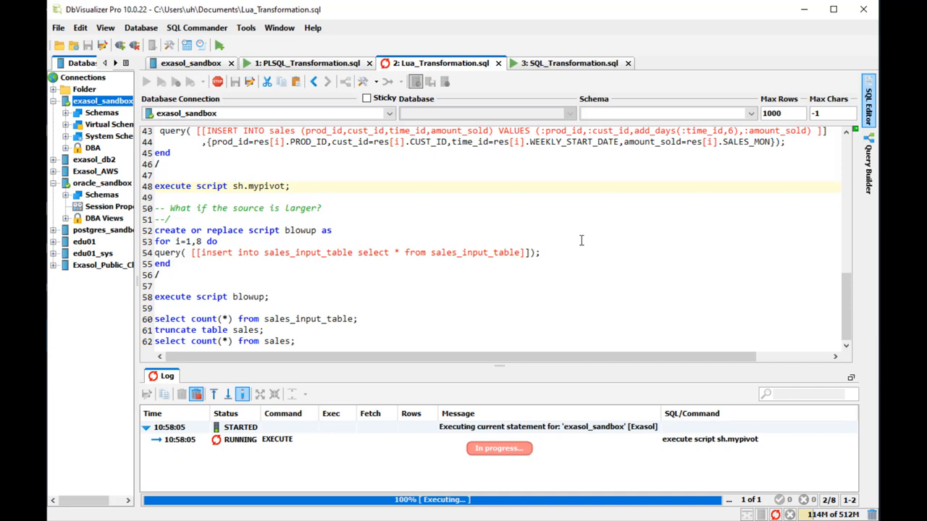
left_click(291, 186)
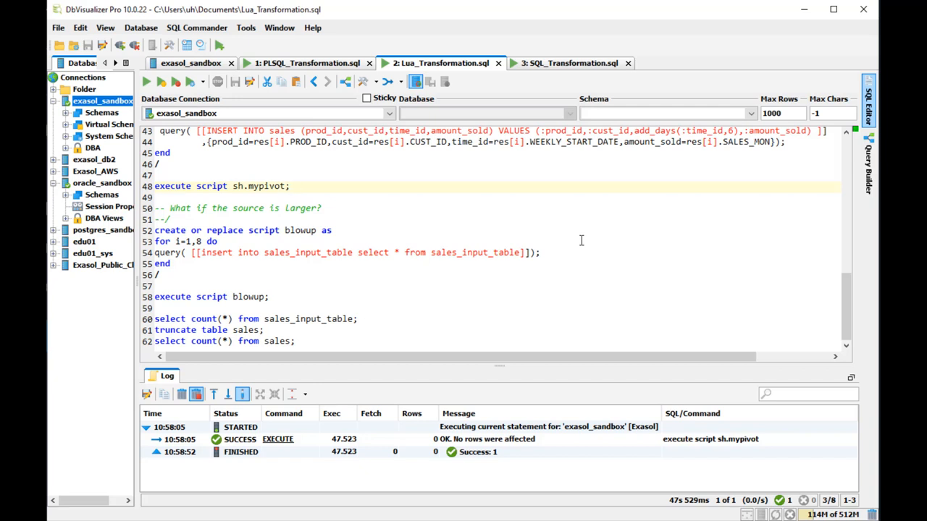
mouse_move(336, 264)
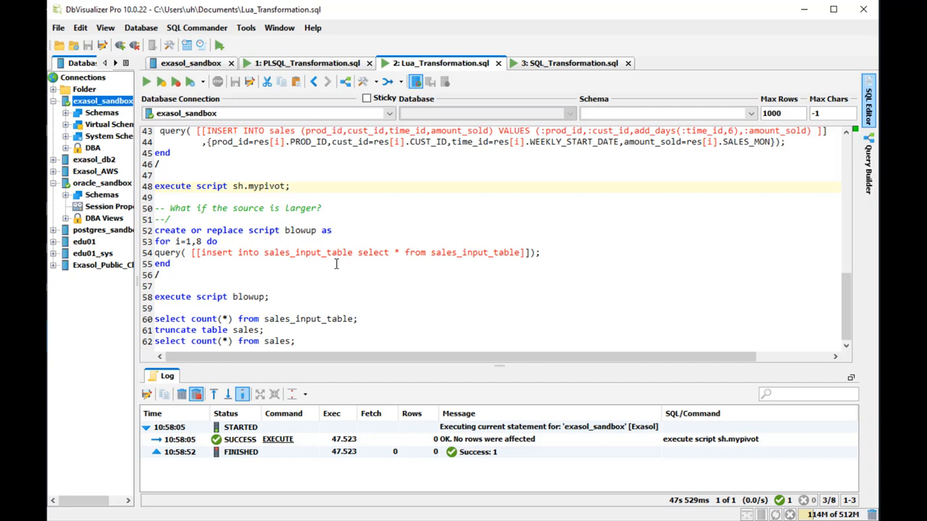
left_click(296, 341)
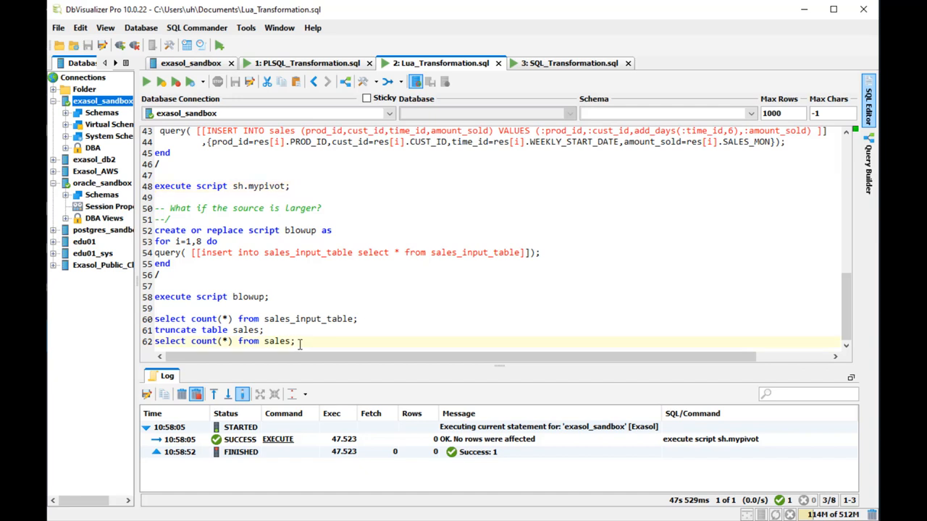
left_click(145, 81)
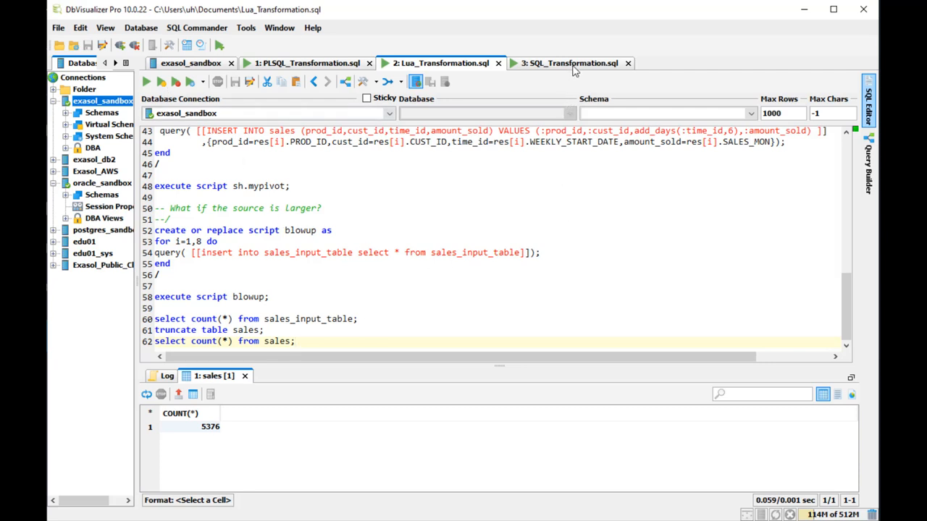
left_click(570, 63)
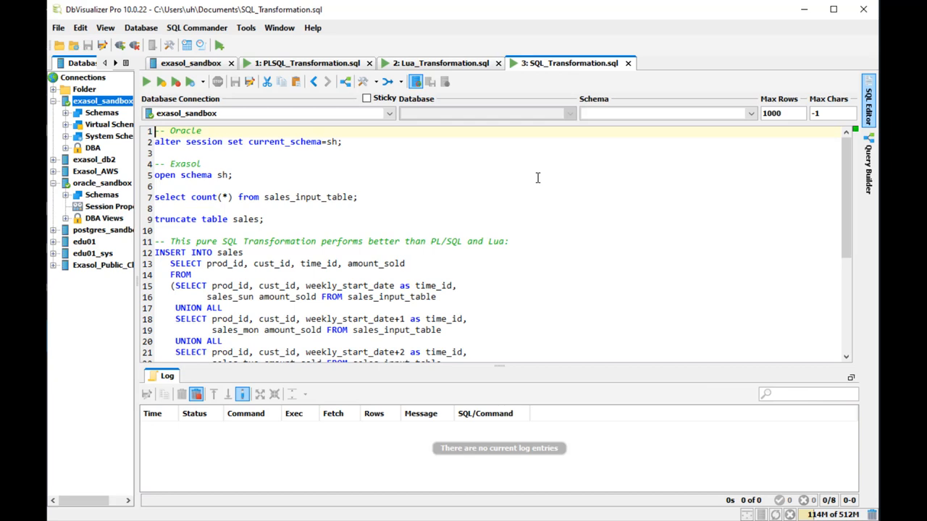
- Point the SQL script at oracle_sandbox, set session schema sh, and count sales_input_table
left_click(343, 142)
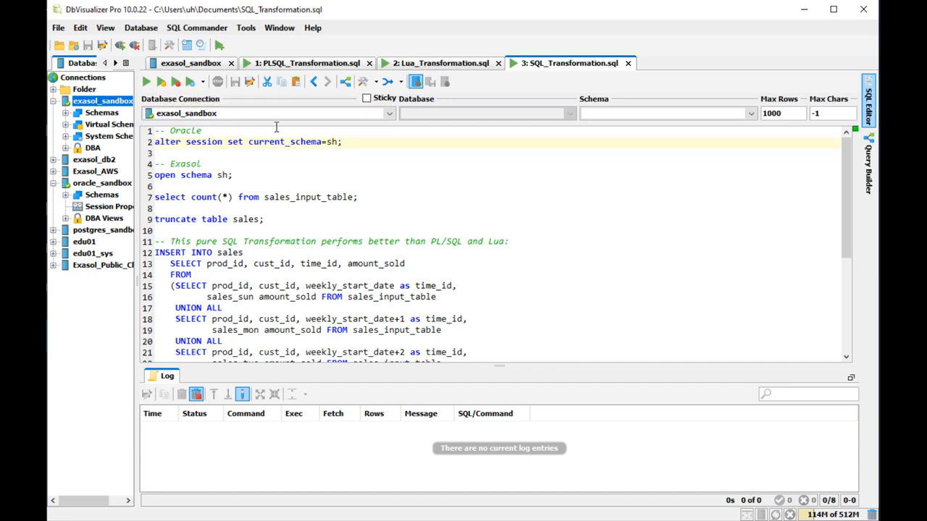
left_click(389, 113)
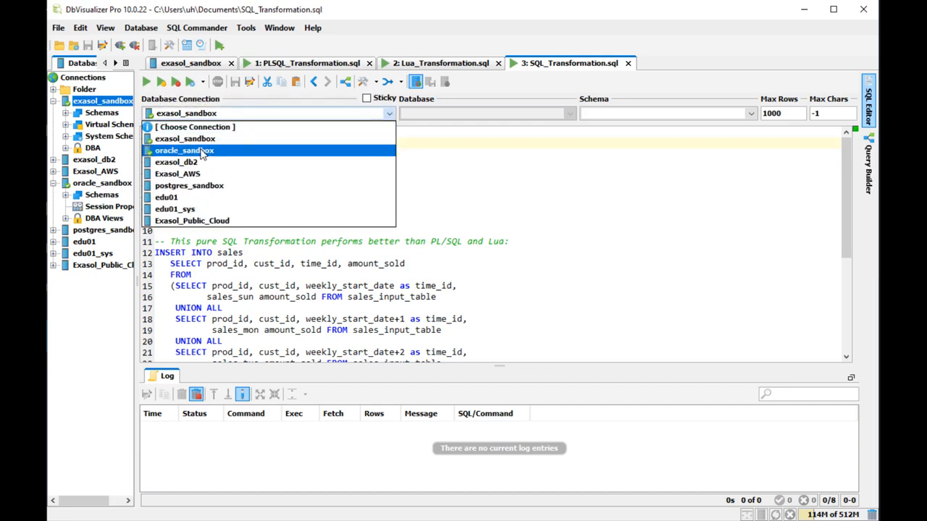
left_click(184, 150)
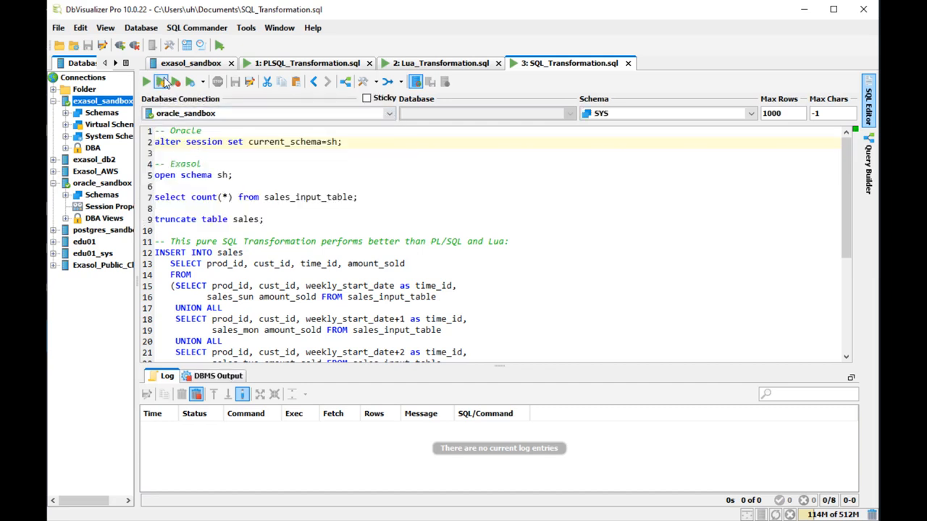
left_click(145, 81)
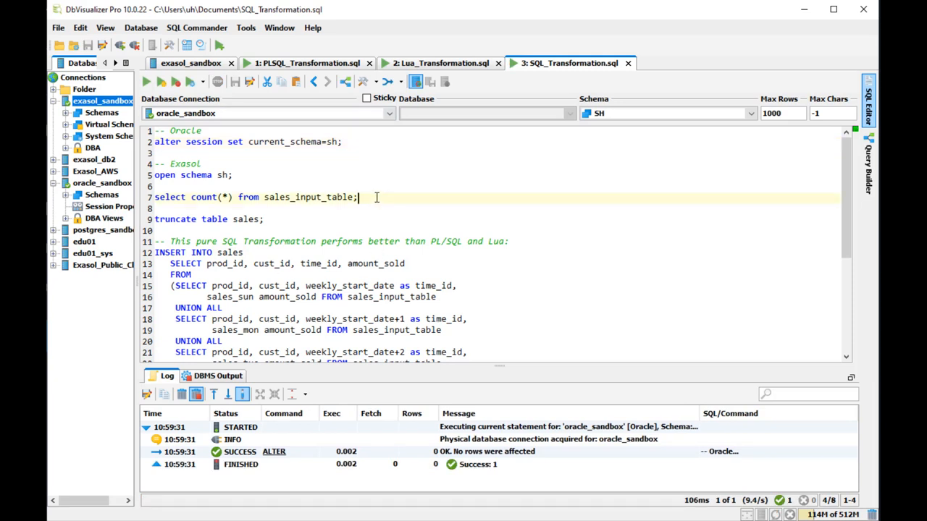
left_click(145, 81)
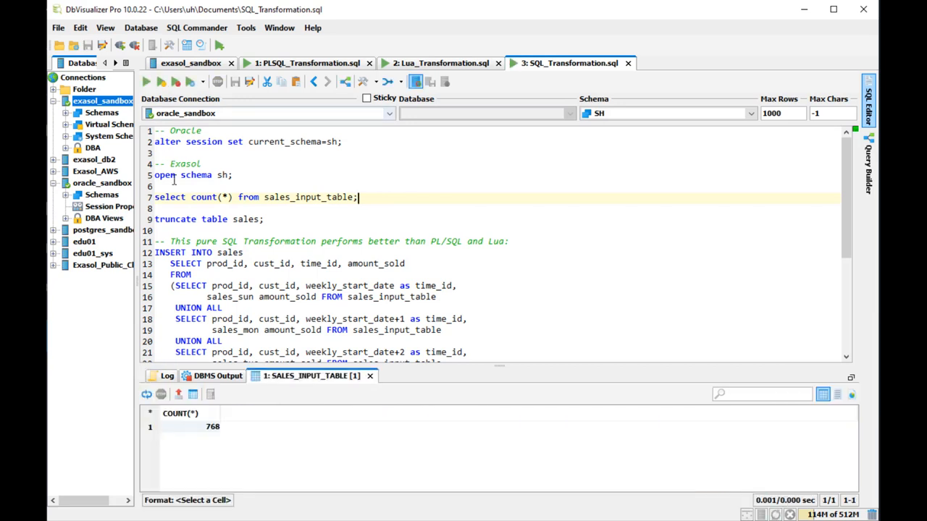
- Truncate sales and run the pivot insert, adding 5,376 rows in 0.044 s
left_click(273, 218)
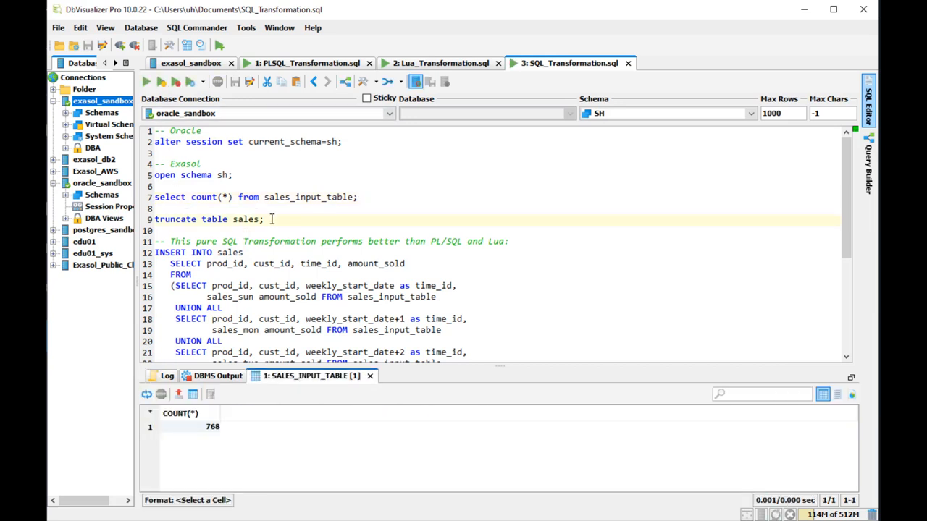
left_click(161, 81)
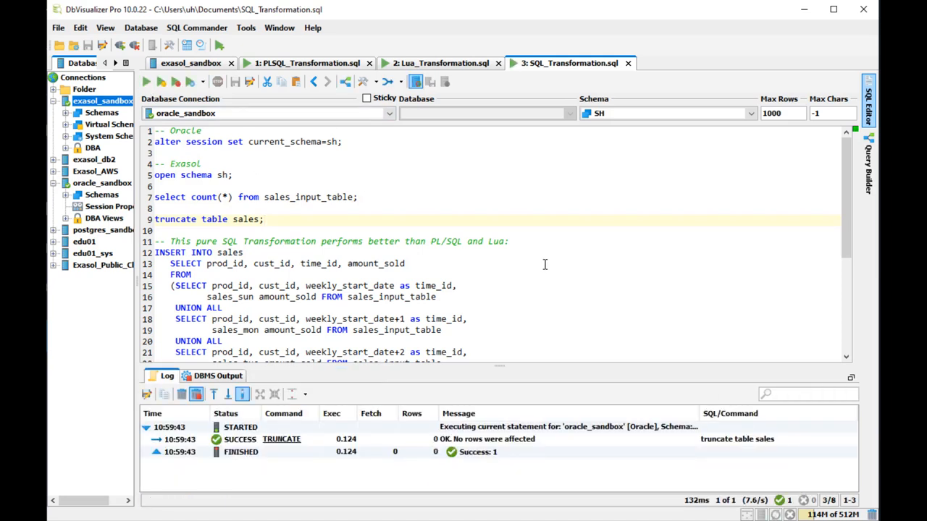
scroll("down", 3)
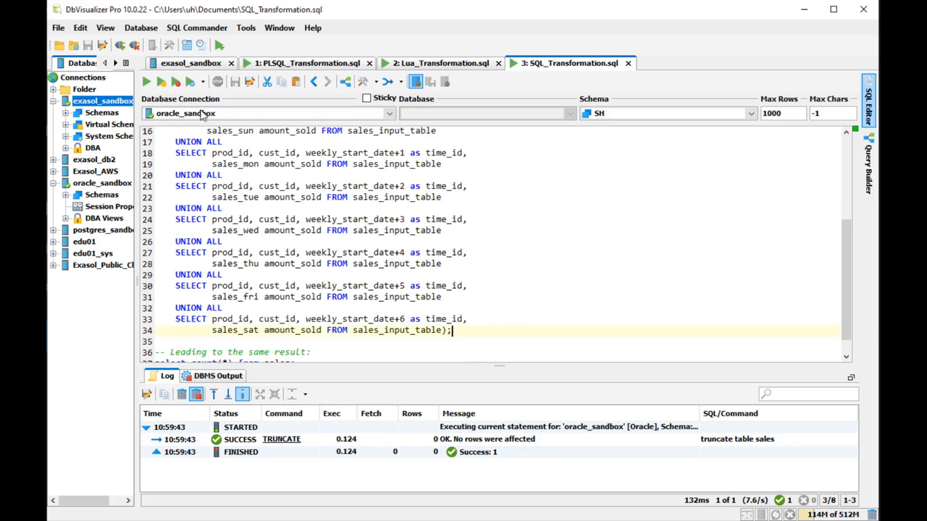
left_click(144, 81)
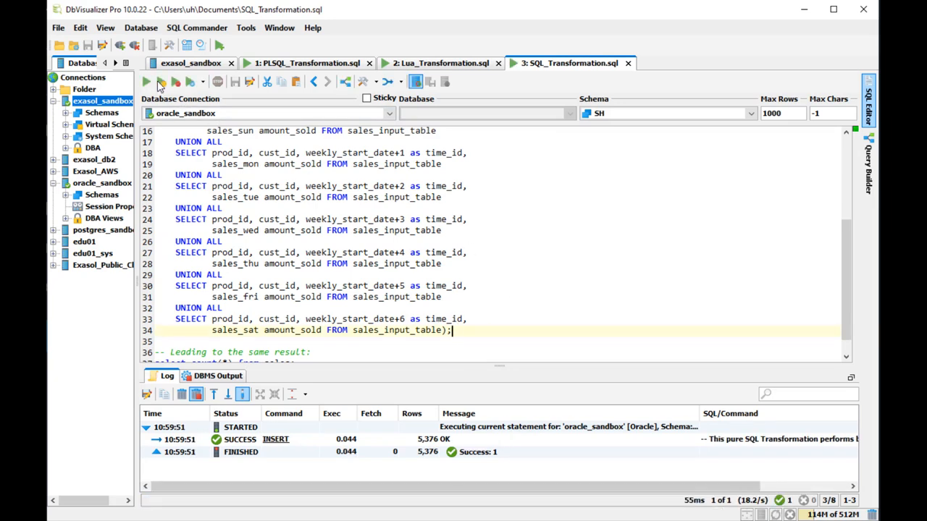
scroll("down", 3)
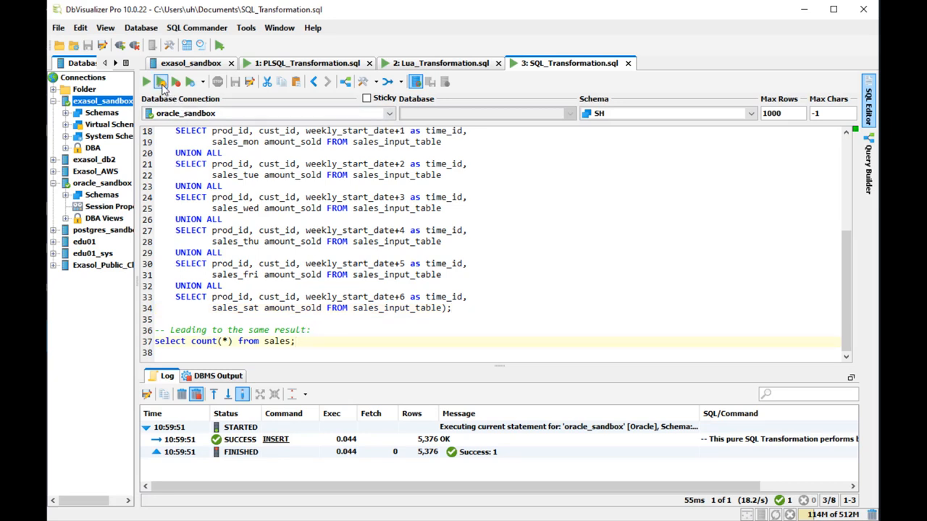
left_click(160, 81)
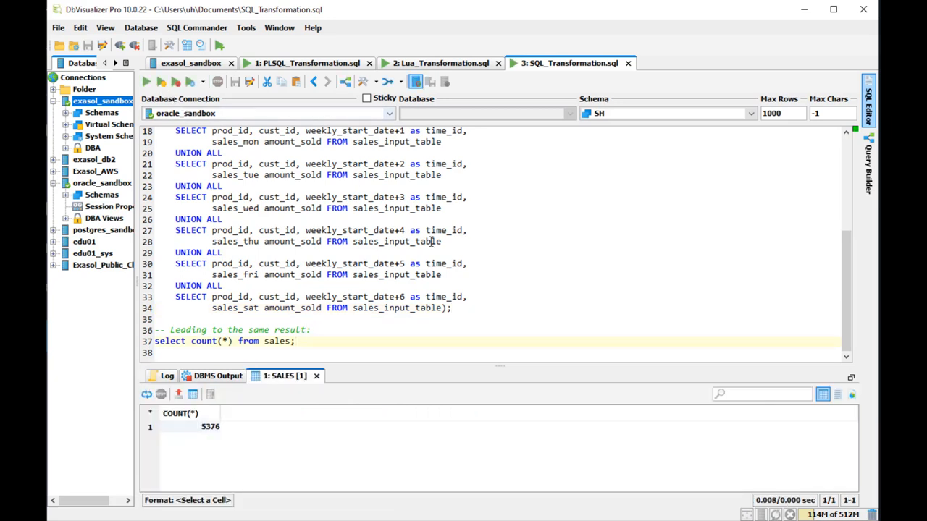
scroll("up", 3)
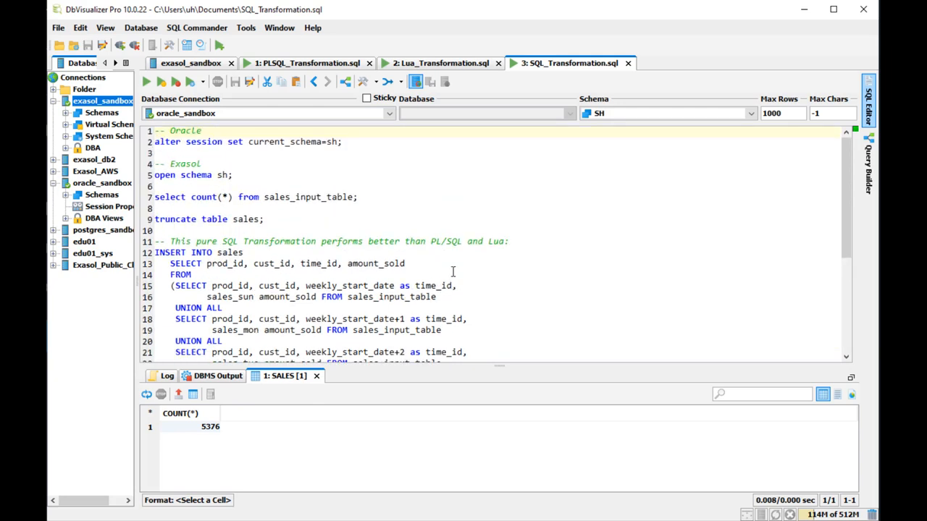
mouse_move(383, 127)
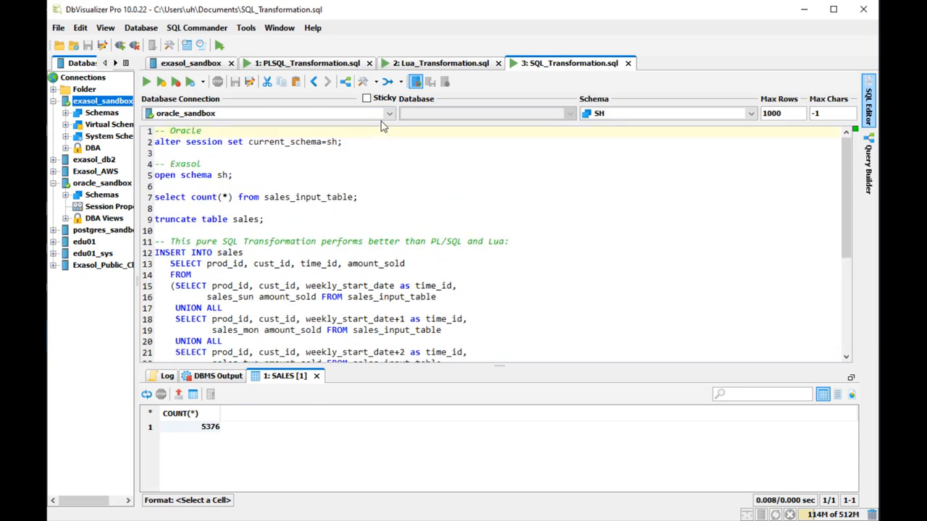
left_click(389, 113)
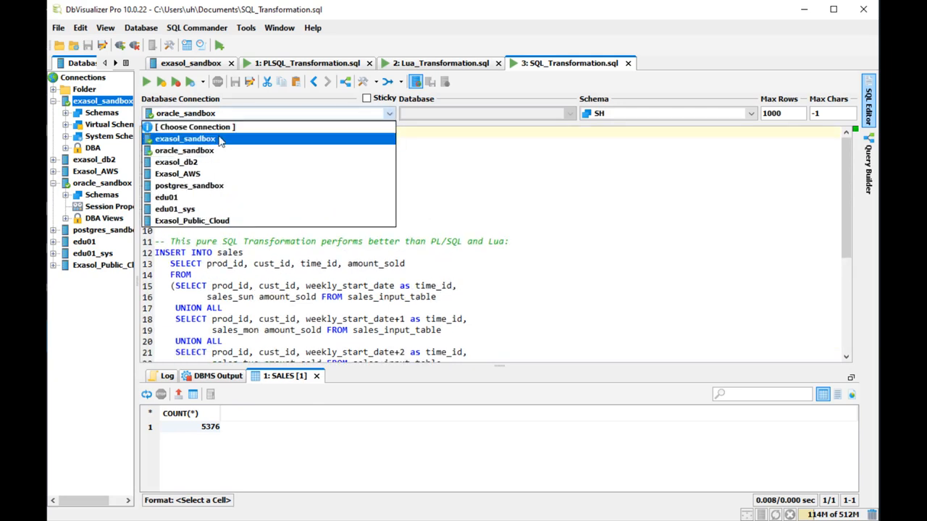
- On exasol_sandbox, open schema sh, truncate sales, and reinsert 5,376 rows in 0.117 s
left_click(184, 138)
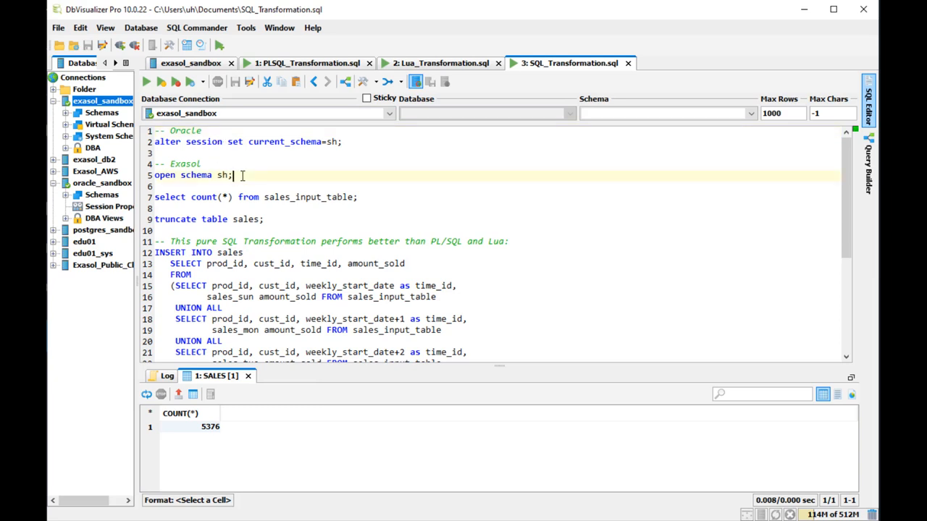
left_click(146, 81)
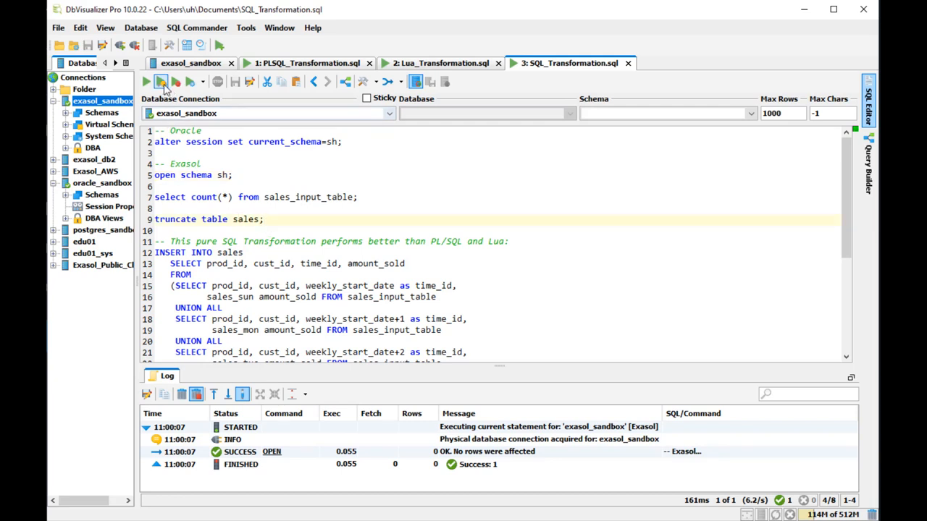
left_click(161, 81)
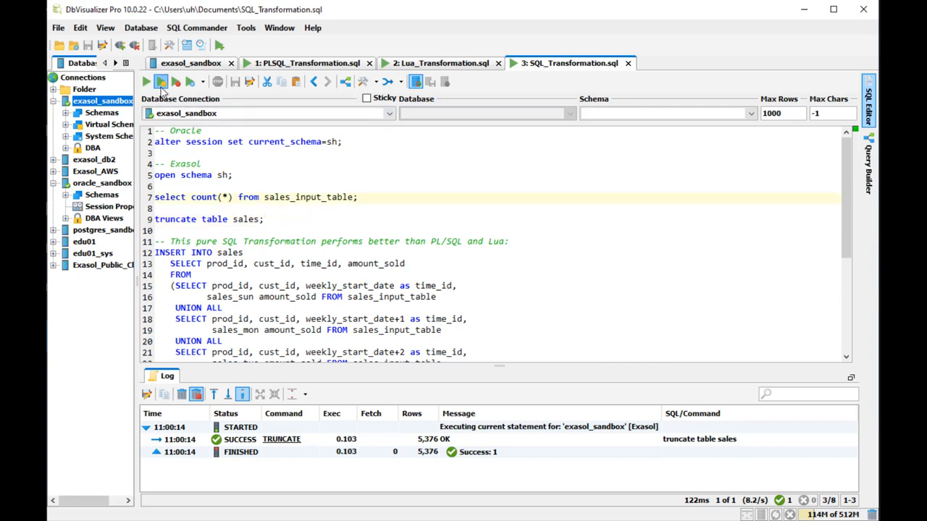
left_click(160, 81)
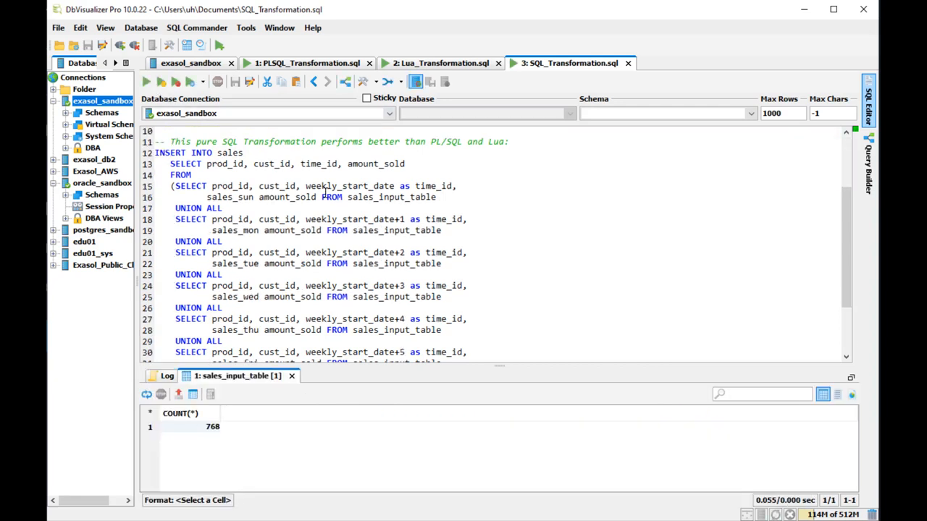
scroll("down", 3)
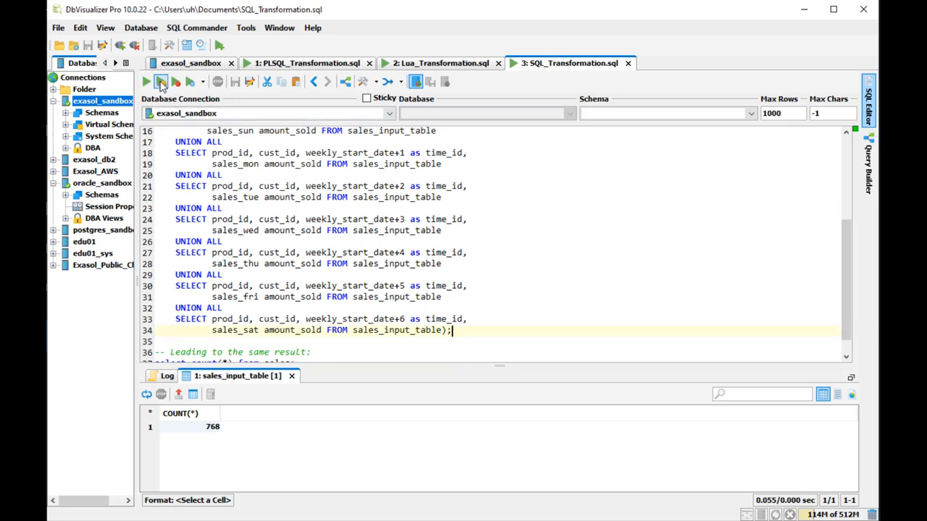
left_click(160, 81)
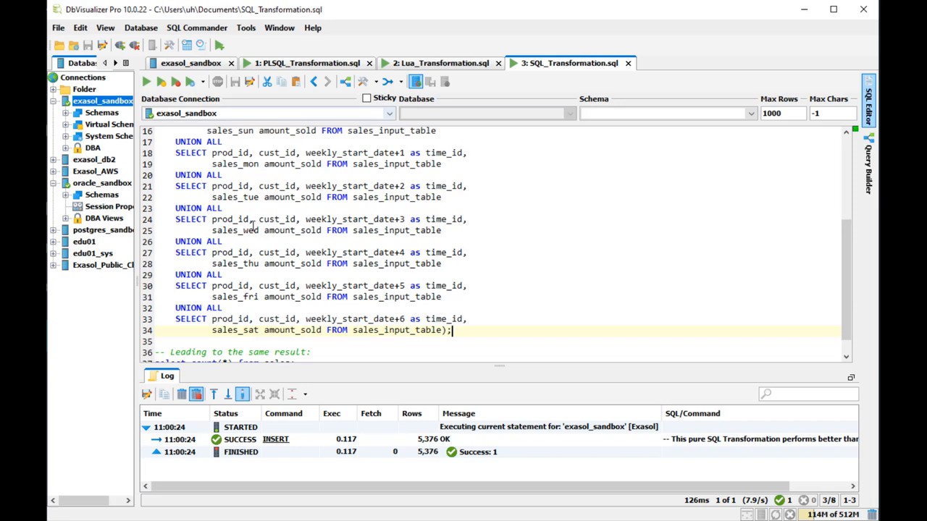
scroll("down", 3)
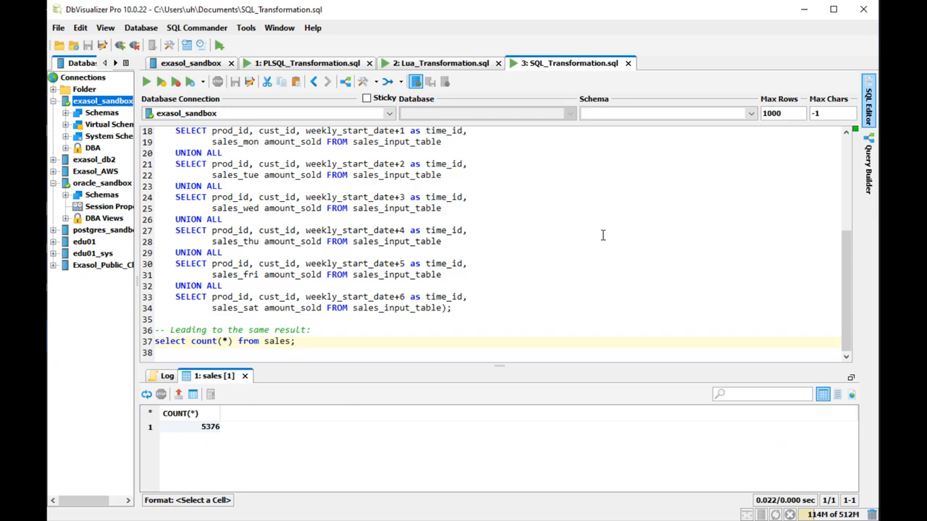
mouse_move(539, 220)
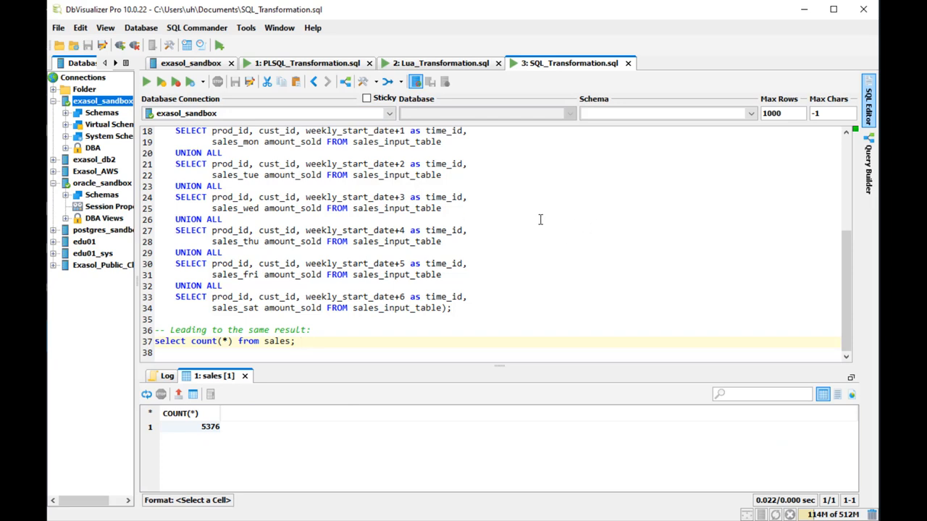
scroll("up", 3)
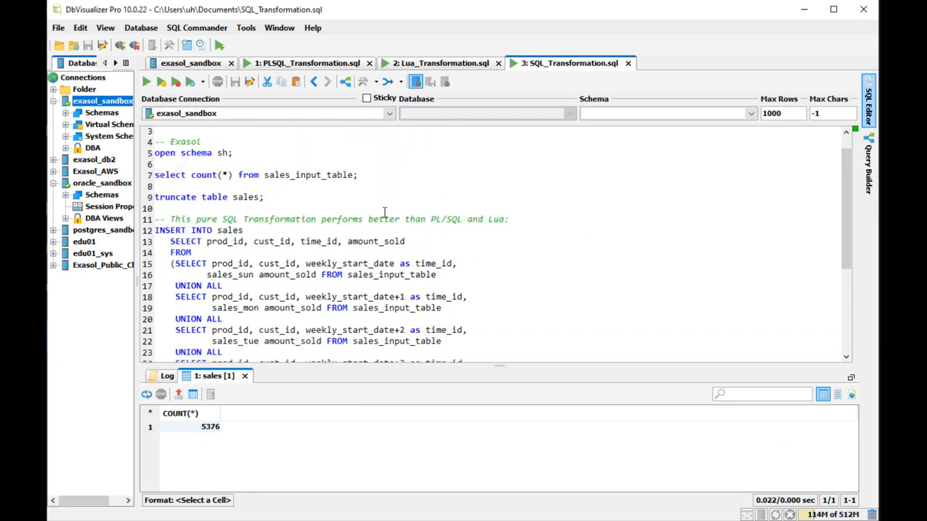